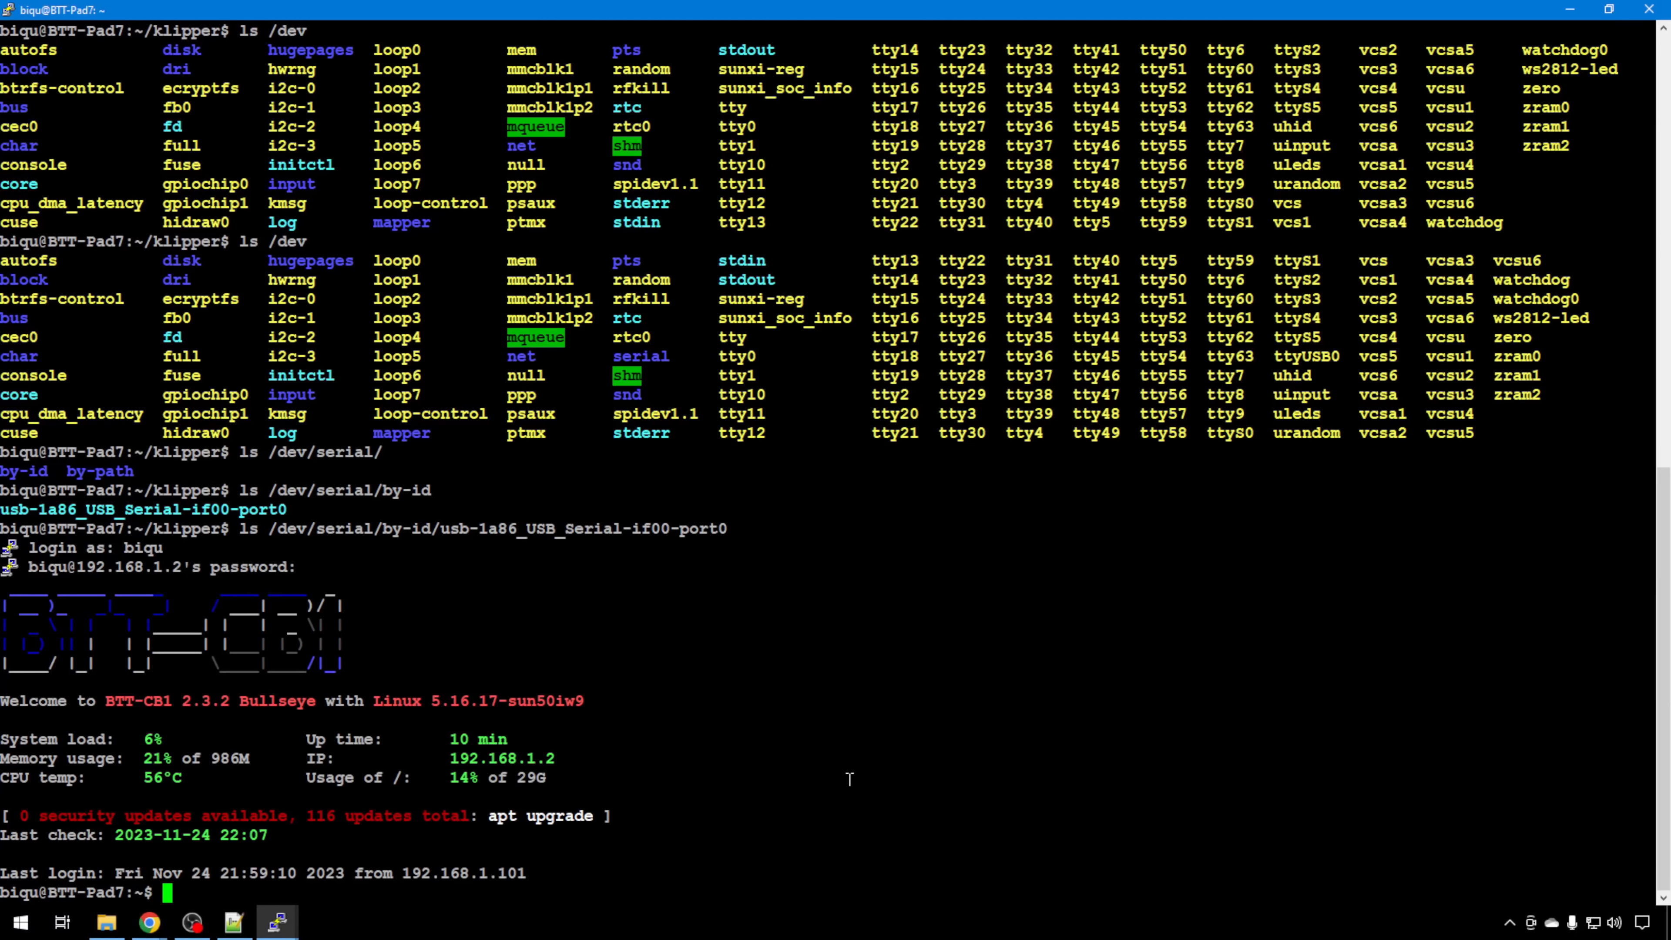
{"action": "mouse_move", "coordinate": [706, 694]}
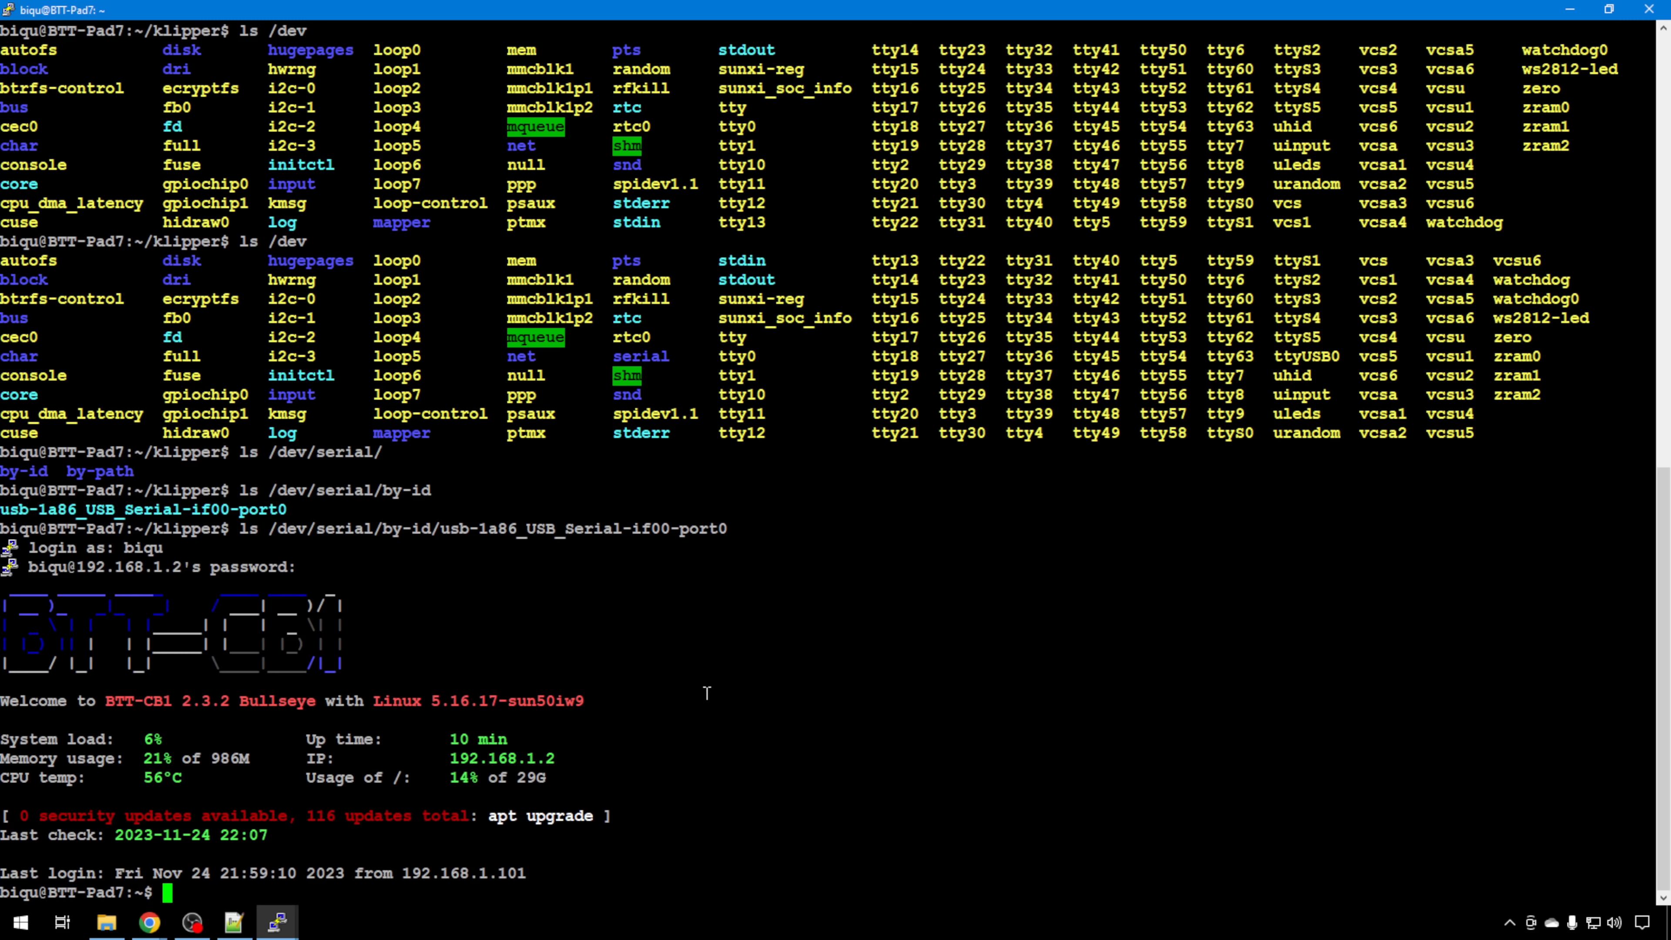
{"action": "mouse_move", "coordinate": [629, 702]}
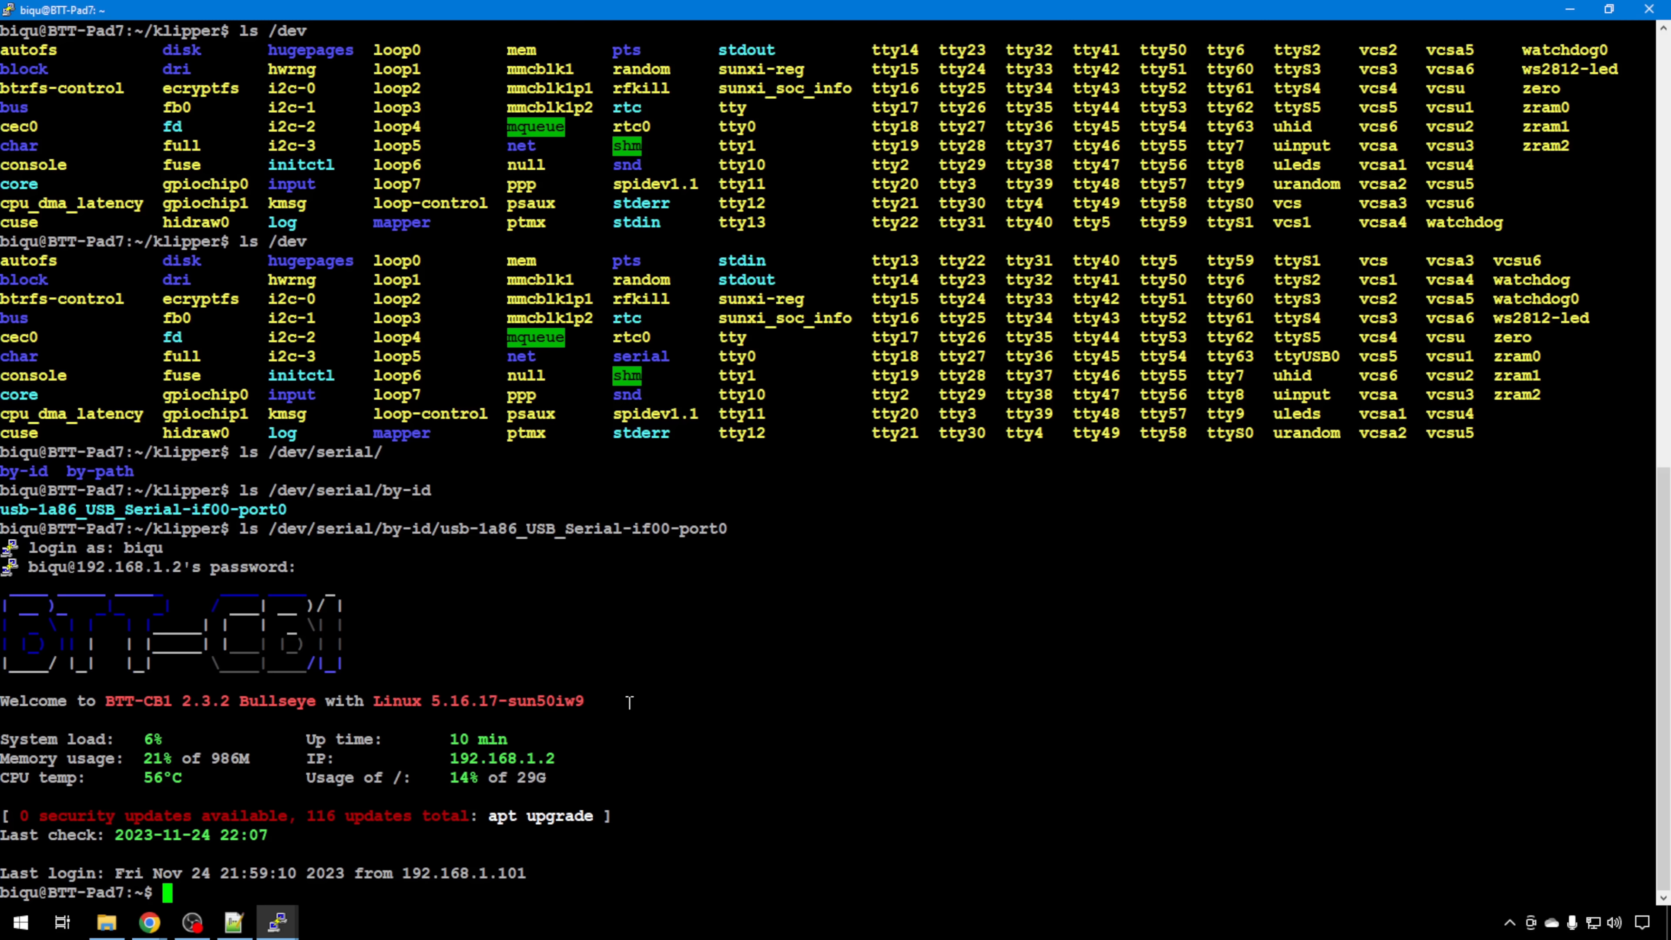
{"action": "mouse_move", "coordinate": [399, 666]}
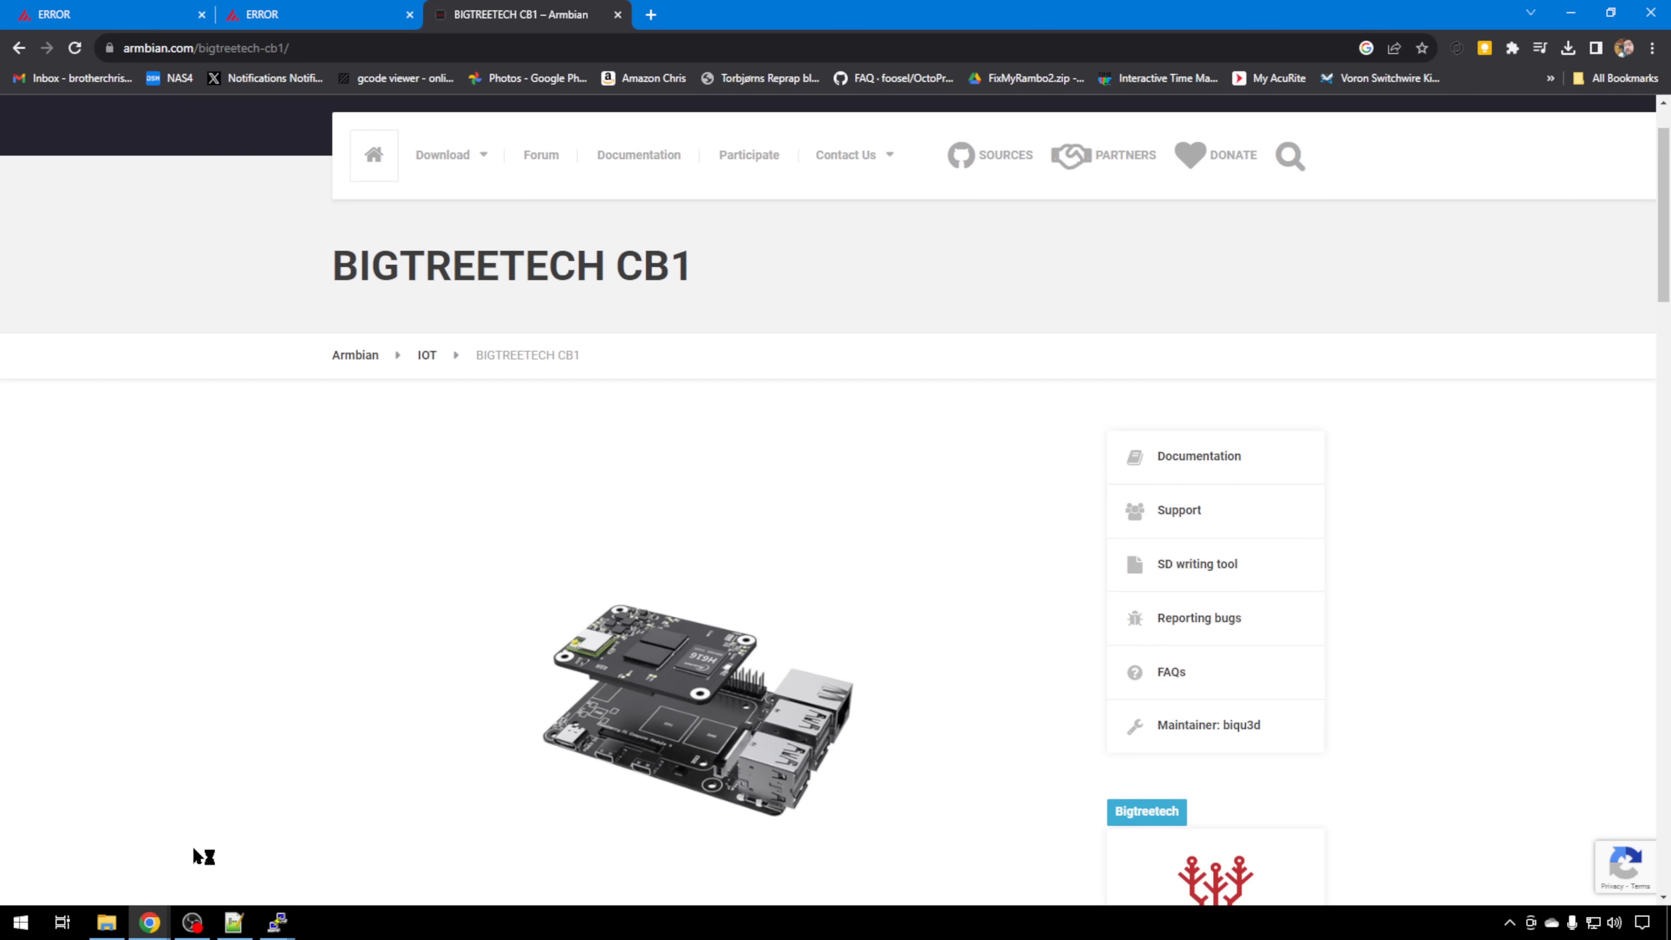
{"action": "mouse_move", "coordinate": [594, 478]}
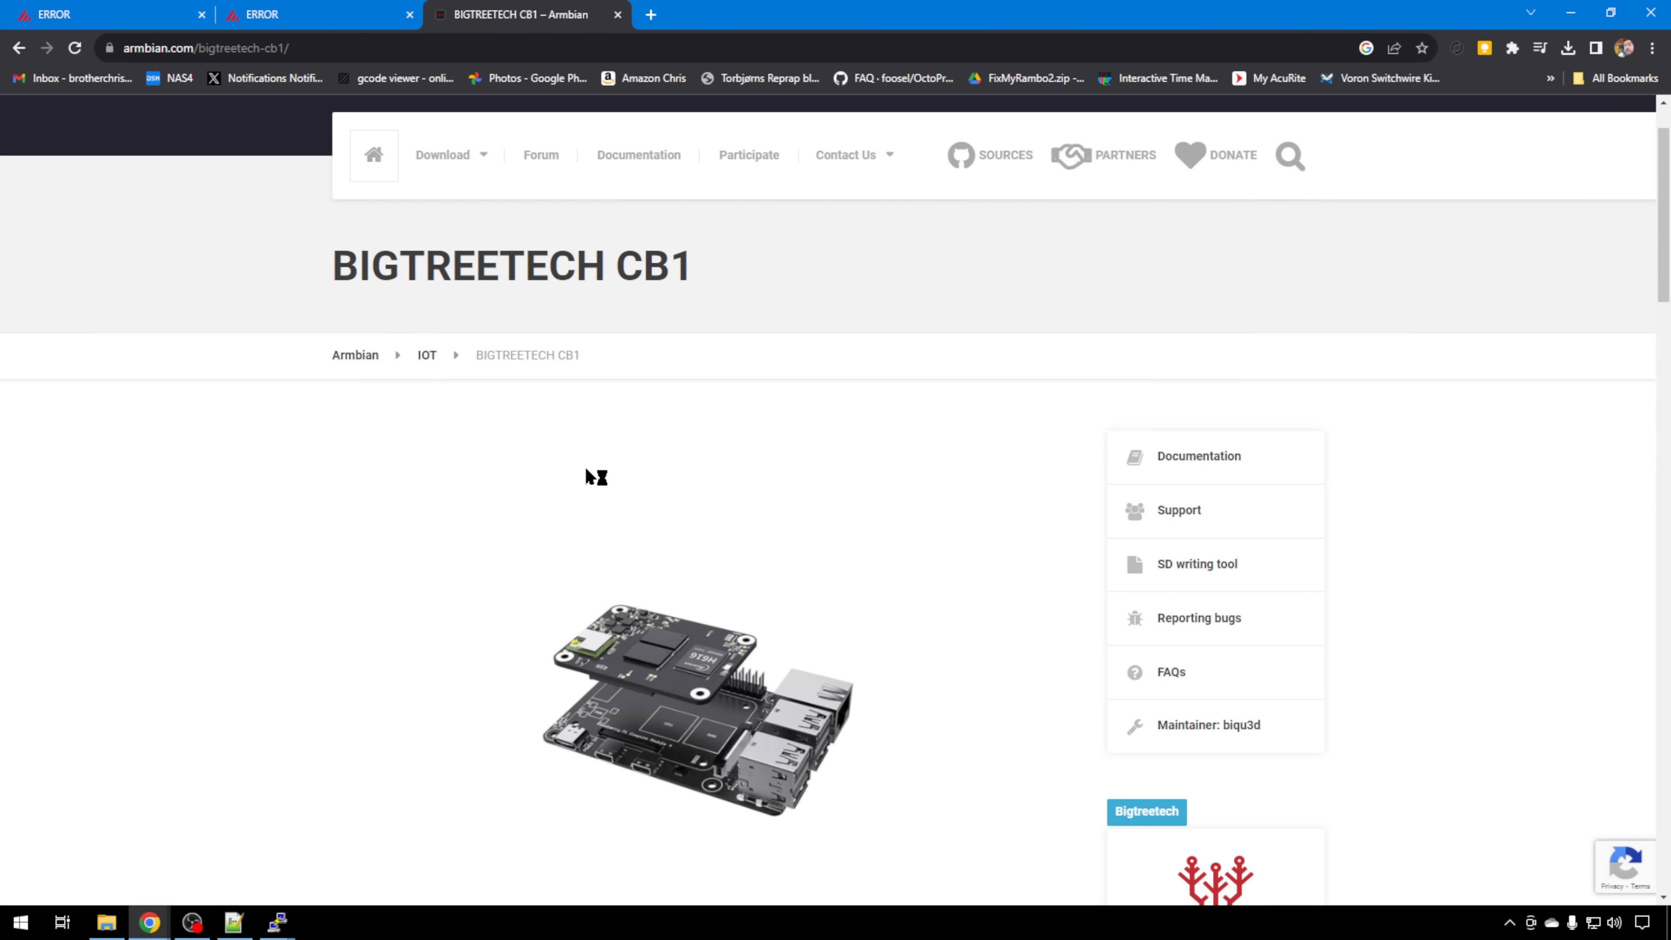
{"action": "mouse_move", "coordinate": [680, 627]}
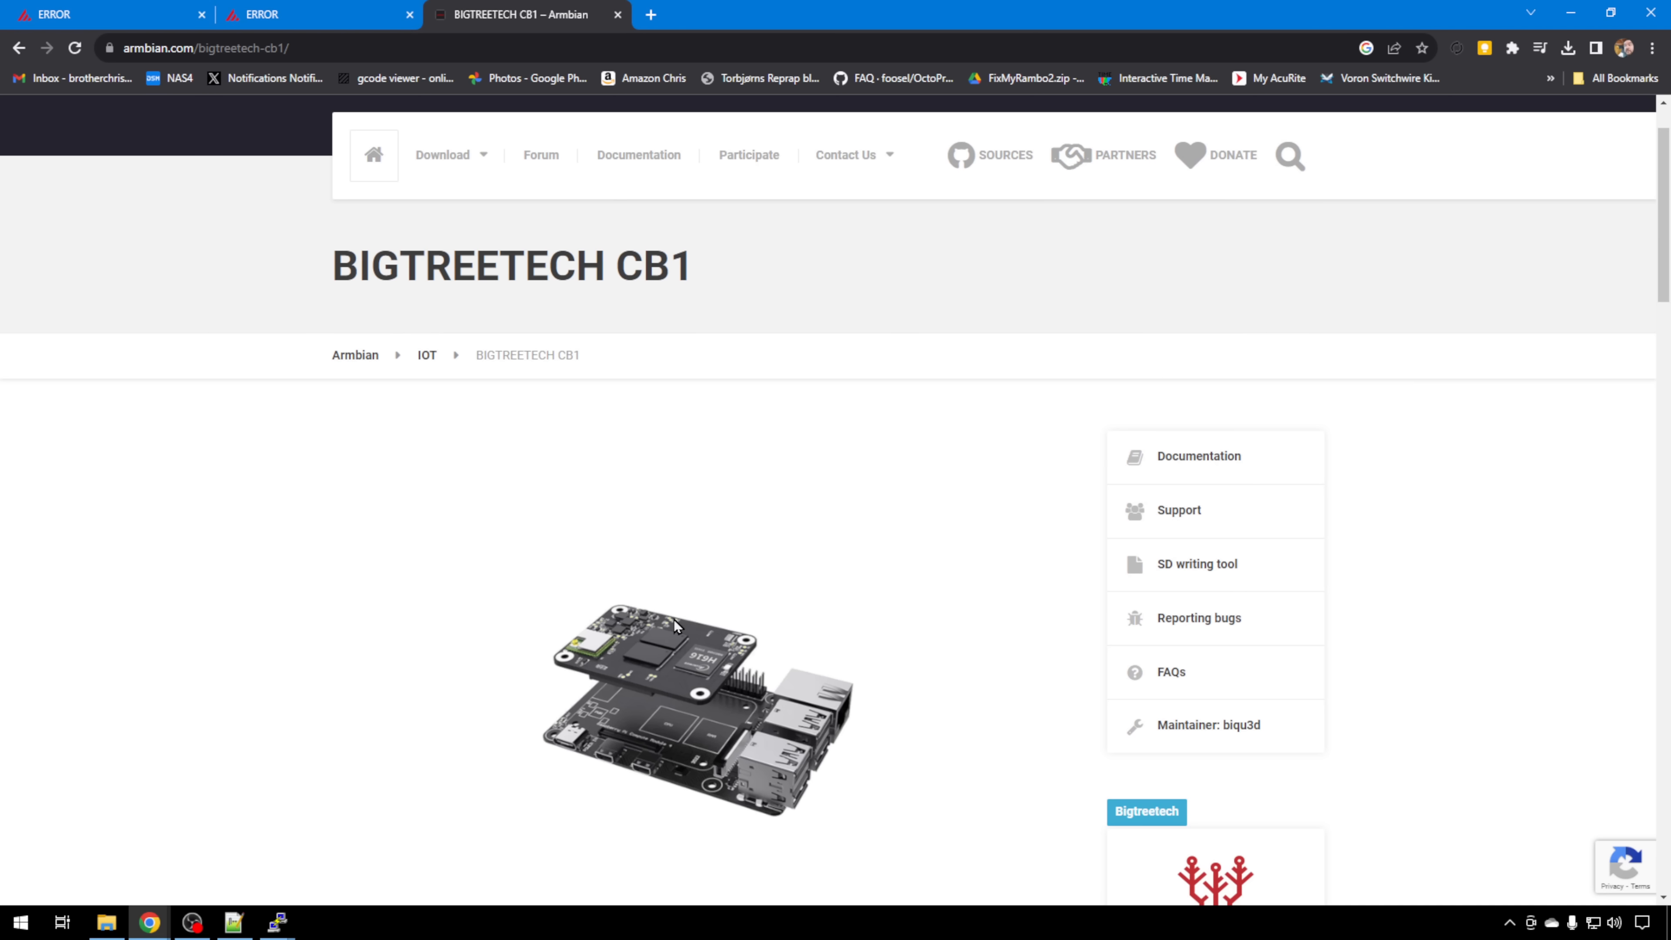
List the home directory, then klipper/ and klipper/config/ to find the sample printer configs
{"action": "scroll", "scroll_direction": "down", "scroll_amount": 3}
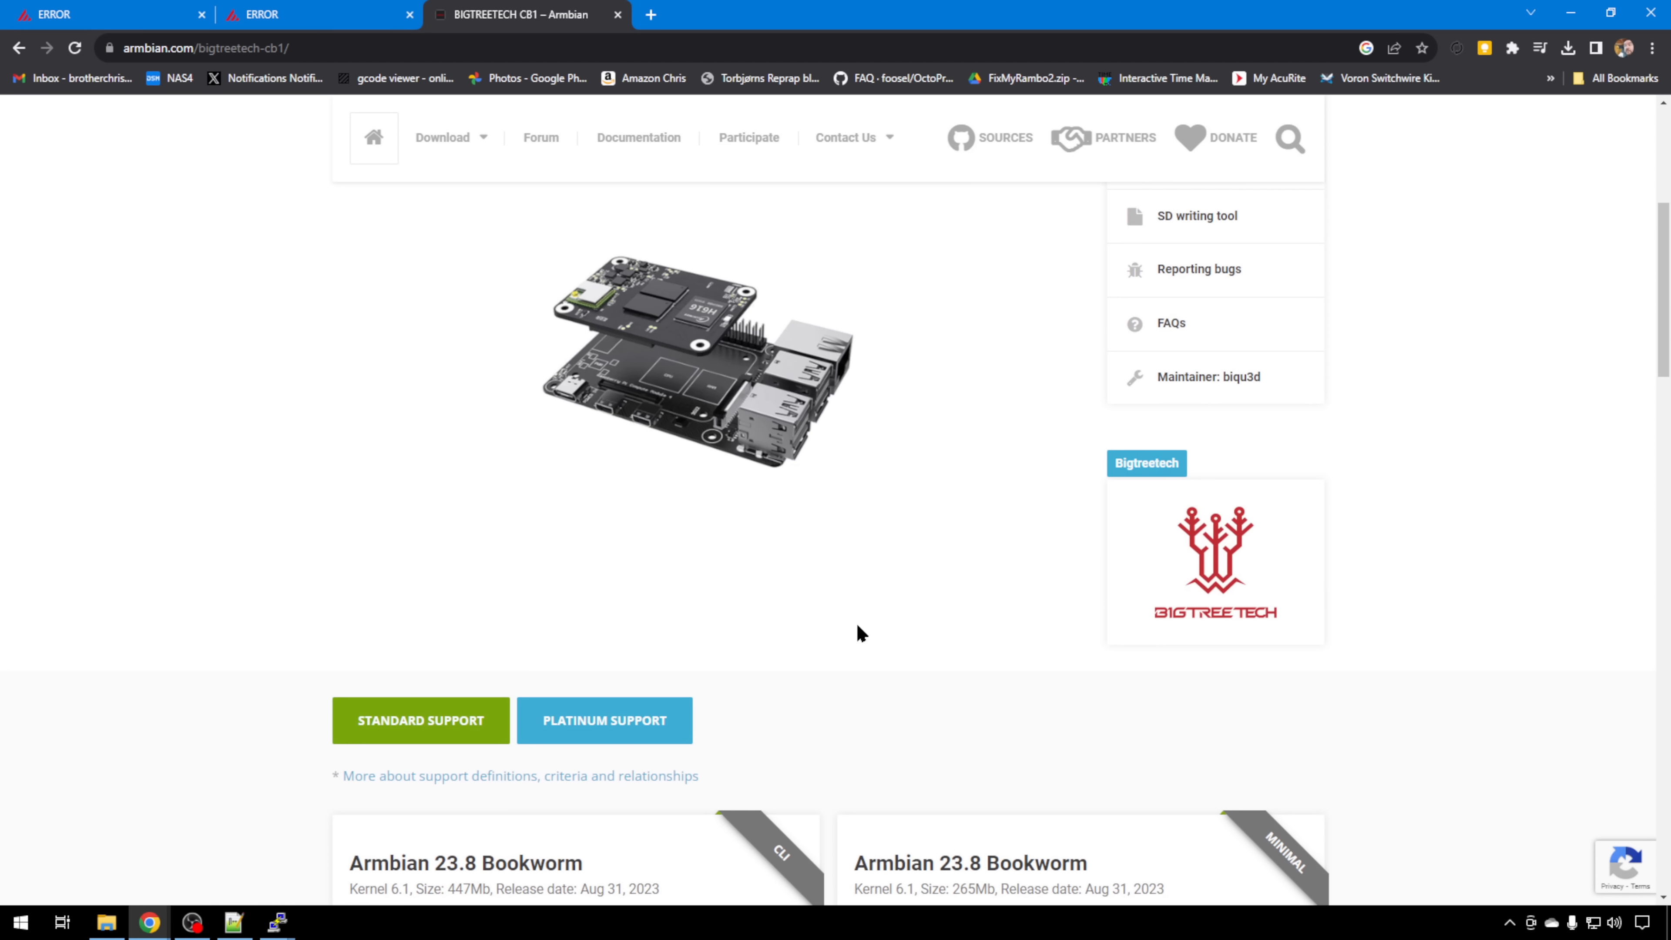
{"action": "scroll", "scroll_direction": "down", "scroll_amount": 3}
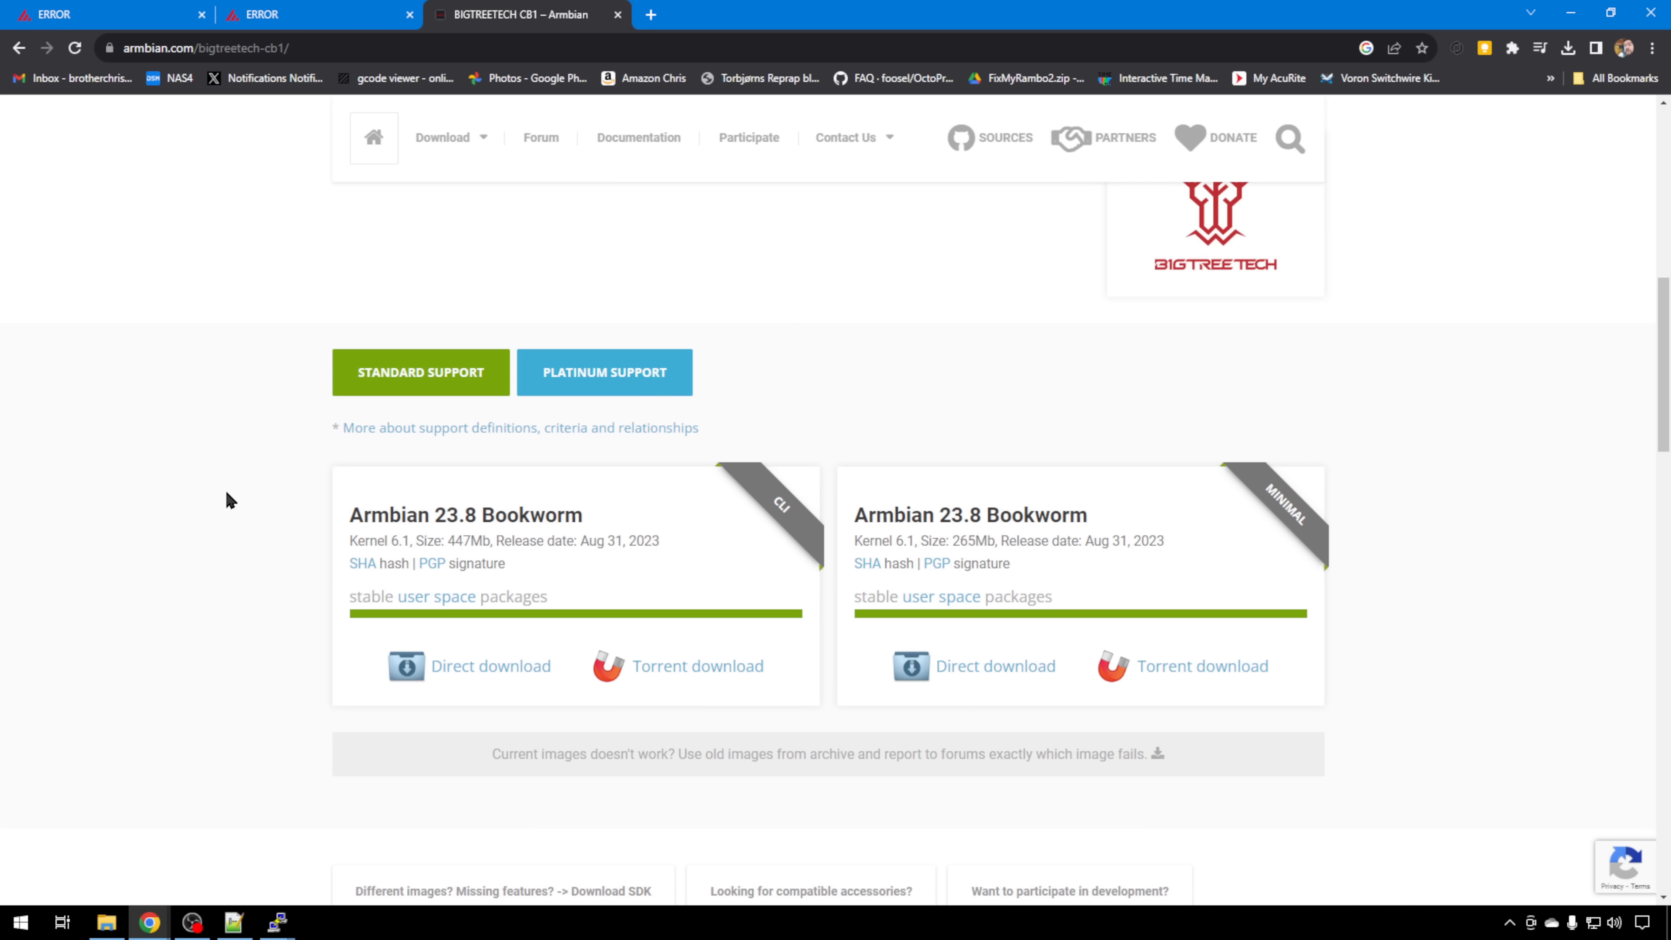
{"action": "left_click", "coordinate": [275, 922]}
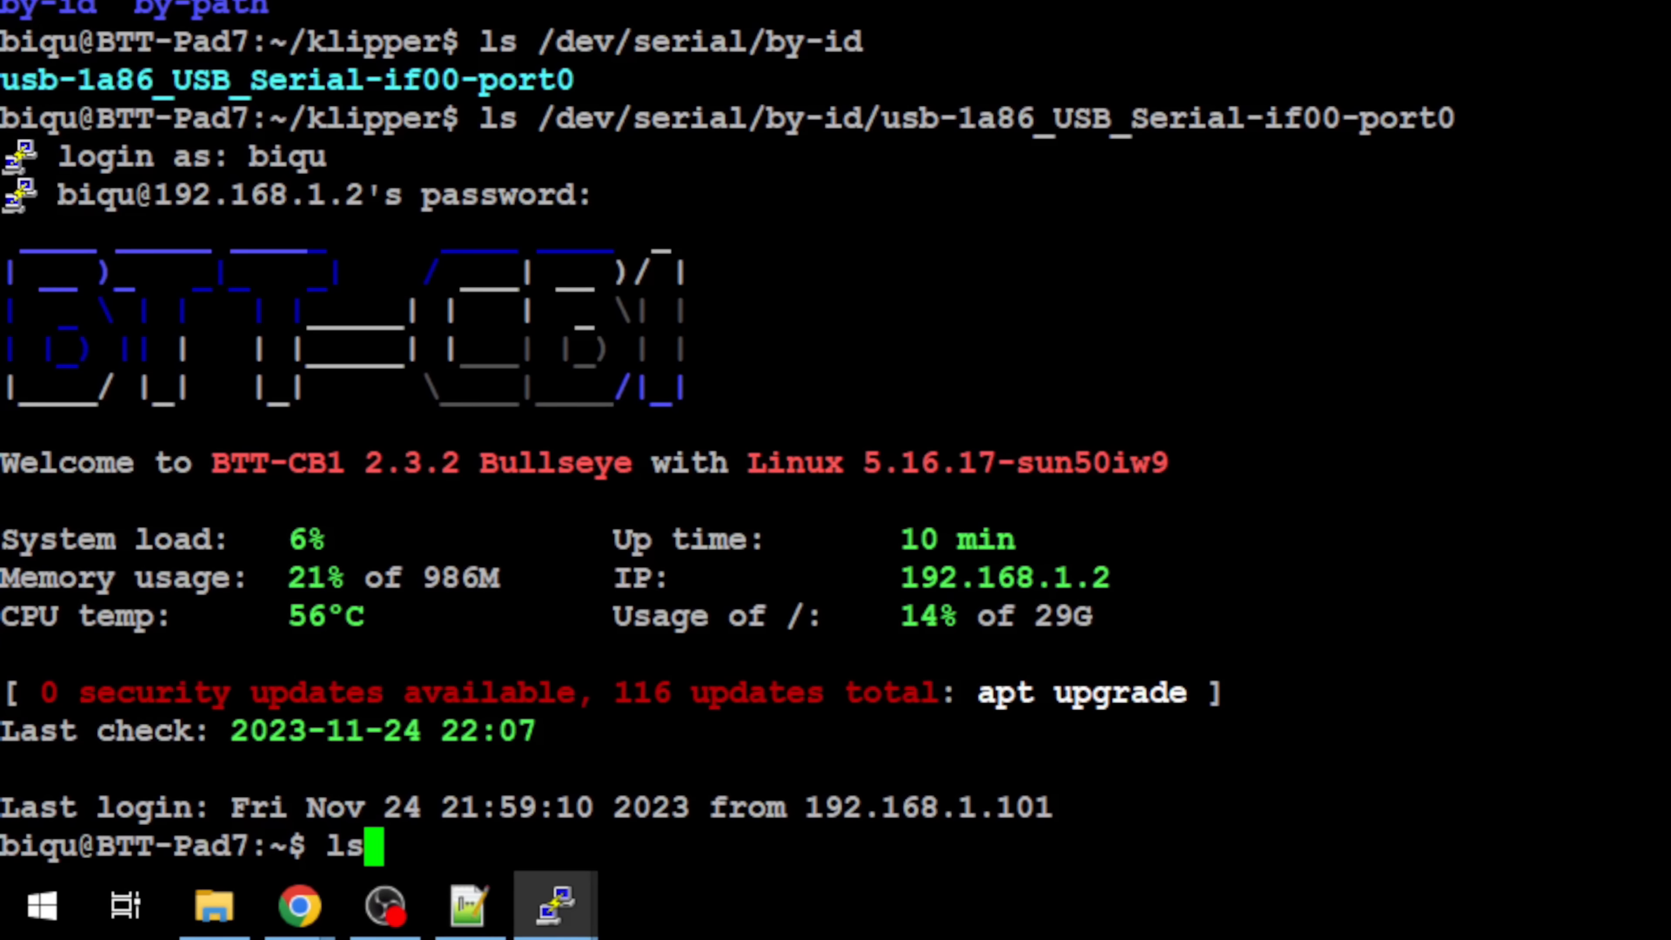
{"action": "key", "text": "Return"}
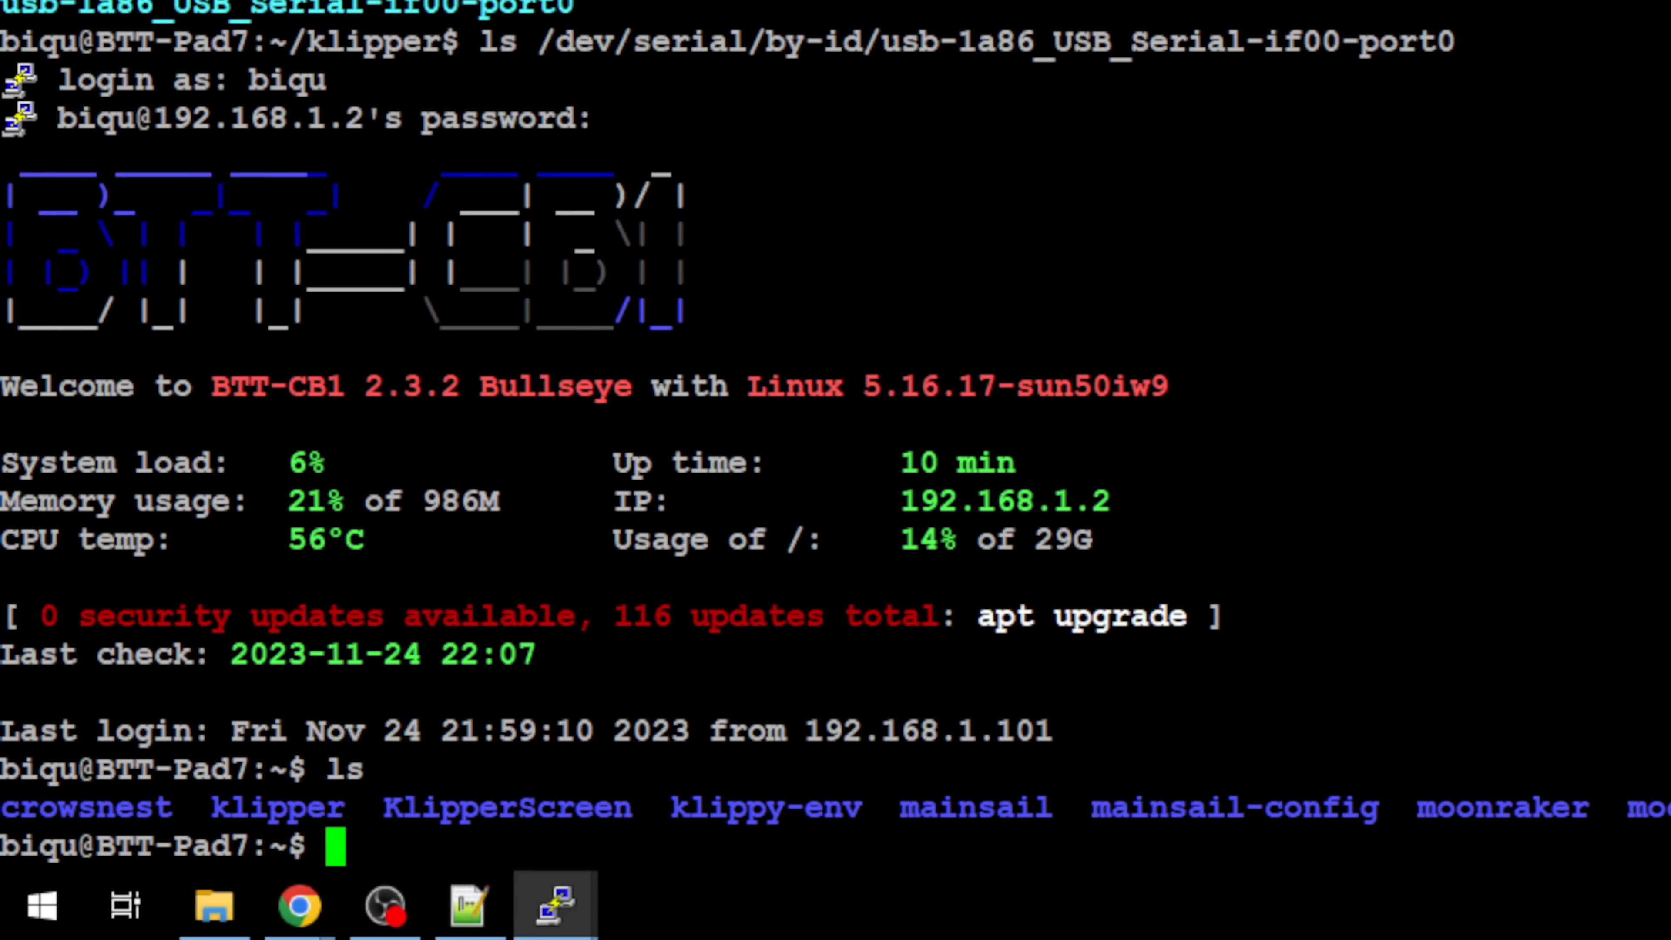
{"action": "type", "text": "ls kli"}
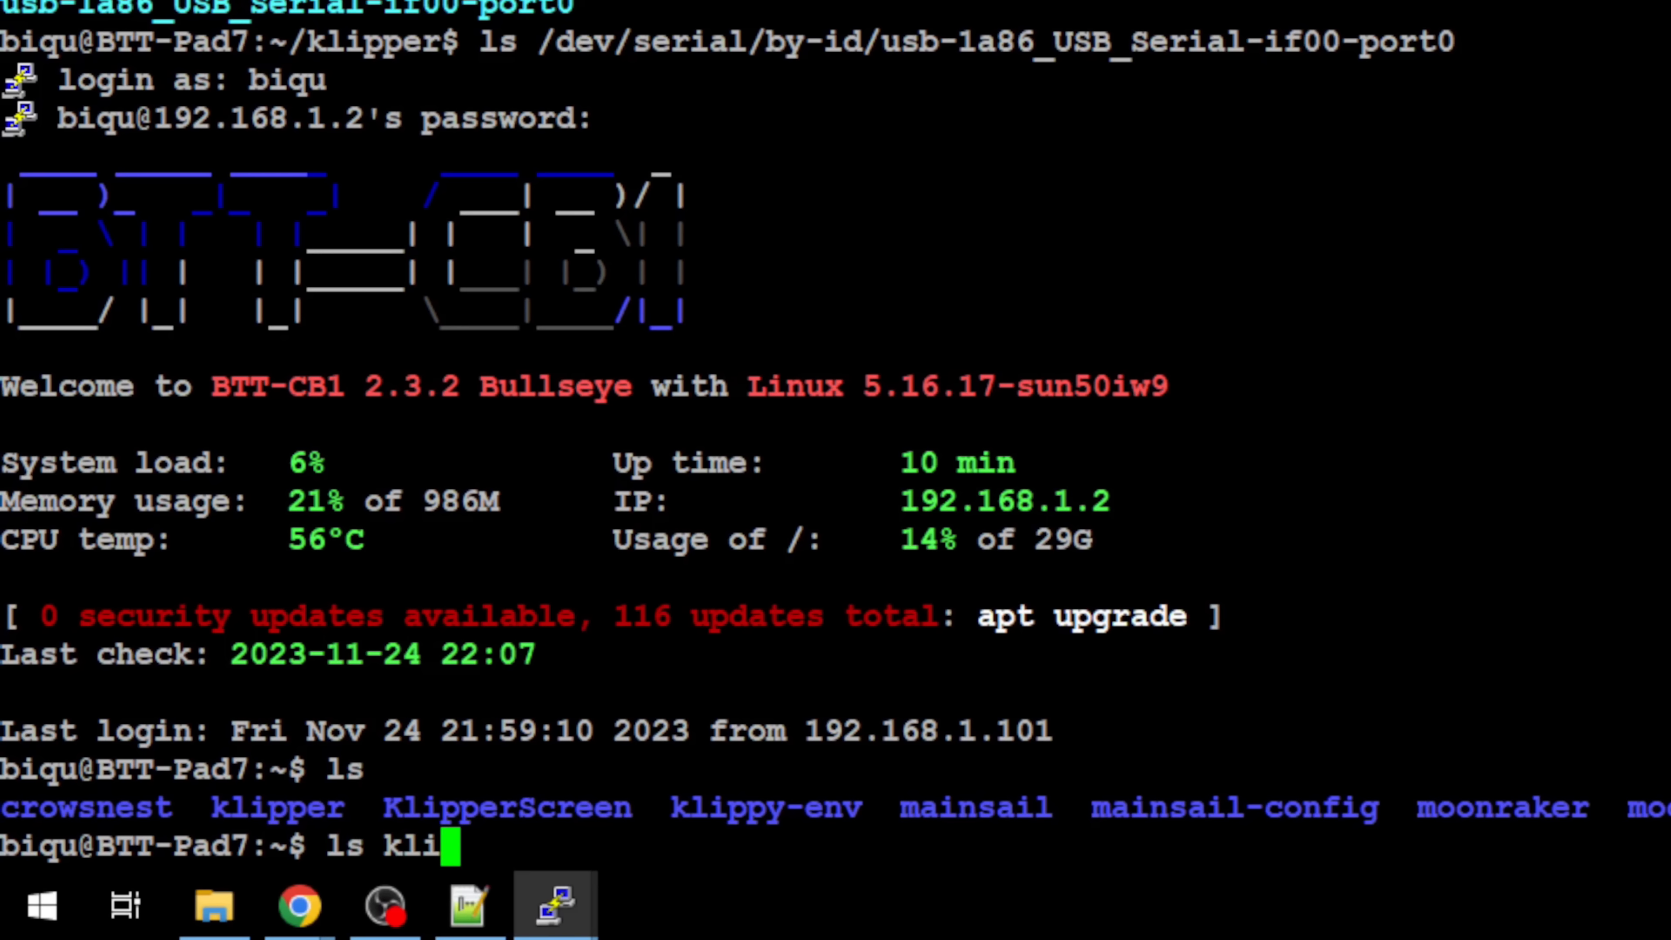
{"action": "key", "text": "Return"}
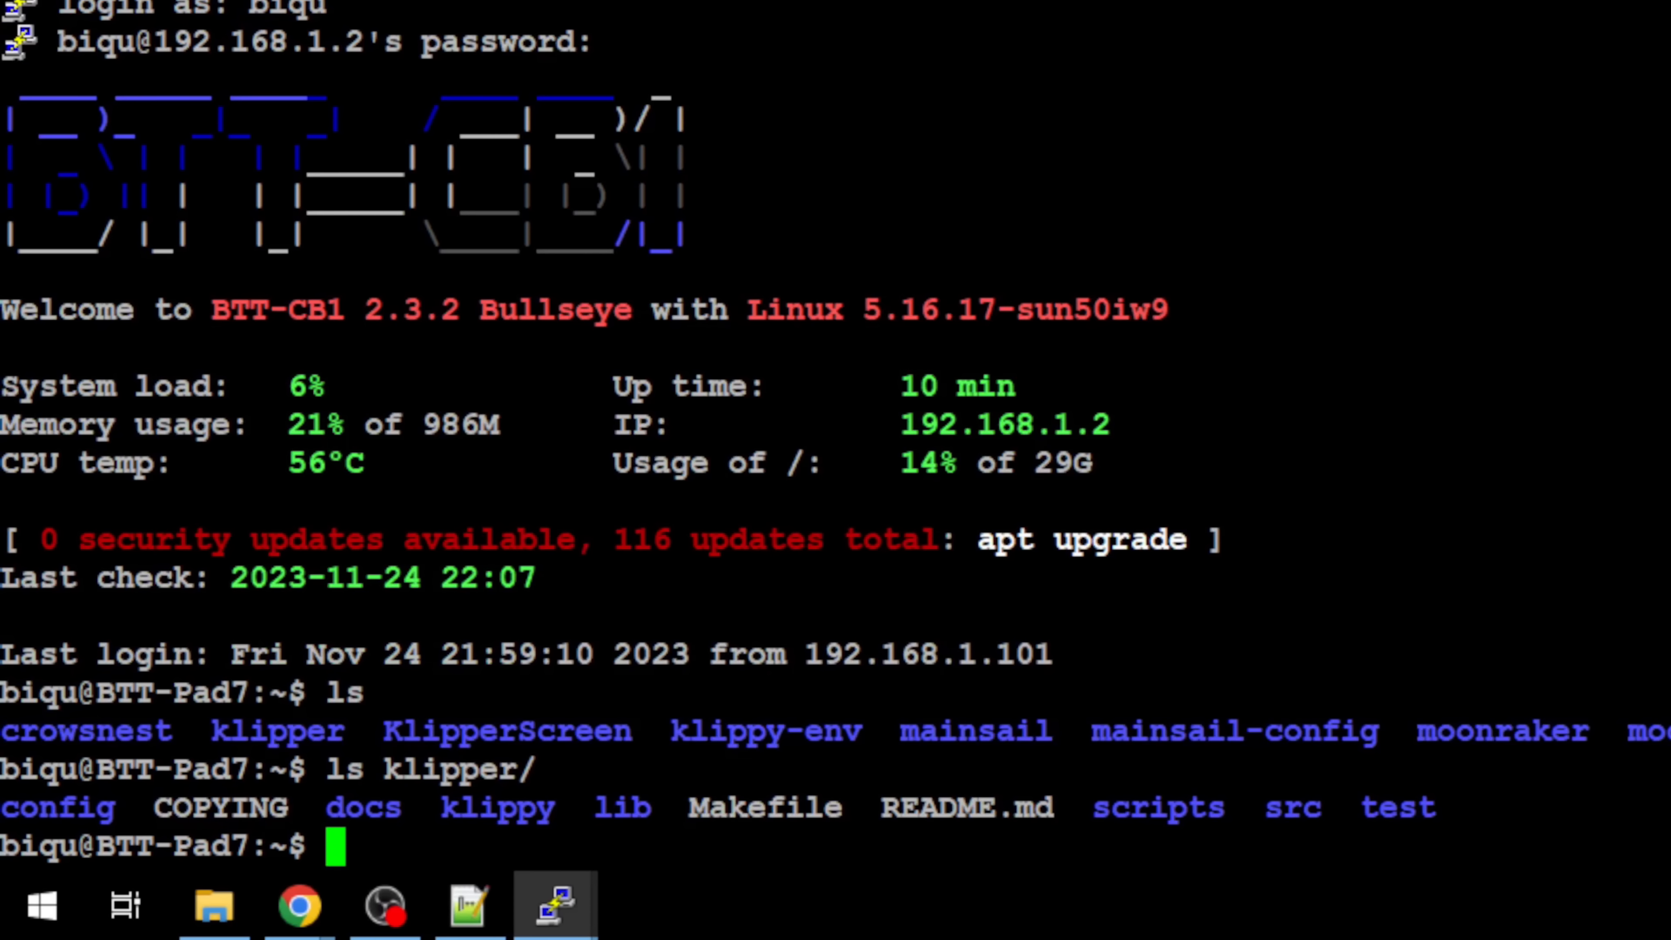
{"action": "type", "text": "ls klipper/"}
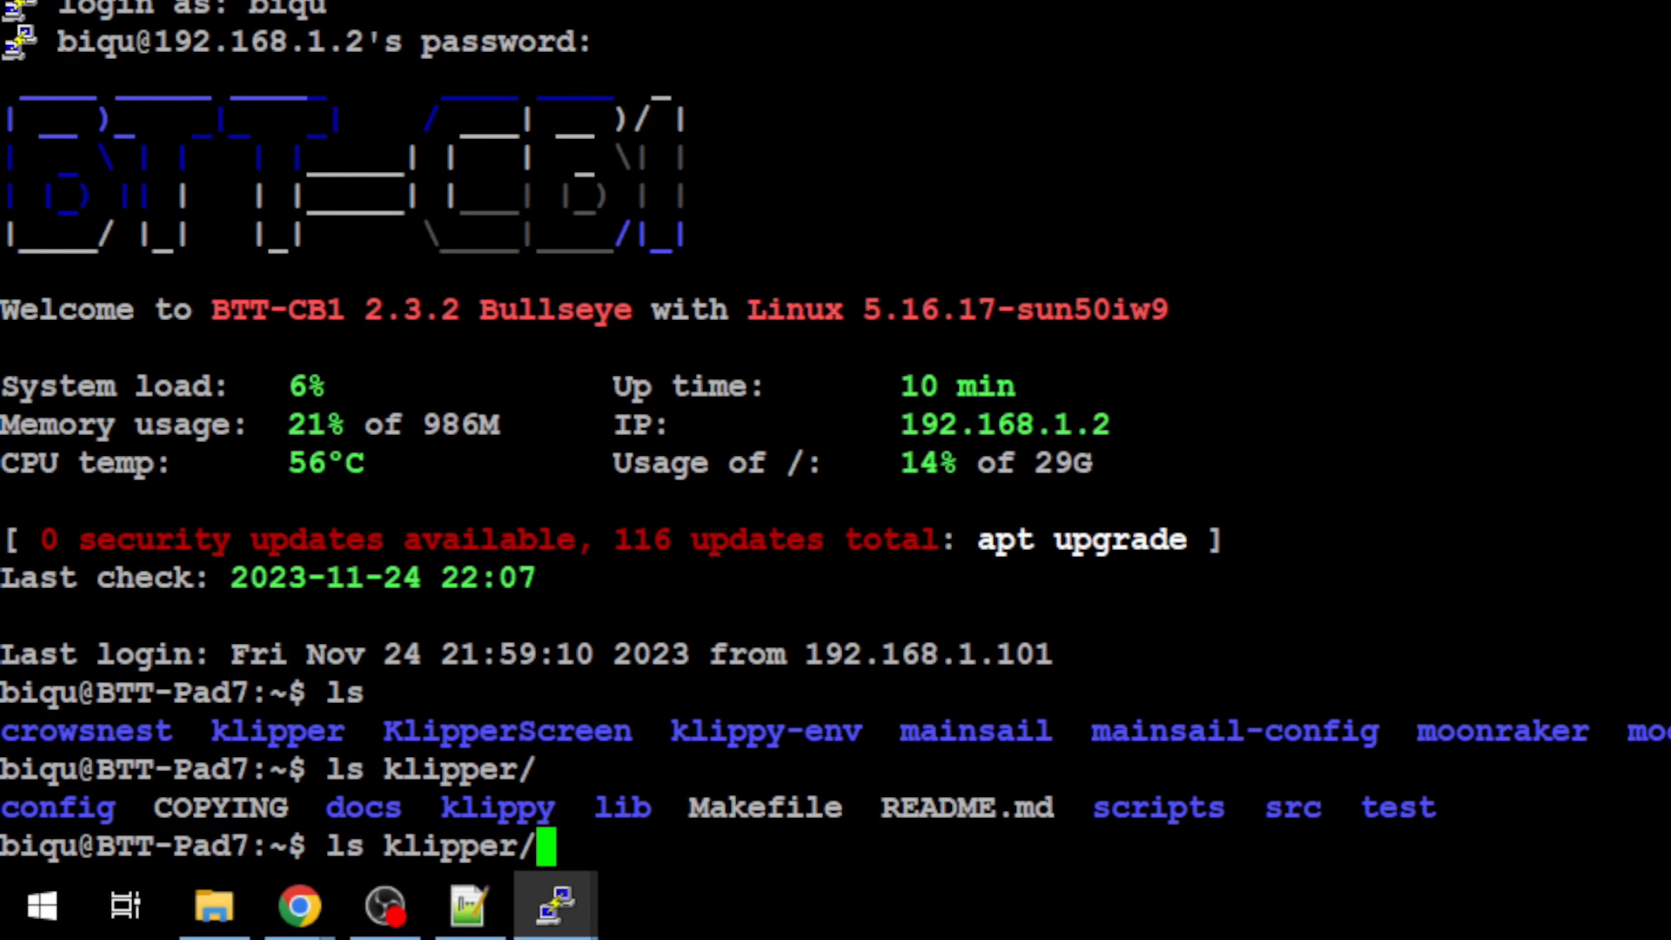
{"action": "type", "text": "co"}
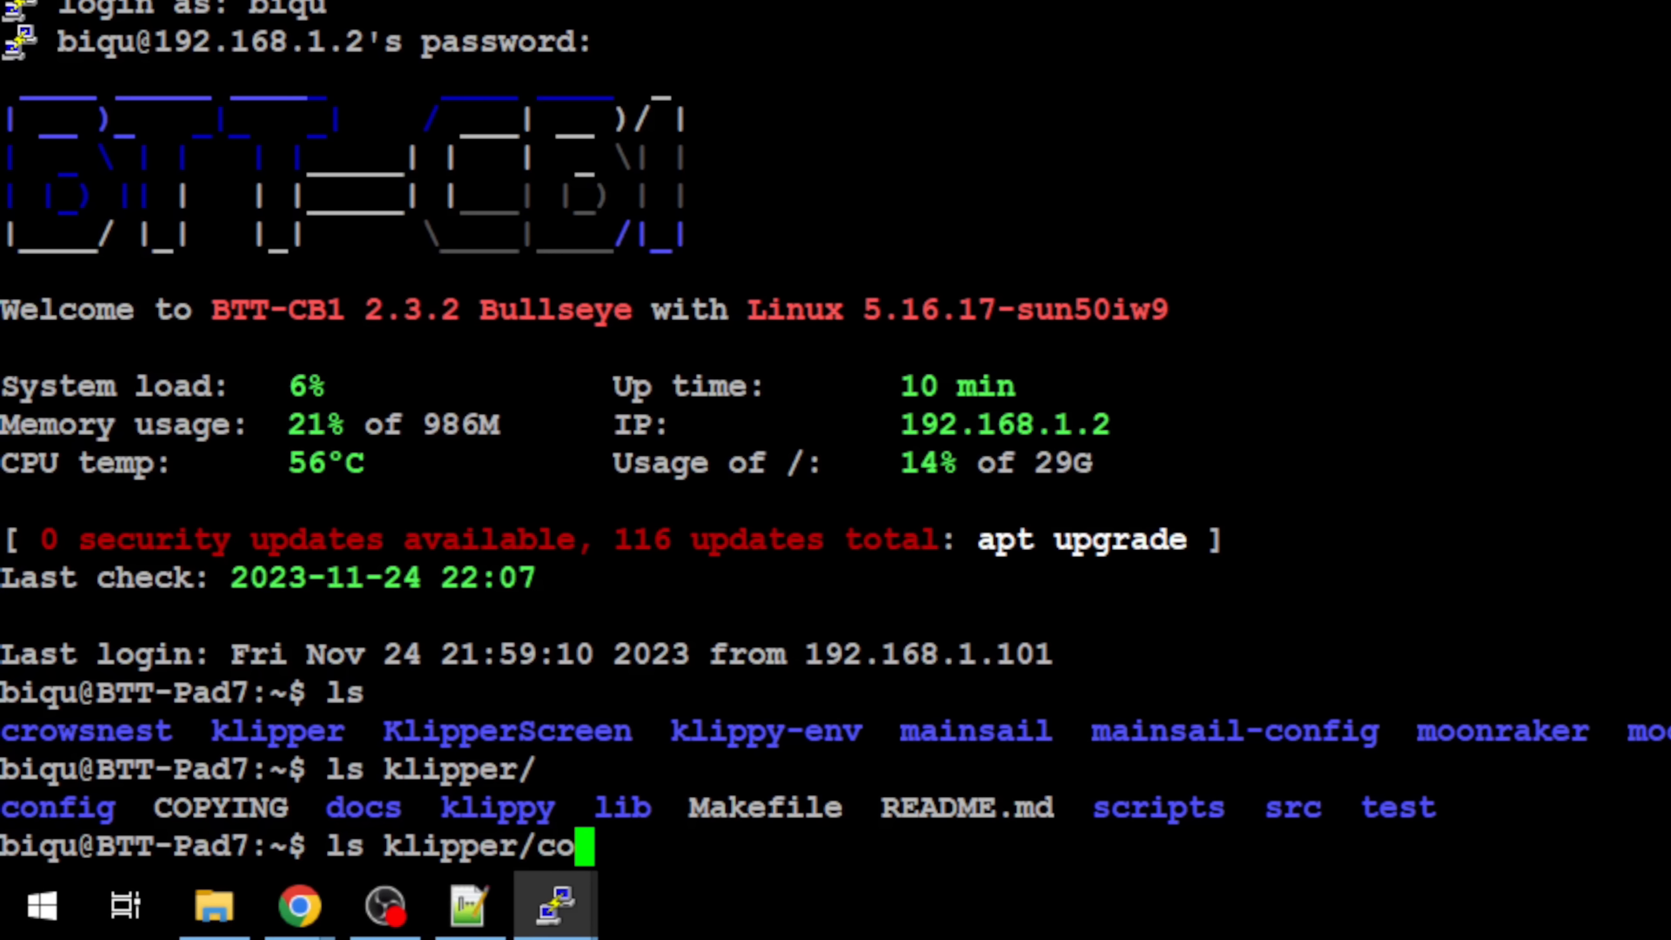
{"action": "key", "text": "Return"}
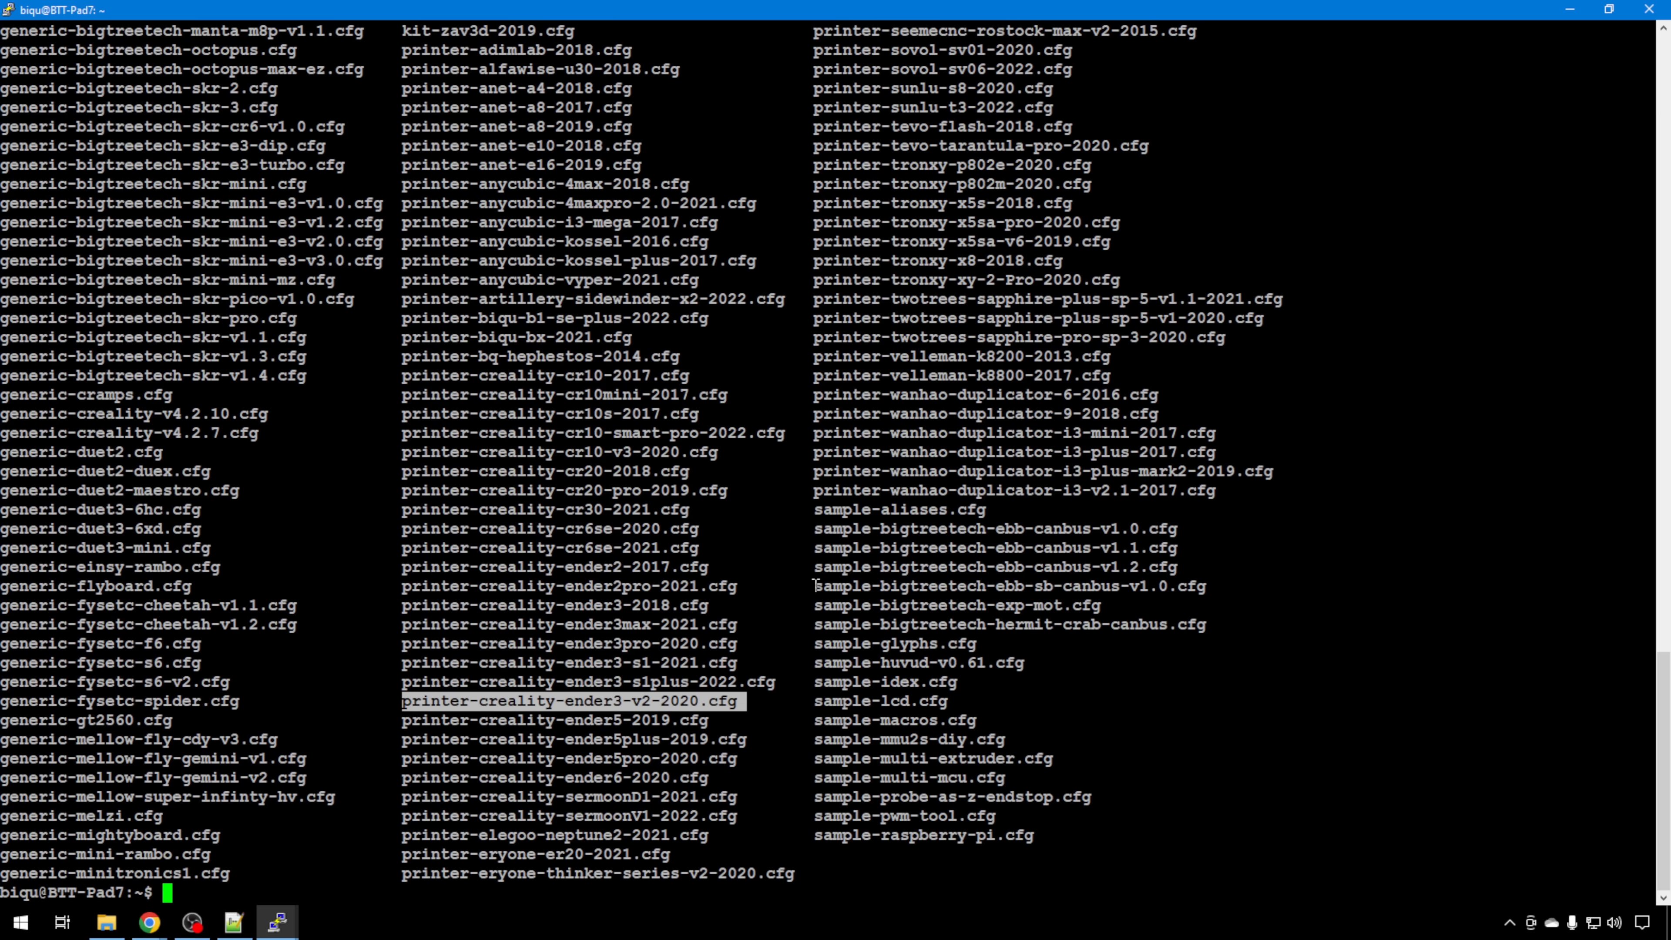
Copy printer-creality-ender3-v2-2020.cfg into printer_data/config as printer.cfg
{"action": "type", "text": "klipper/config/printer-creality-ender3-v2-2020.cfg"}
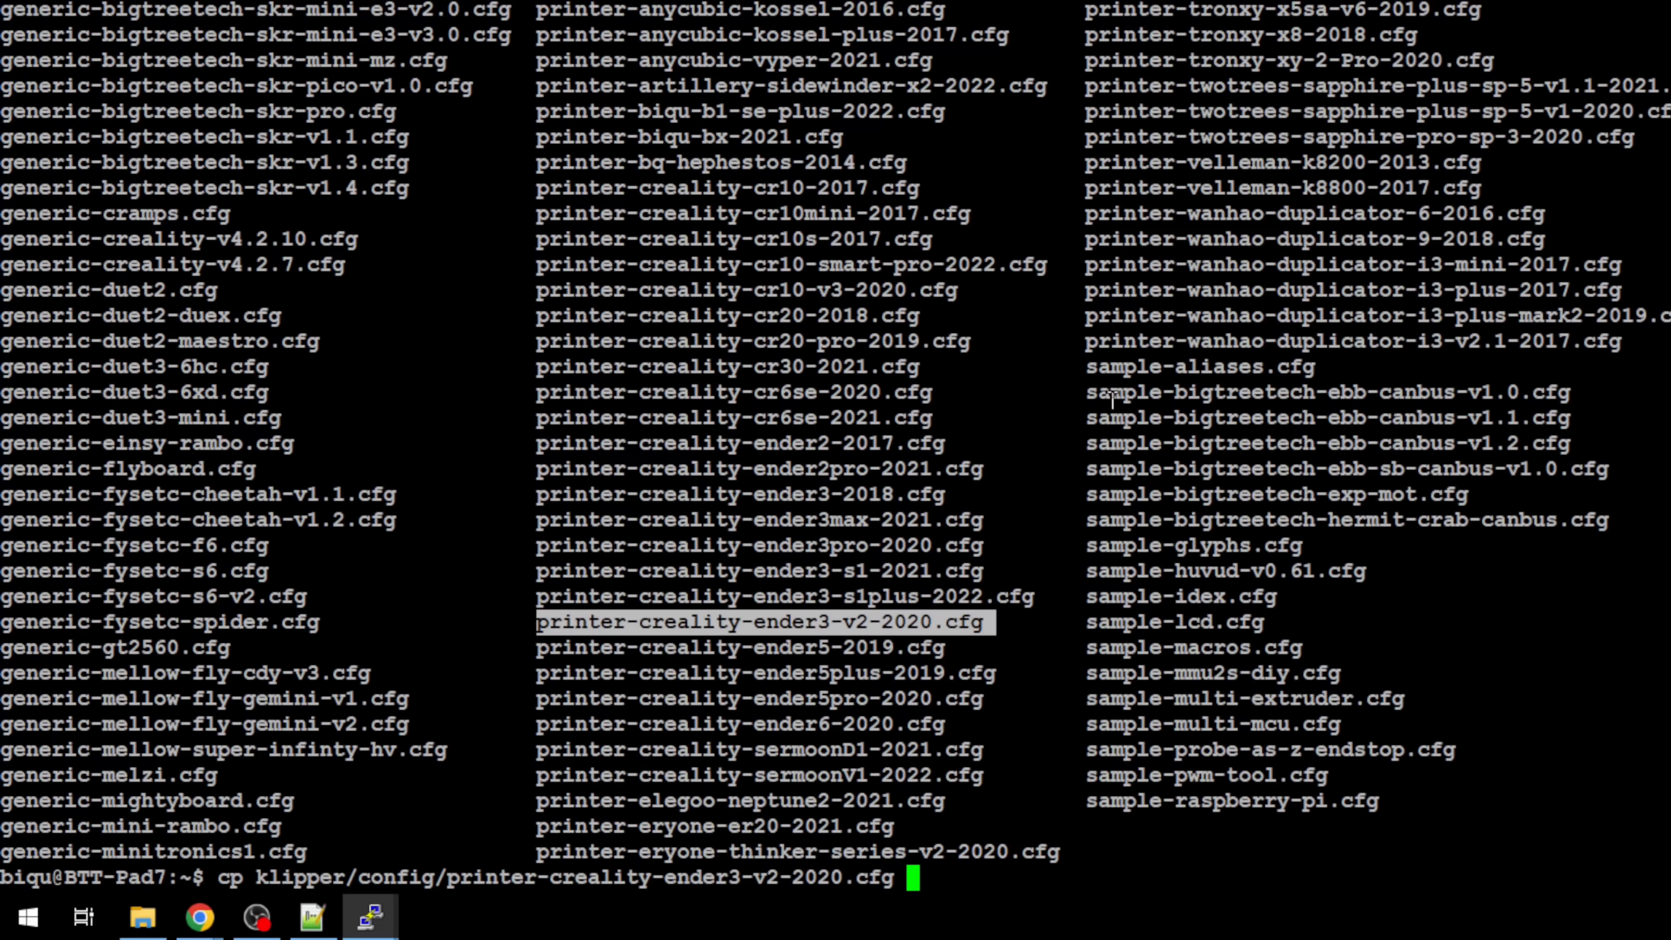
{"action": "type", "text": "printer_data/"}
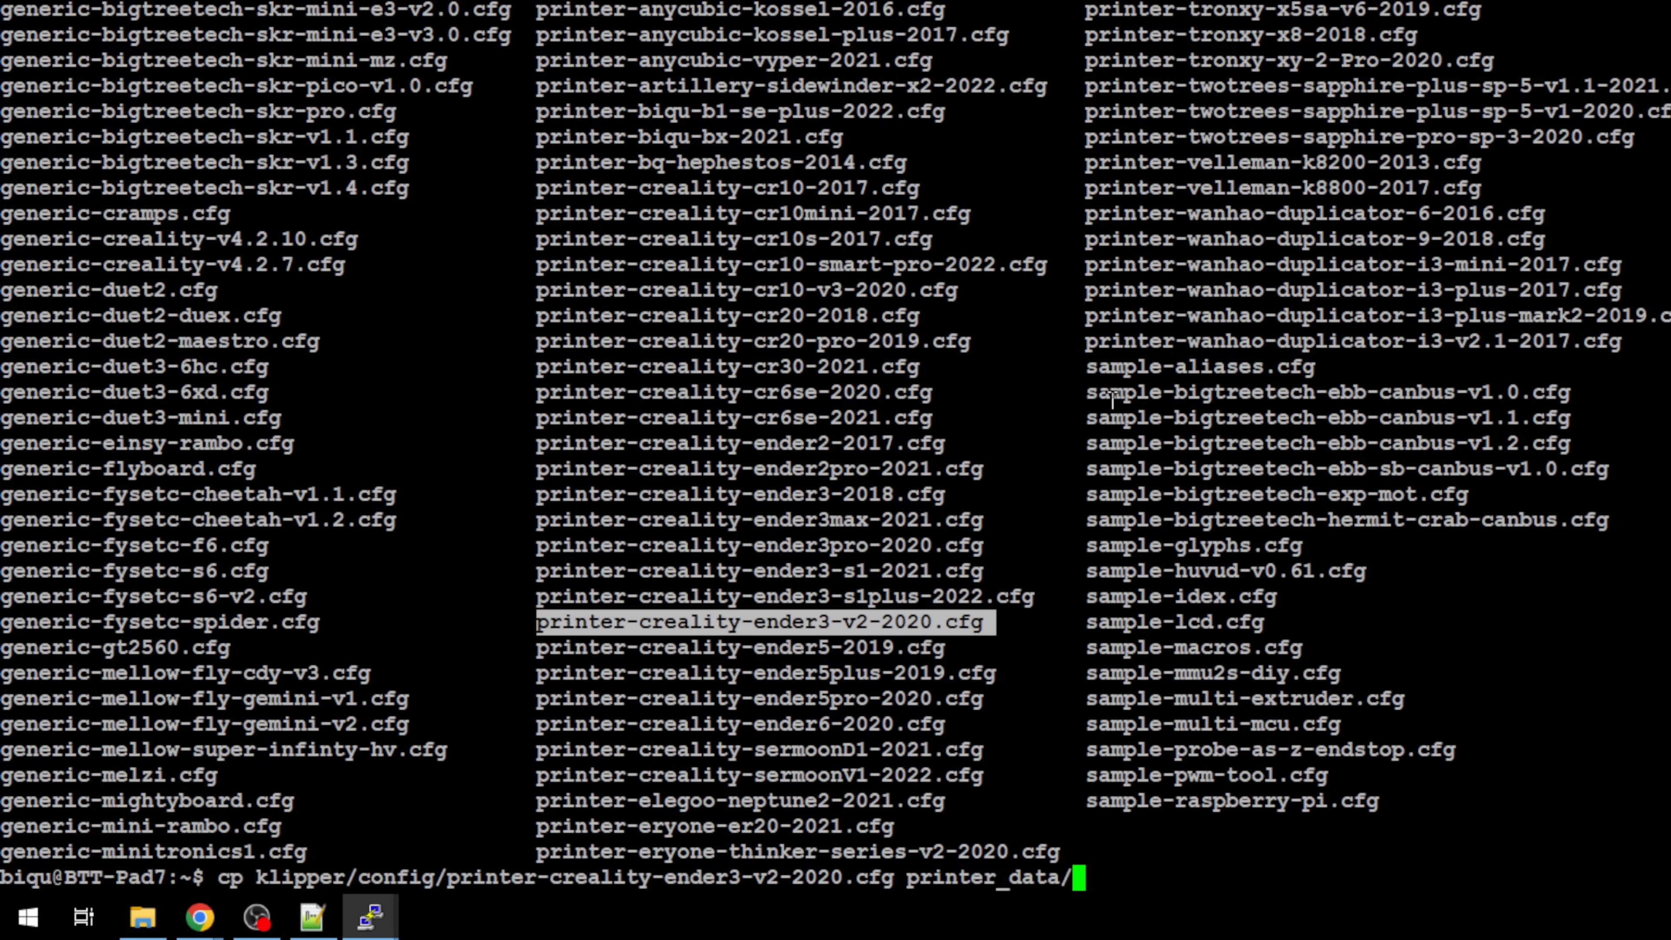
{"action": "type", "text": "config/"}
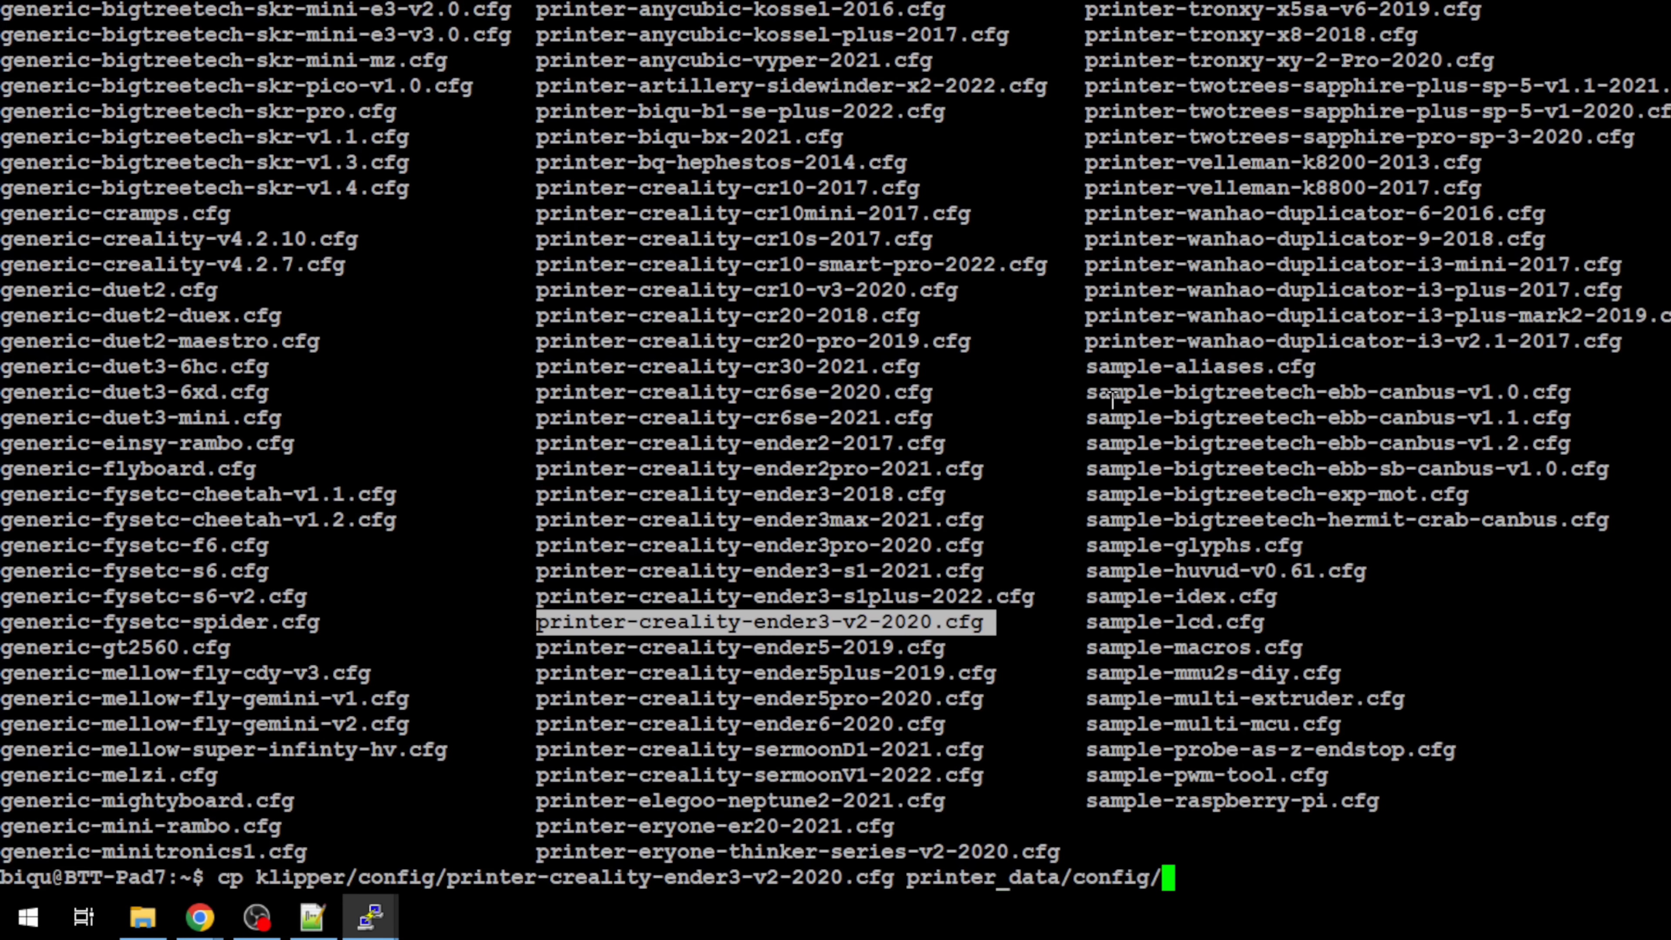
{"action": "type", "text": "printer.cfg"}
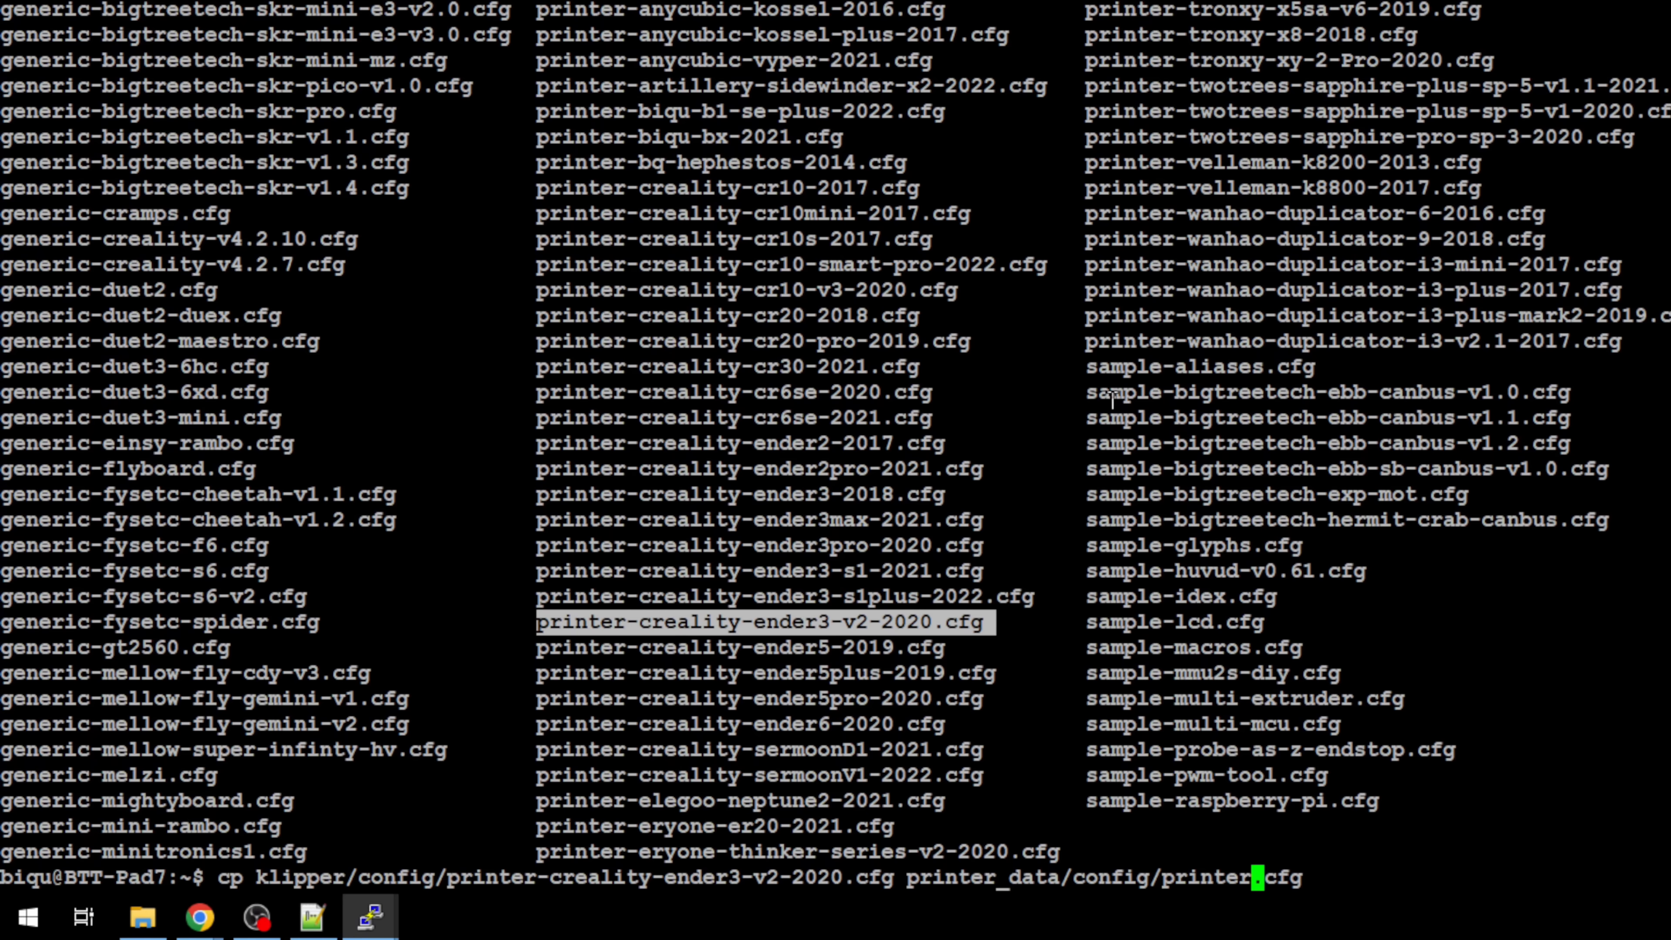
{"action": "key", "text": "Return"}
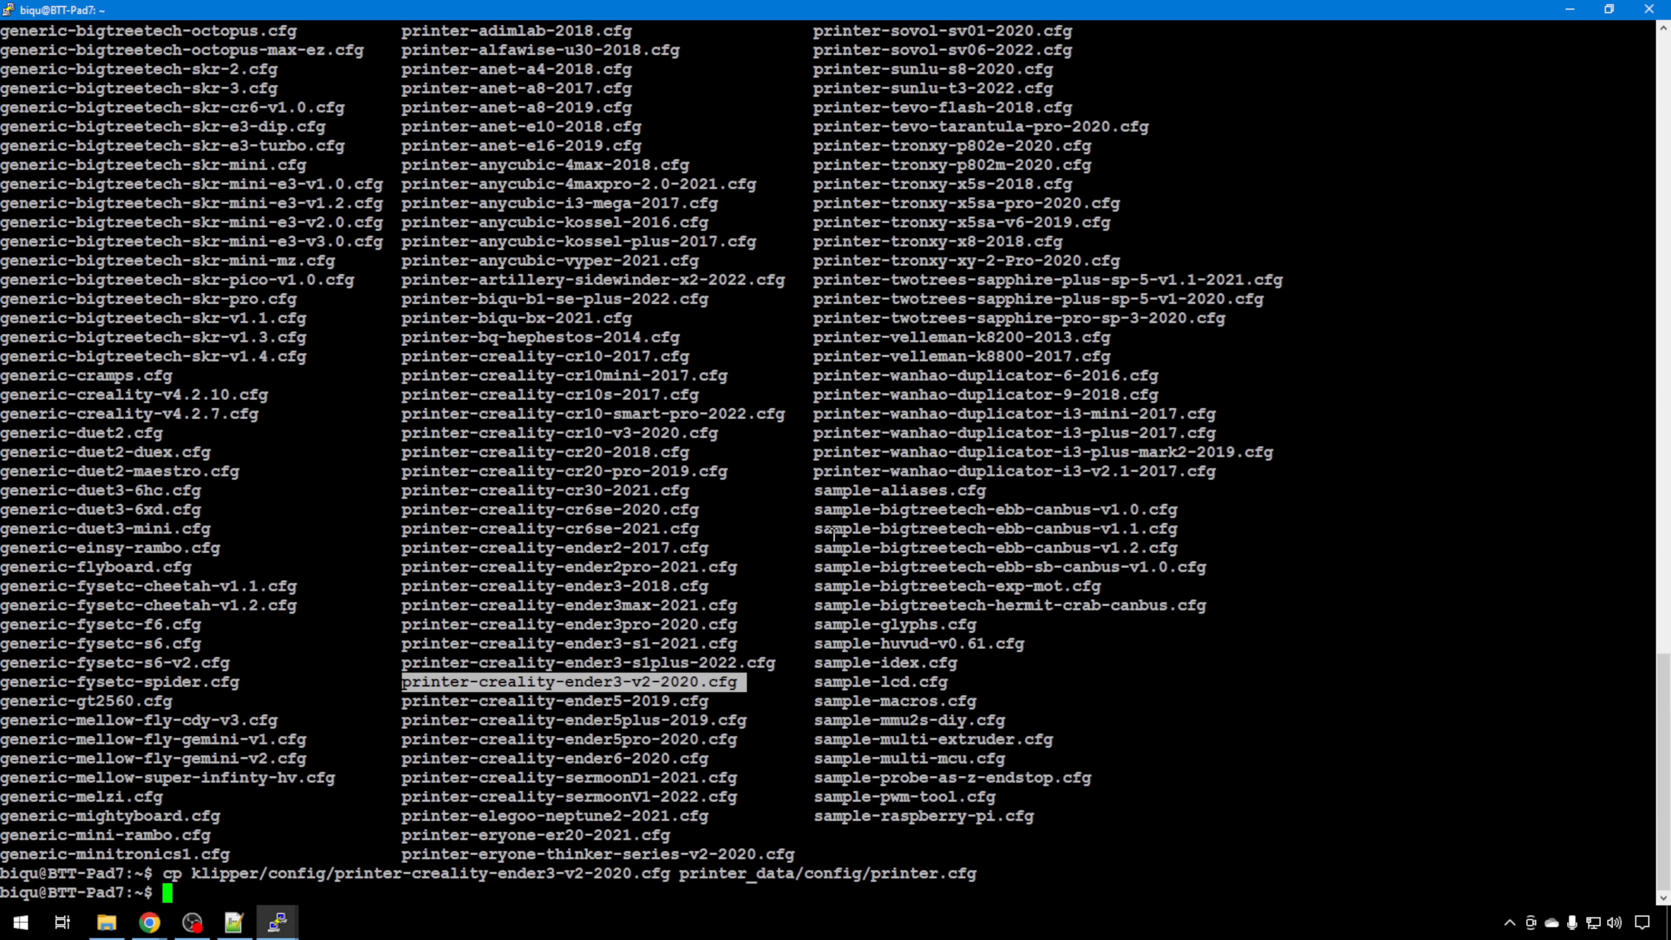
{"action": "type", "text": "cd klipper"}
{"action": "type", "text": "make menuc"}
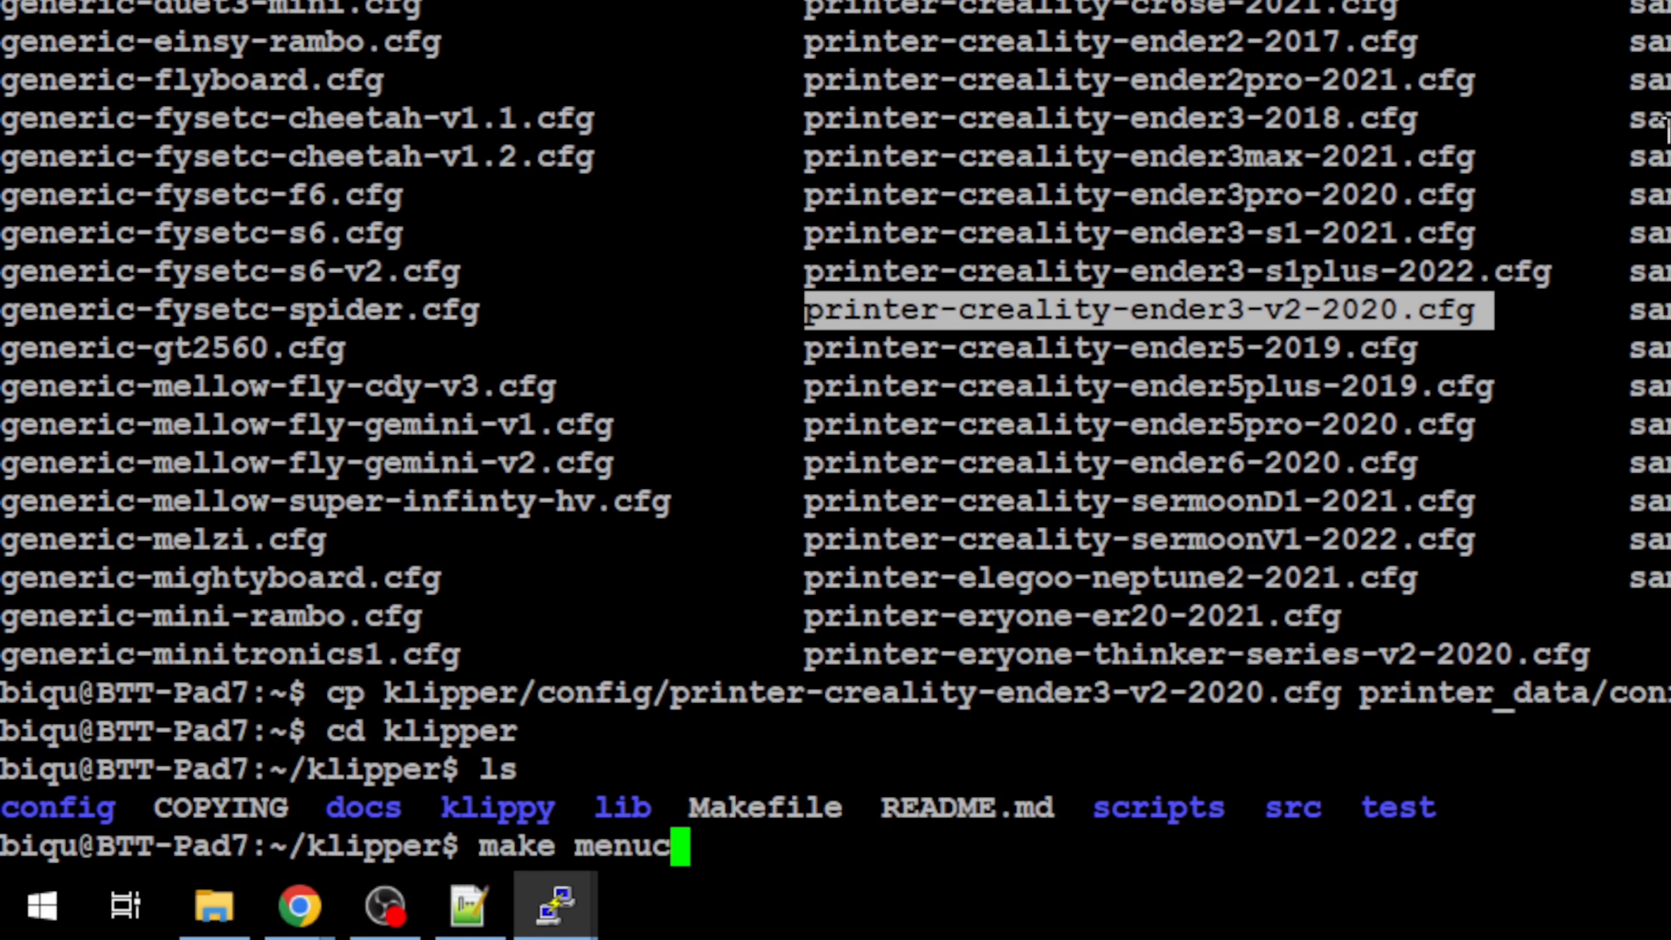
Enter the klipper folder and launch make menuconfig for the firmware build
{"action": "key", "text": "Return"}
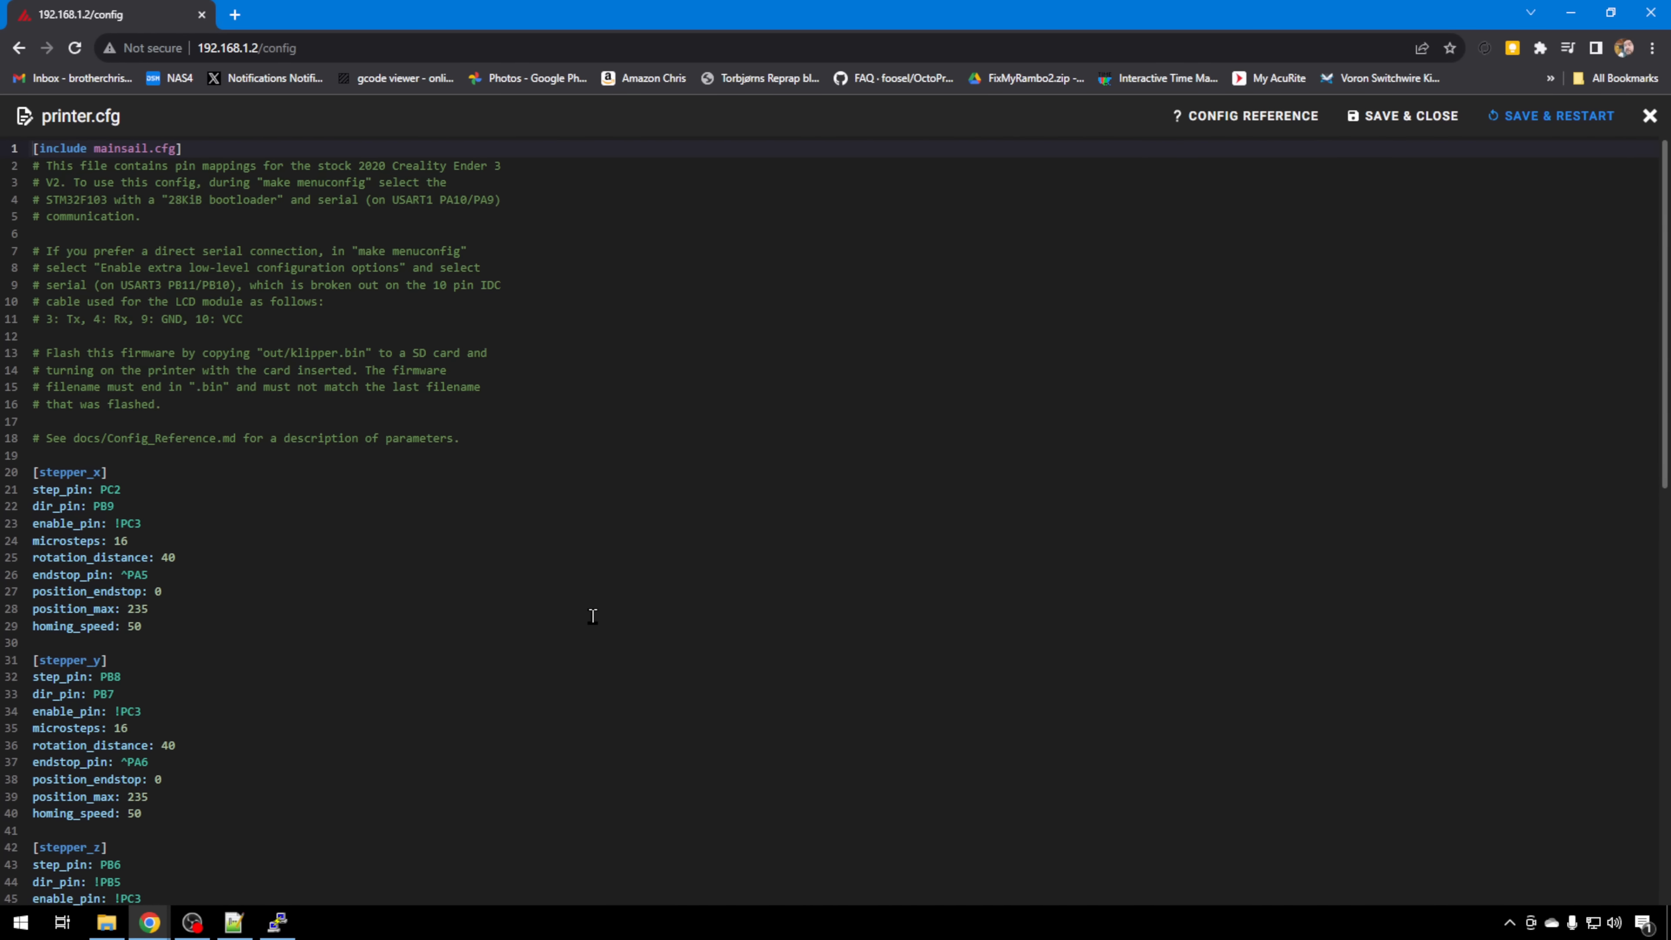
{"action": "mouse_move", "coordinate": [578, 615]}
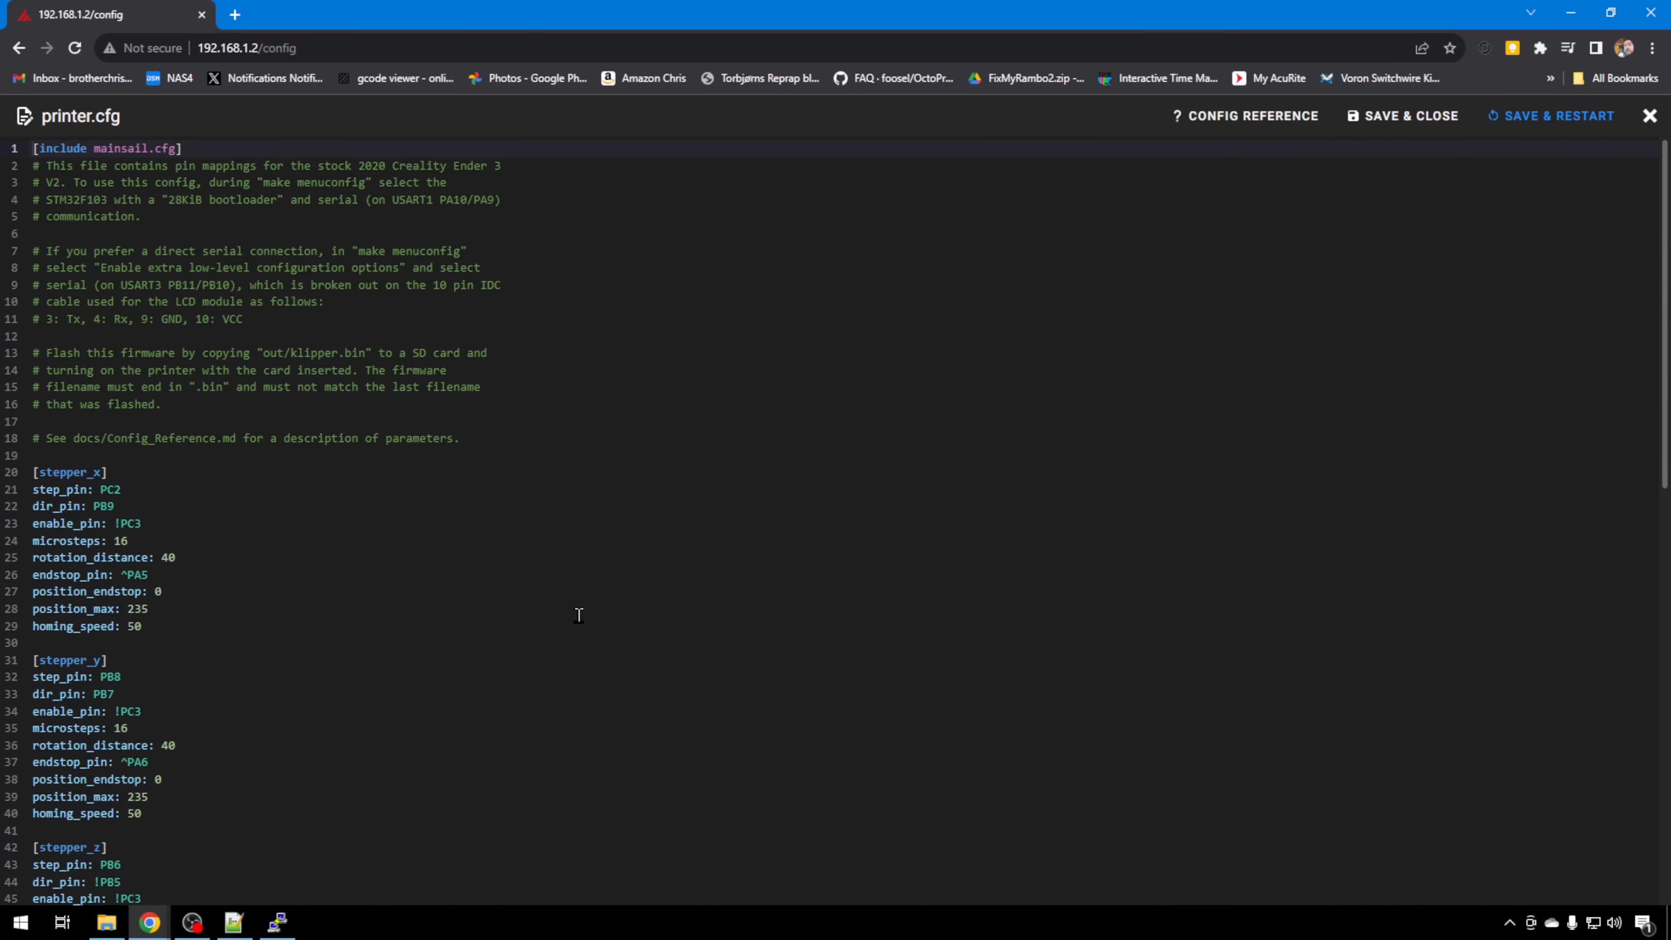
Open printer.cfg from Mainsail's Machine config files in the editor
{"action": "left_click", "coordinate": [47, 167]}
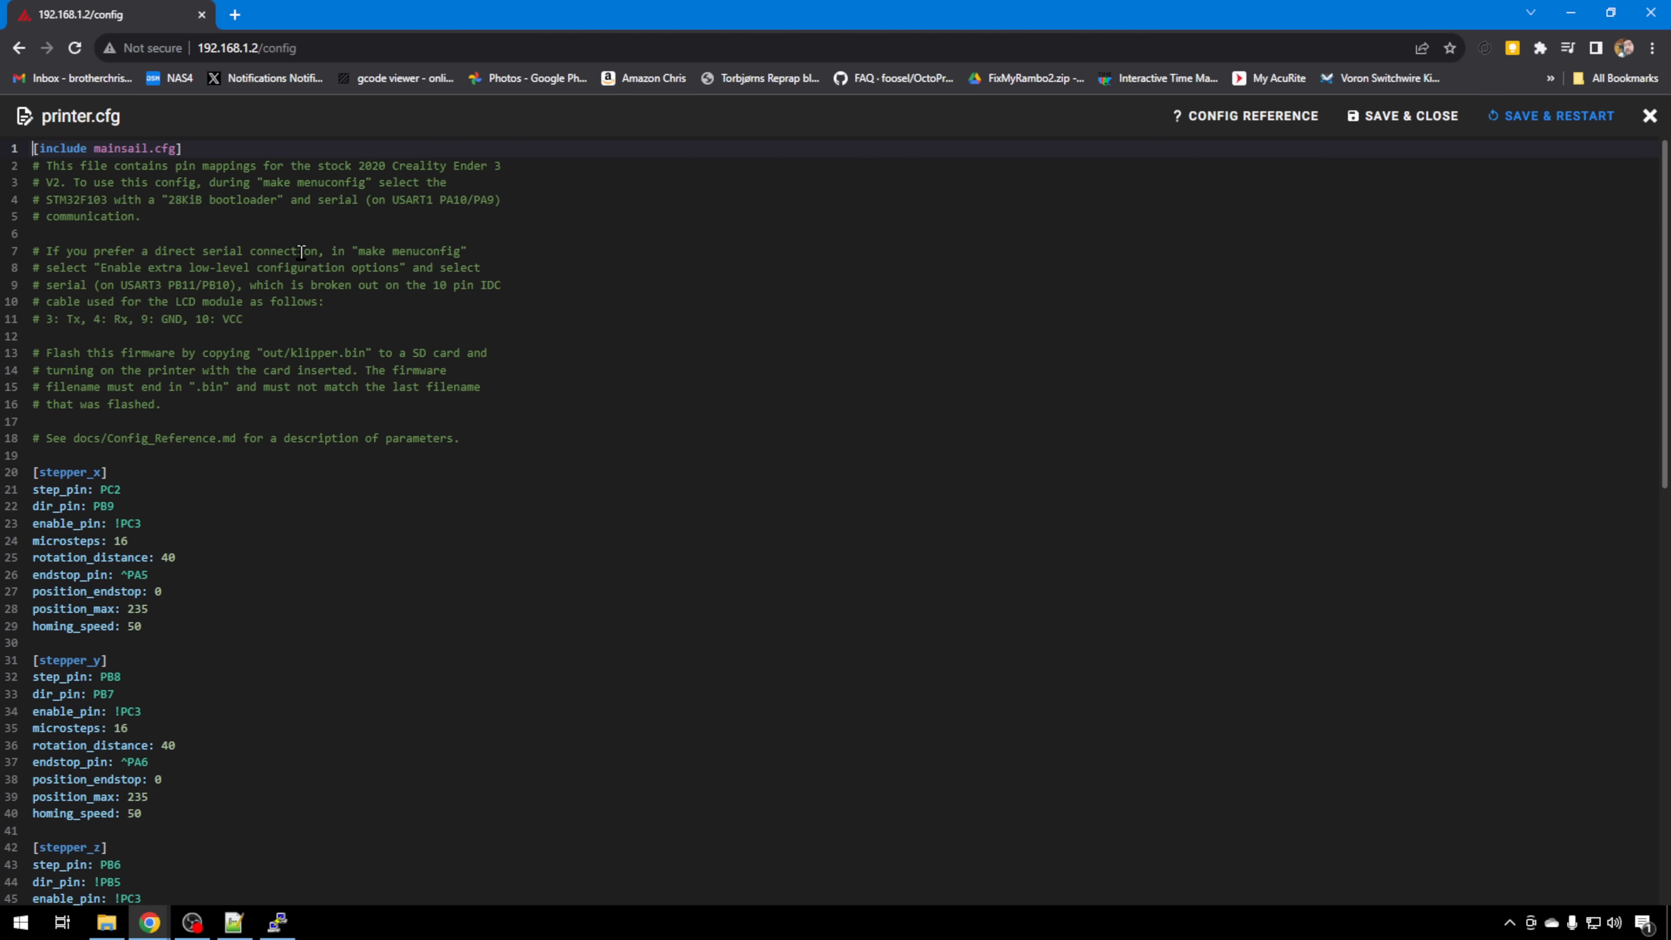
{"action": "mouse_move", "coordinate": [212, 213]}
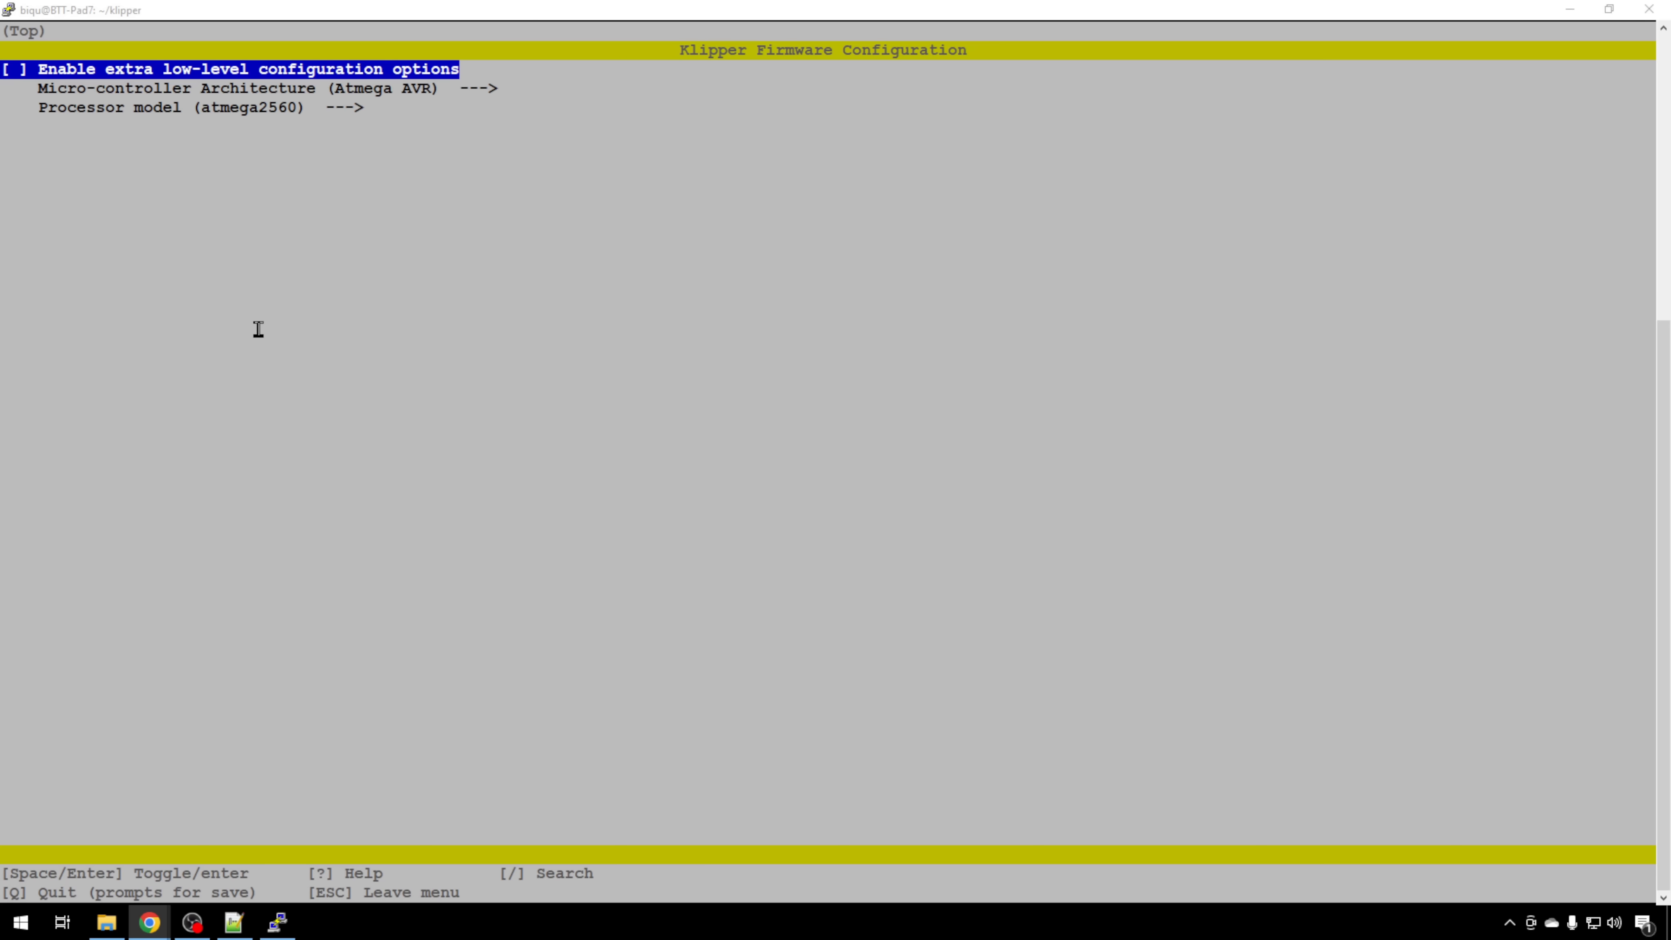
{"action": "mouse_move", "coordinate": [450, 24]}
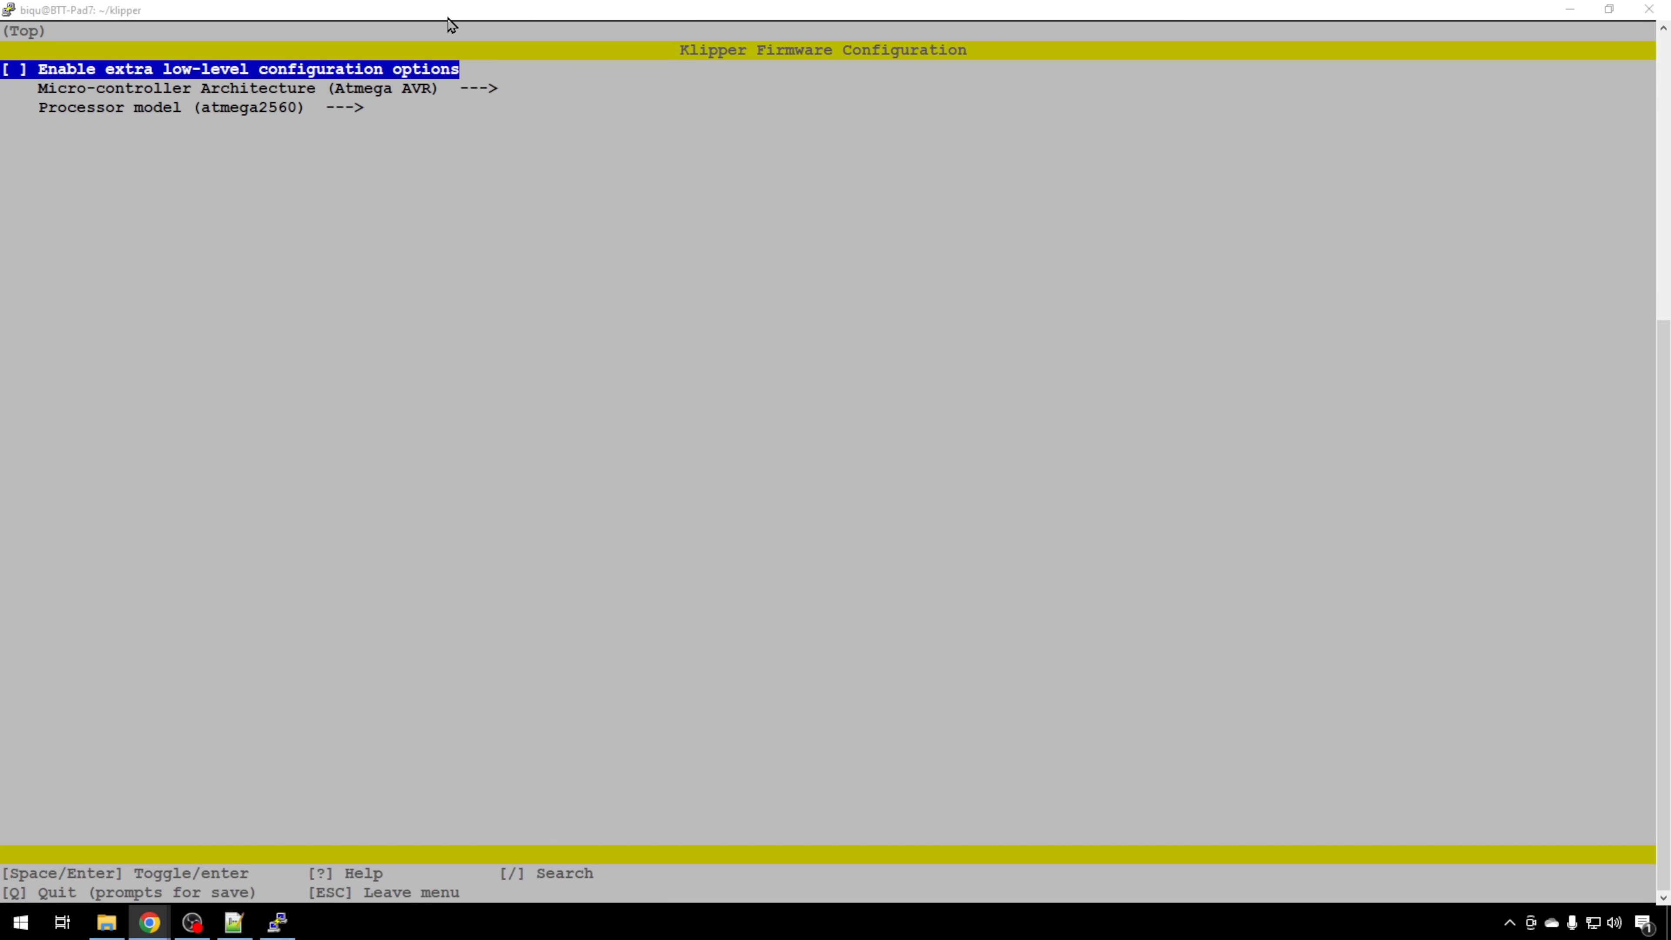
Configure STM32F103 with 28KiB bootloader and serial USART1 PA10/PA9, then save with Q and Y
{"action": "key", "text": "space"}
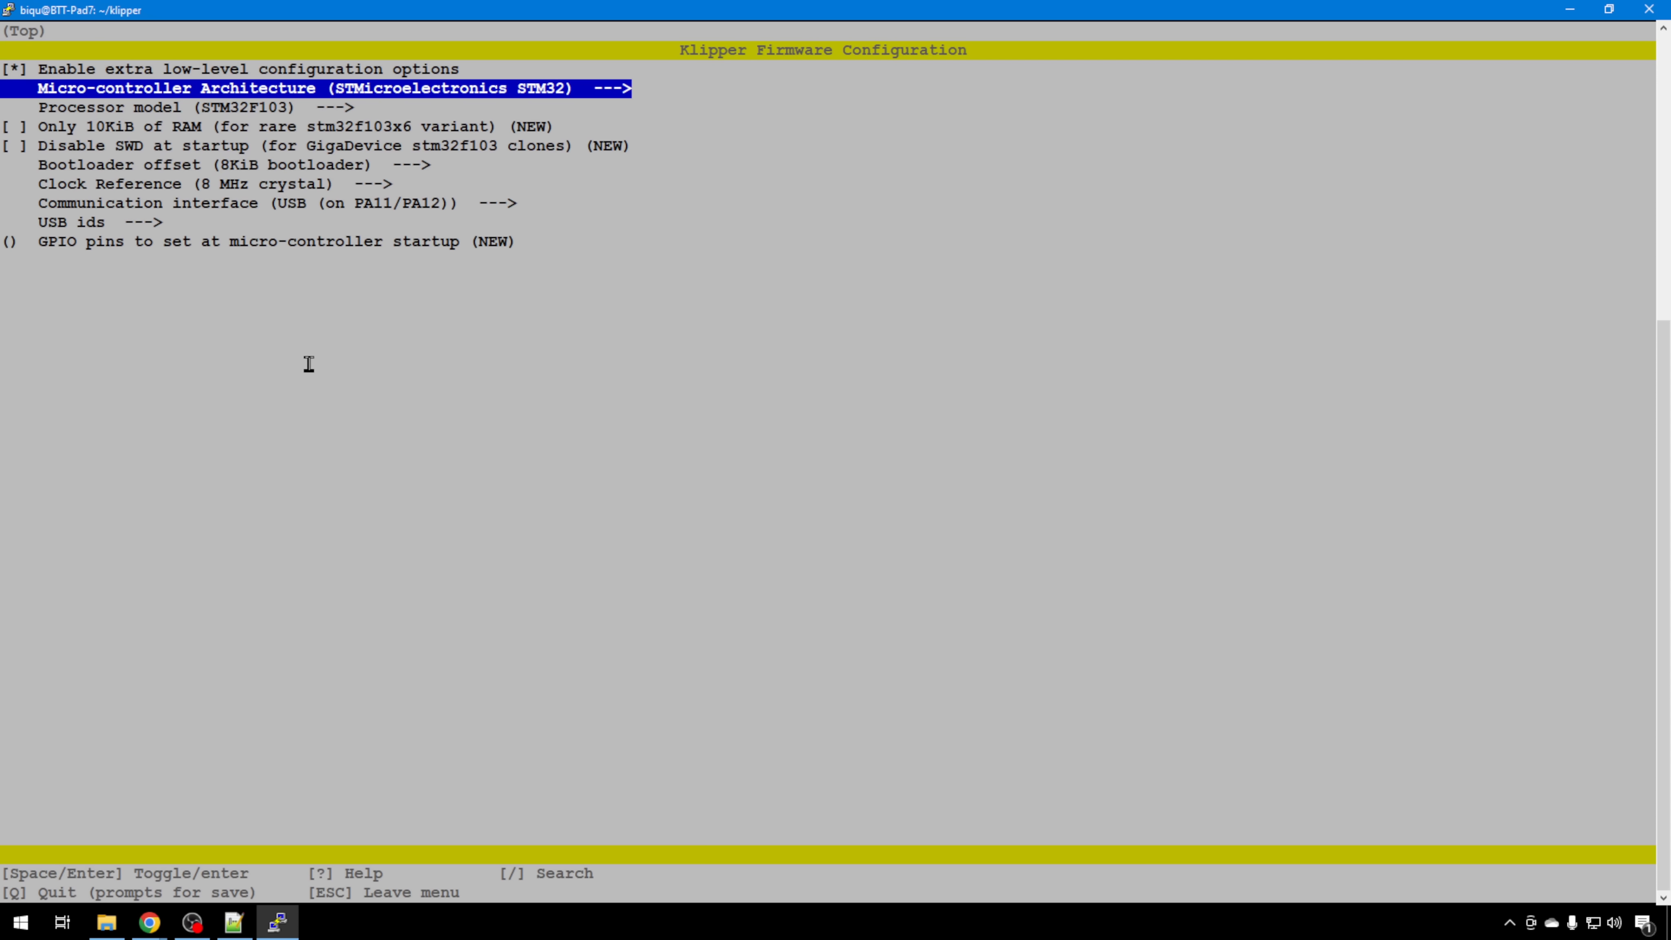
{"action": "key", "text": "Down"}
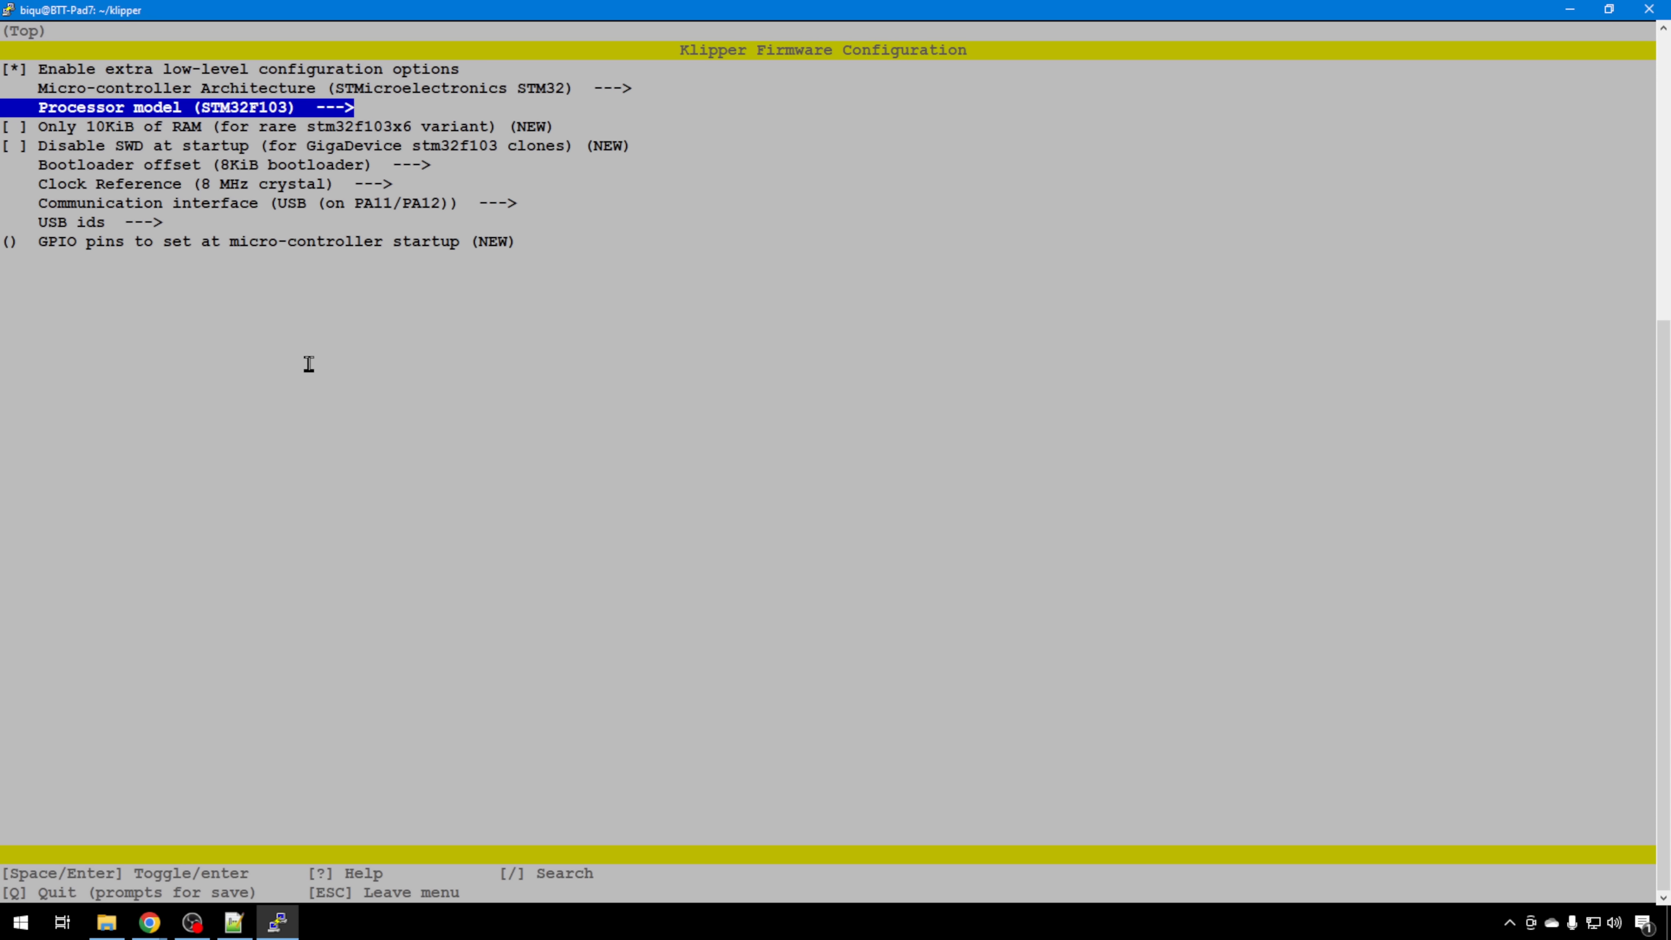
{"action": "key", "text": "Down"}
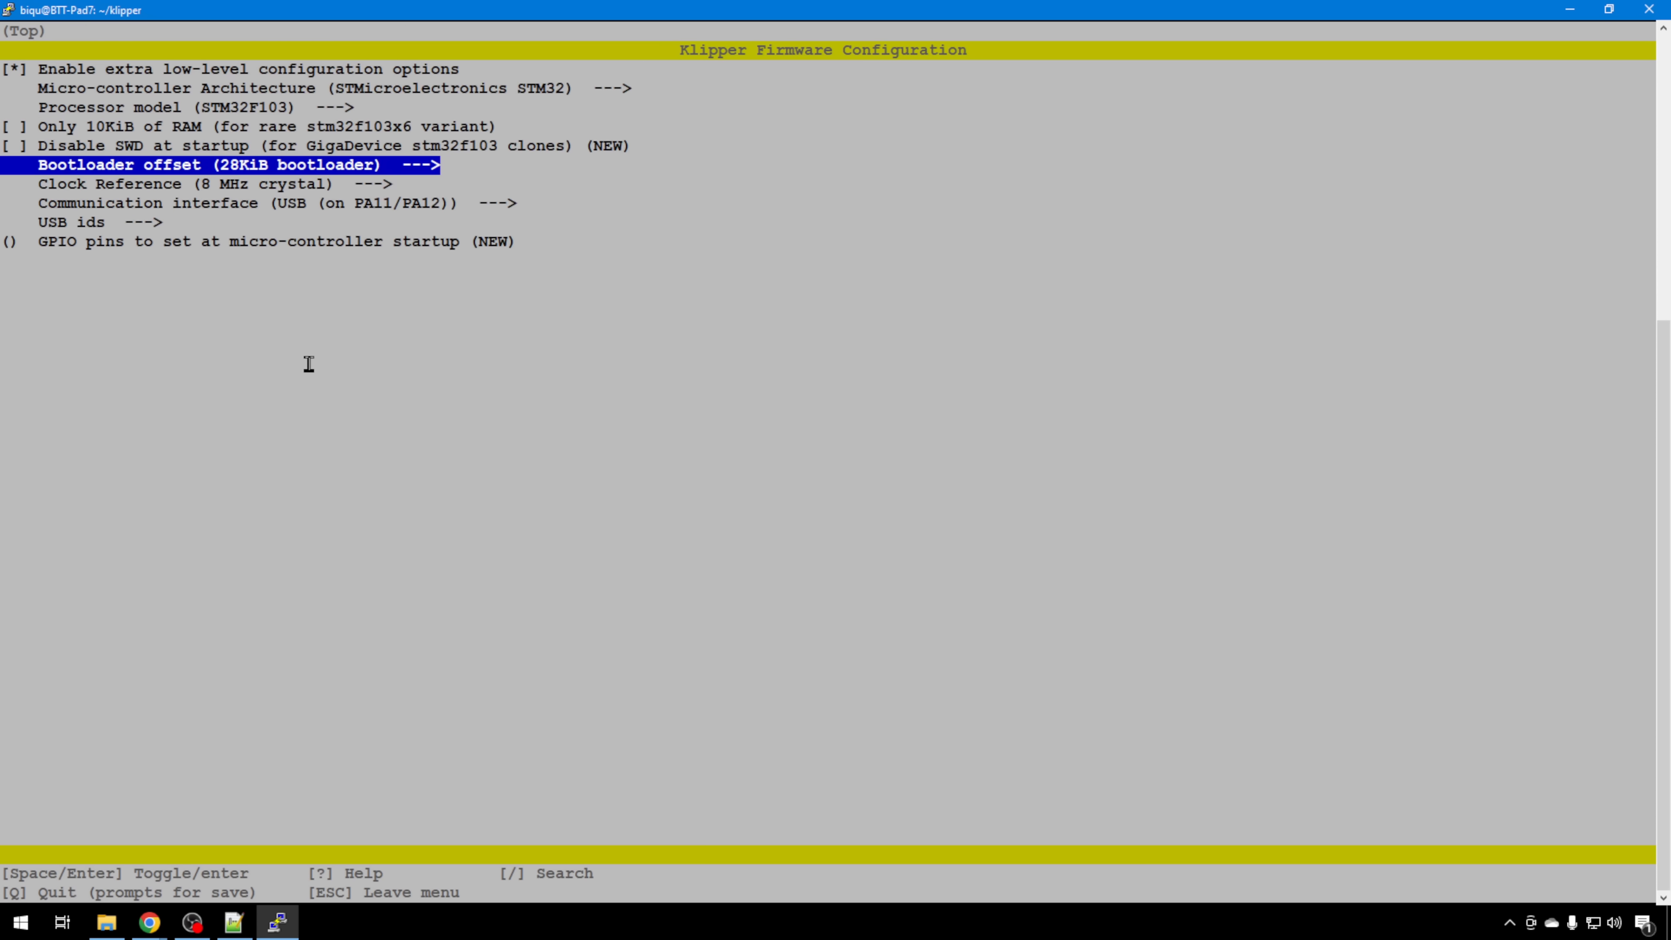
{"action": "key", "text": "Down"}
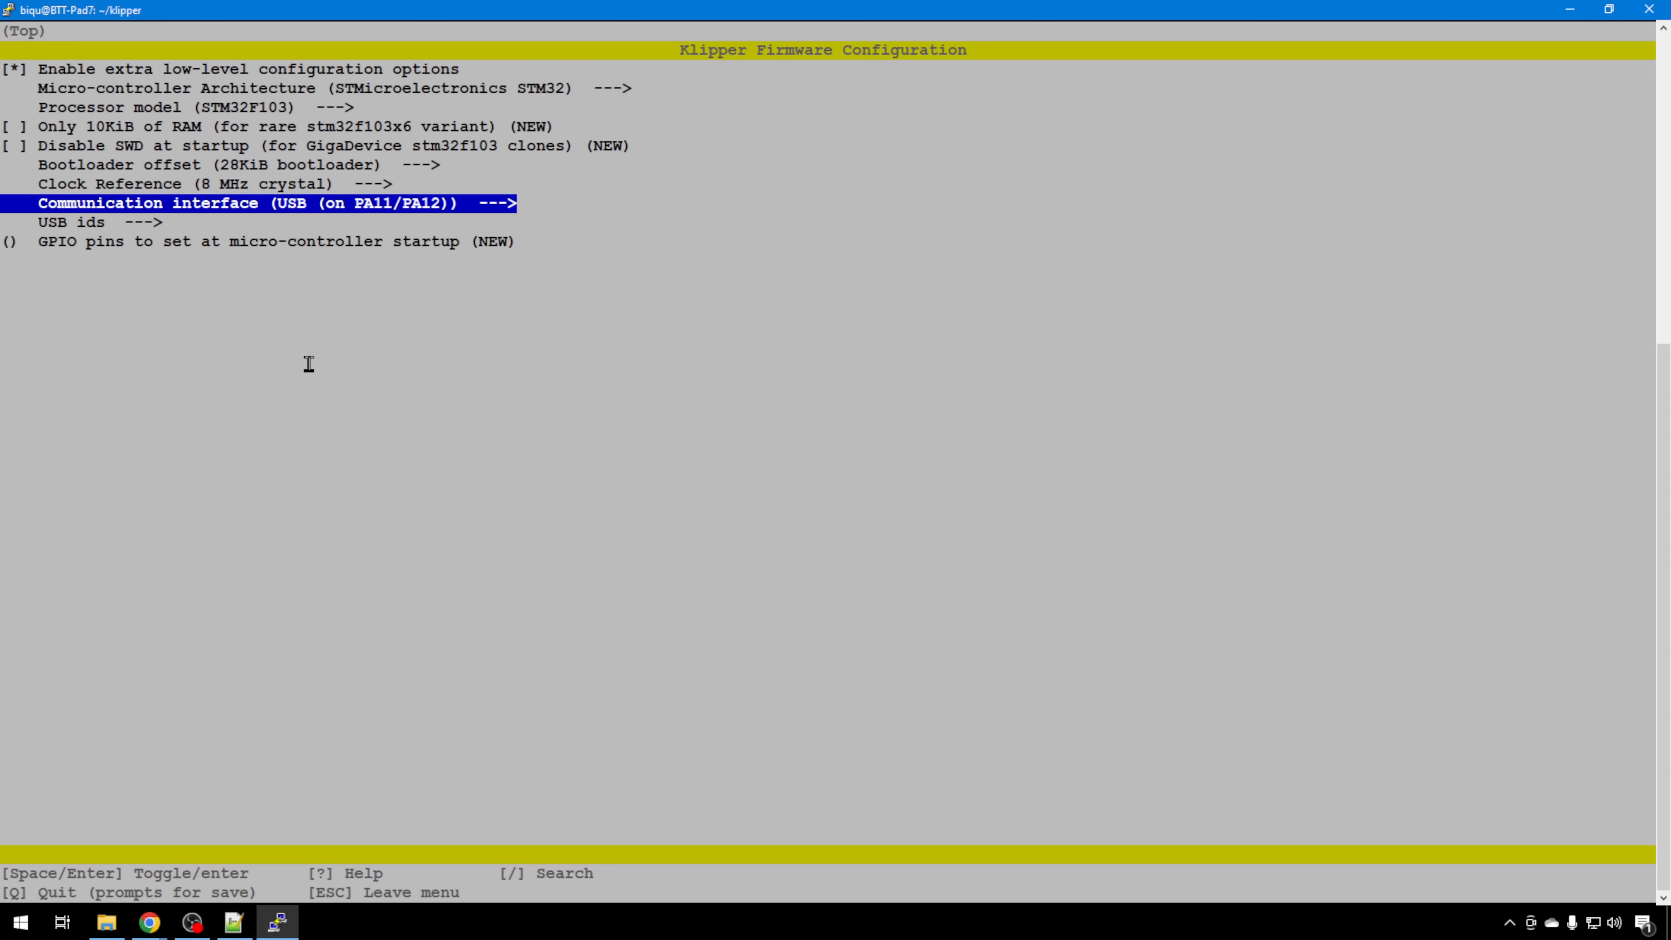
{"action": "key", "text": "Return"}
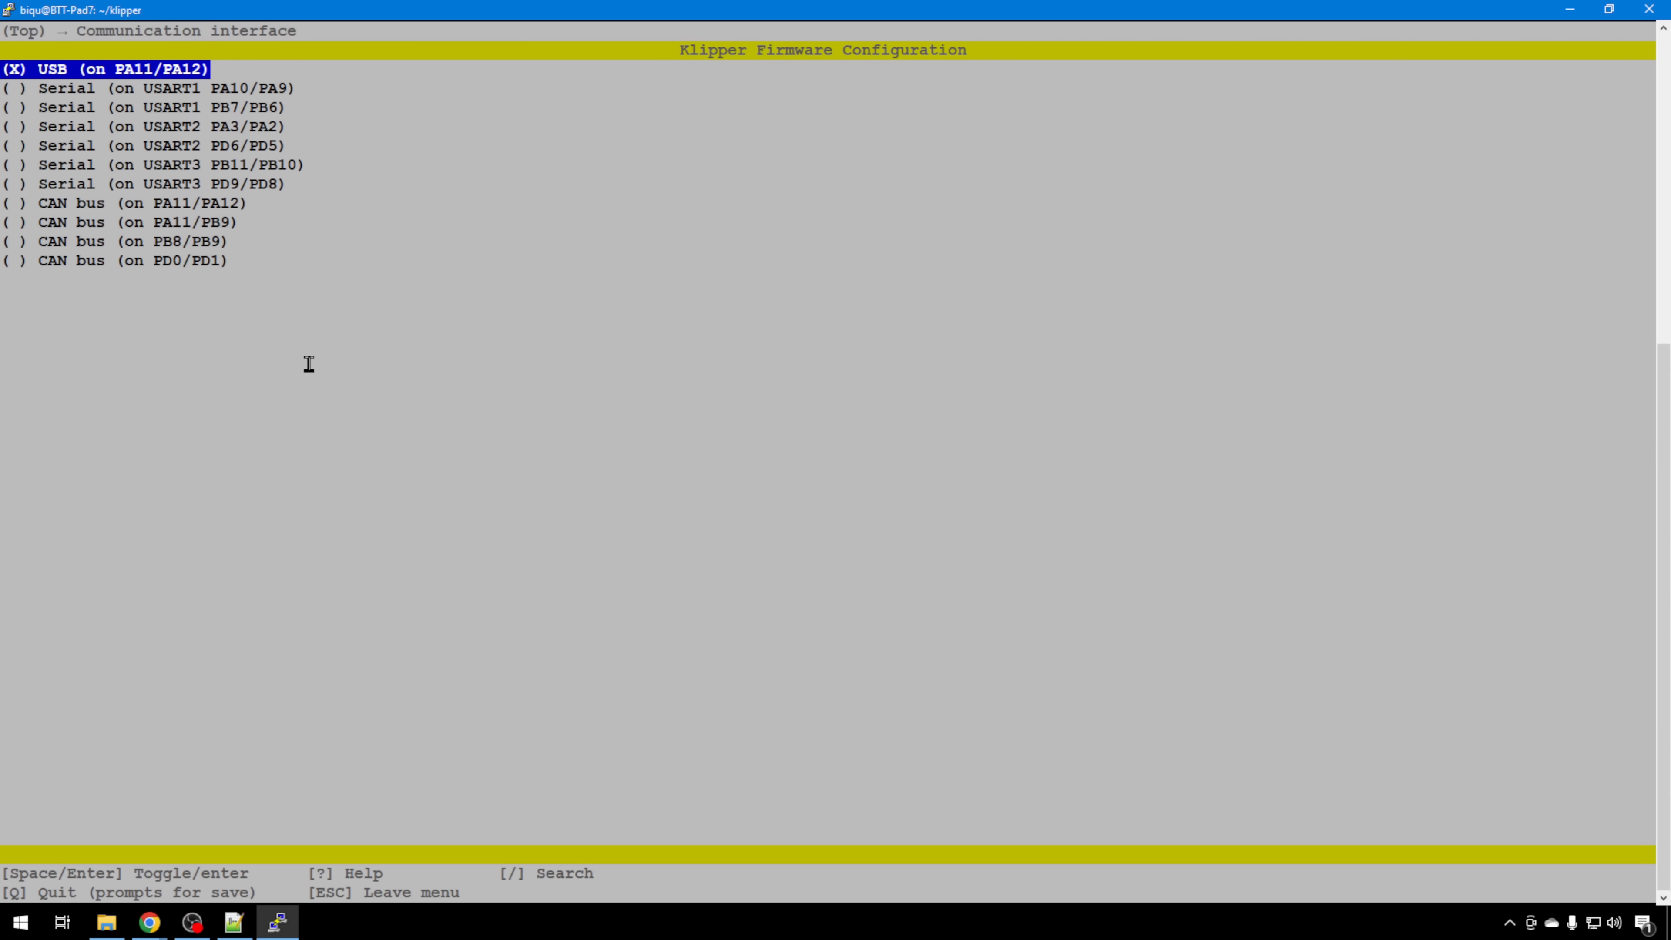
{"action": "key", "text": "Down"}
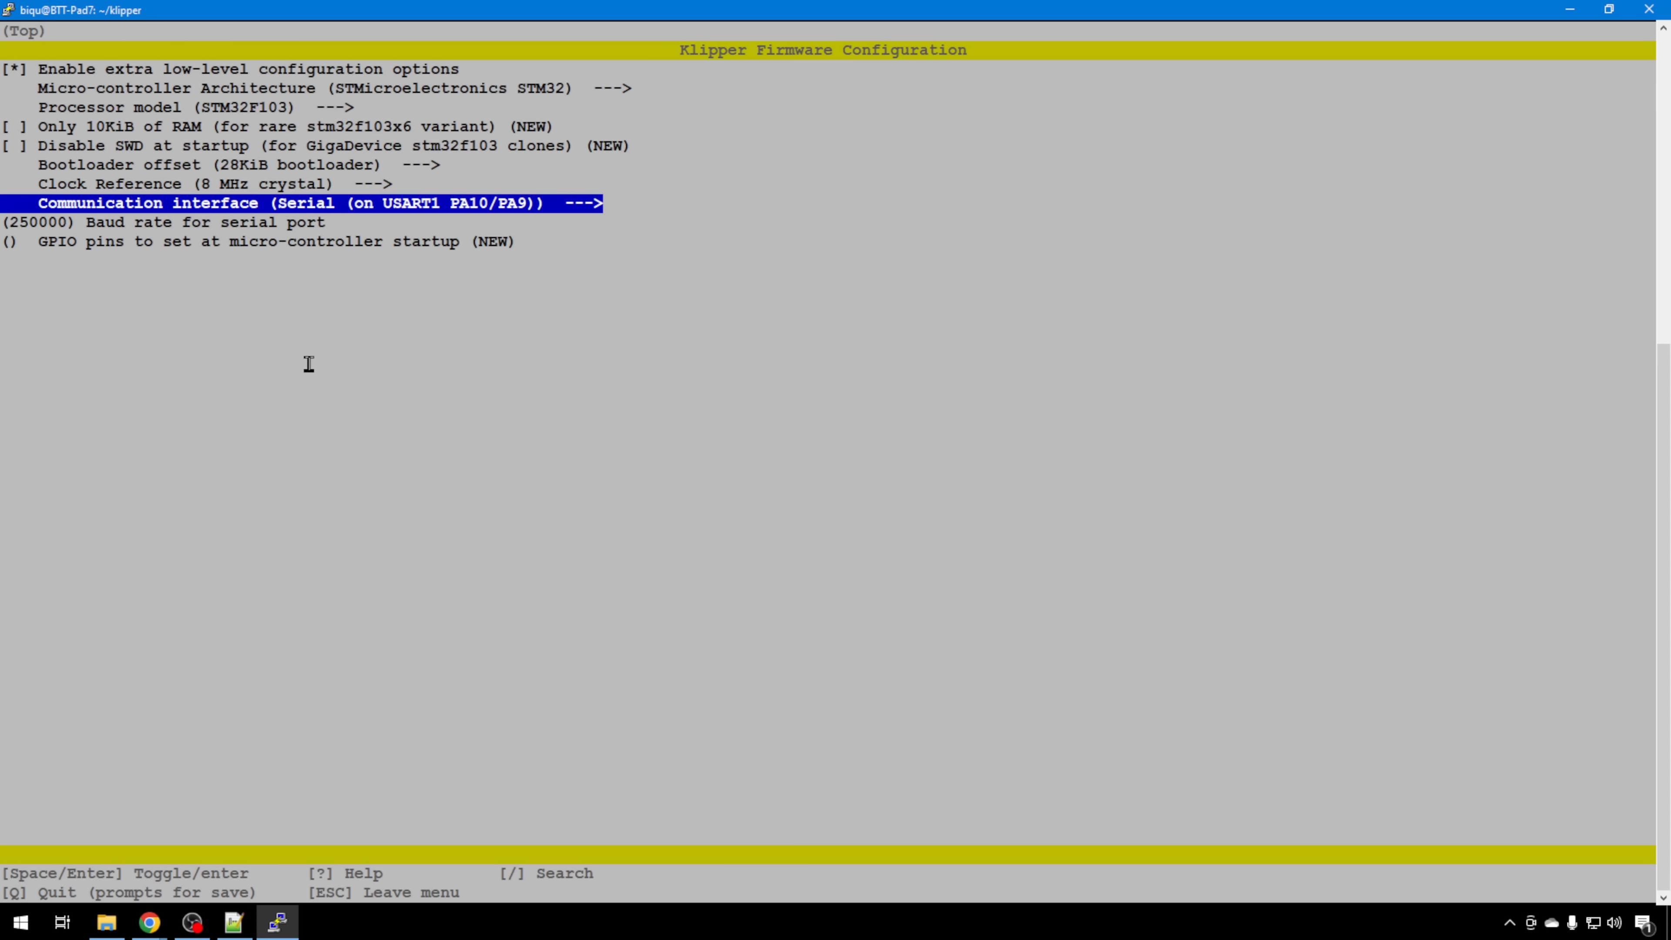
{"action": "key", "text": "q"}
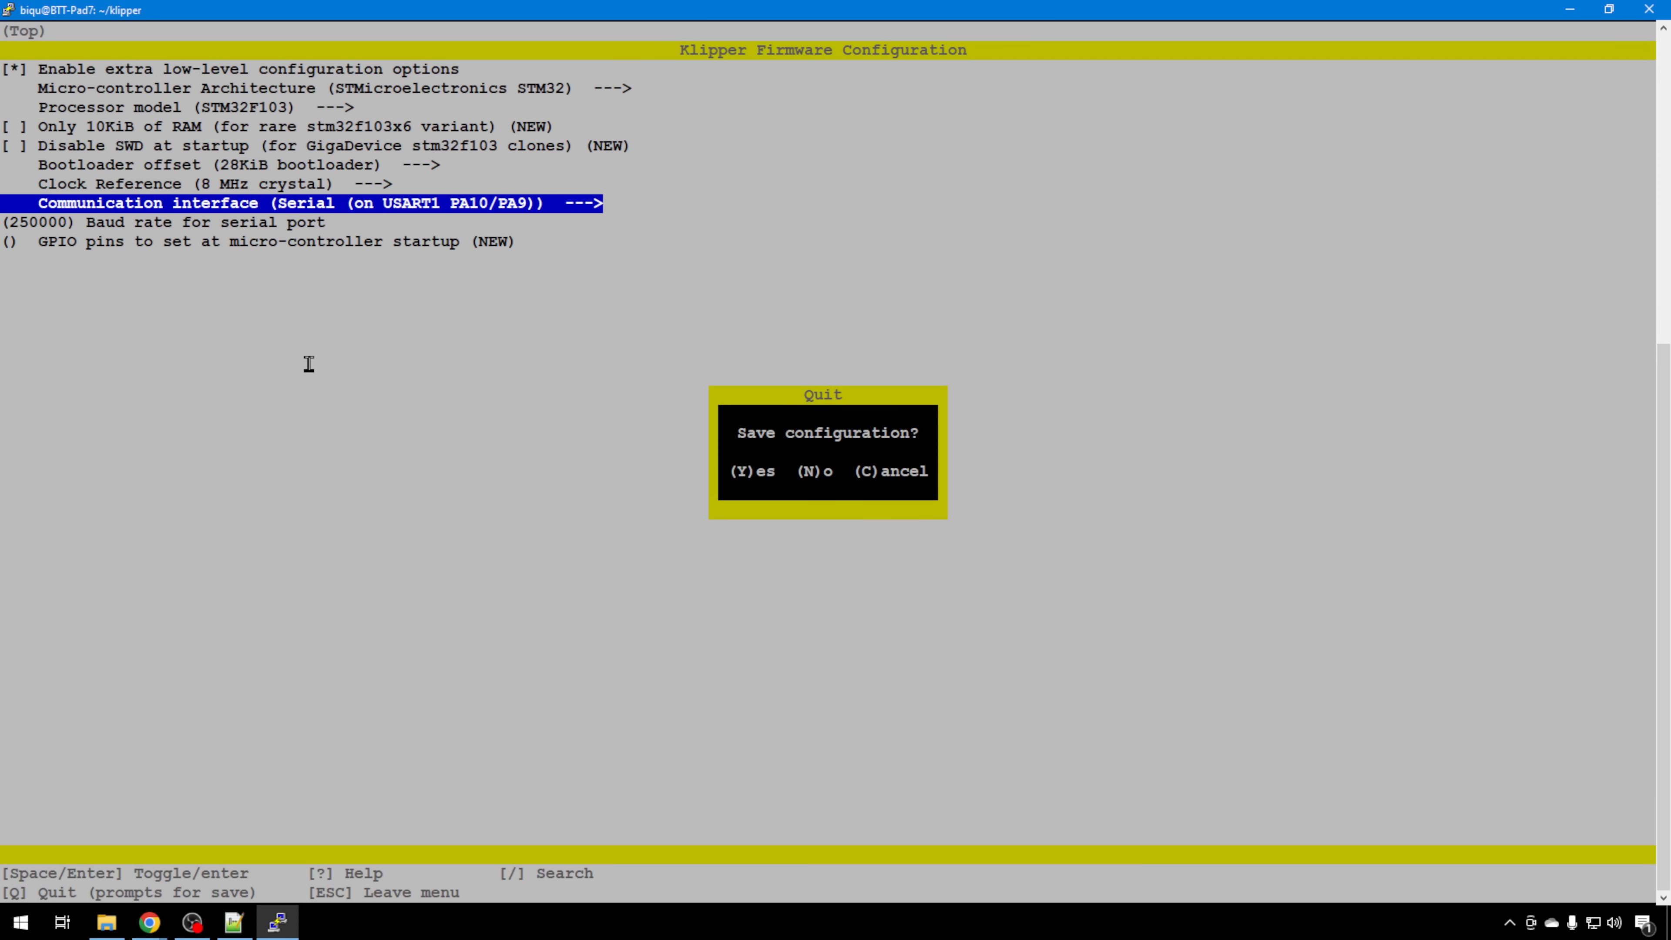
{"action": "key", "text": "y"}
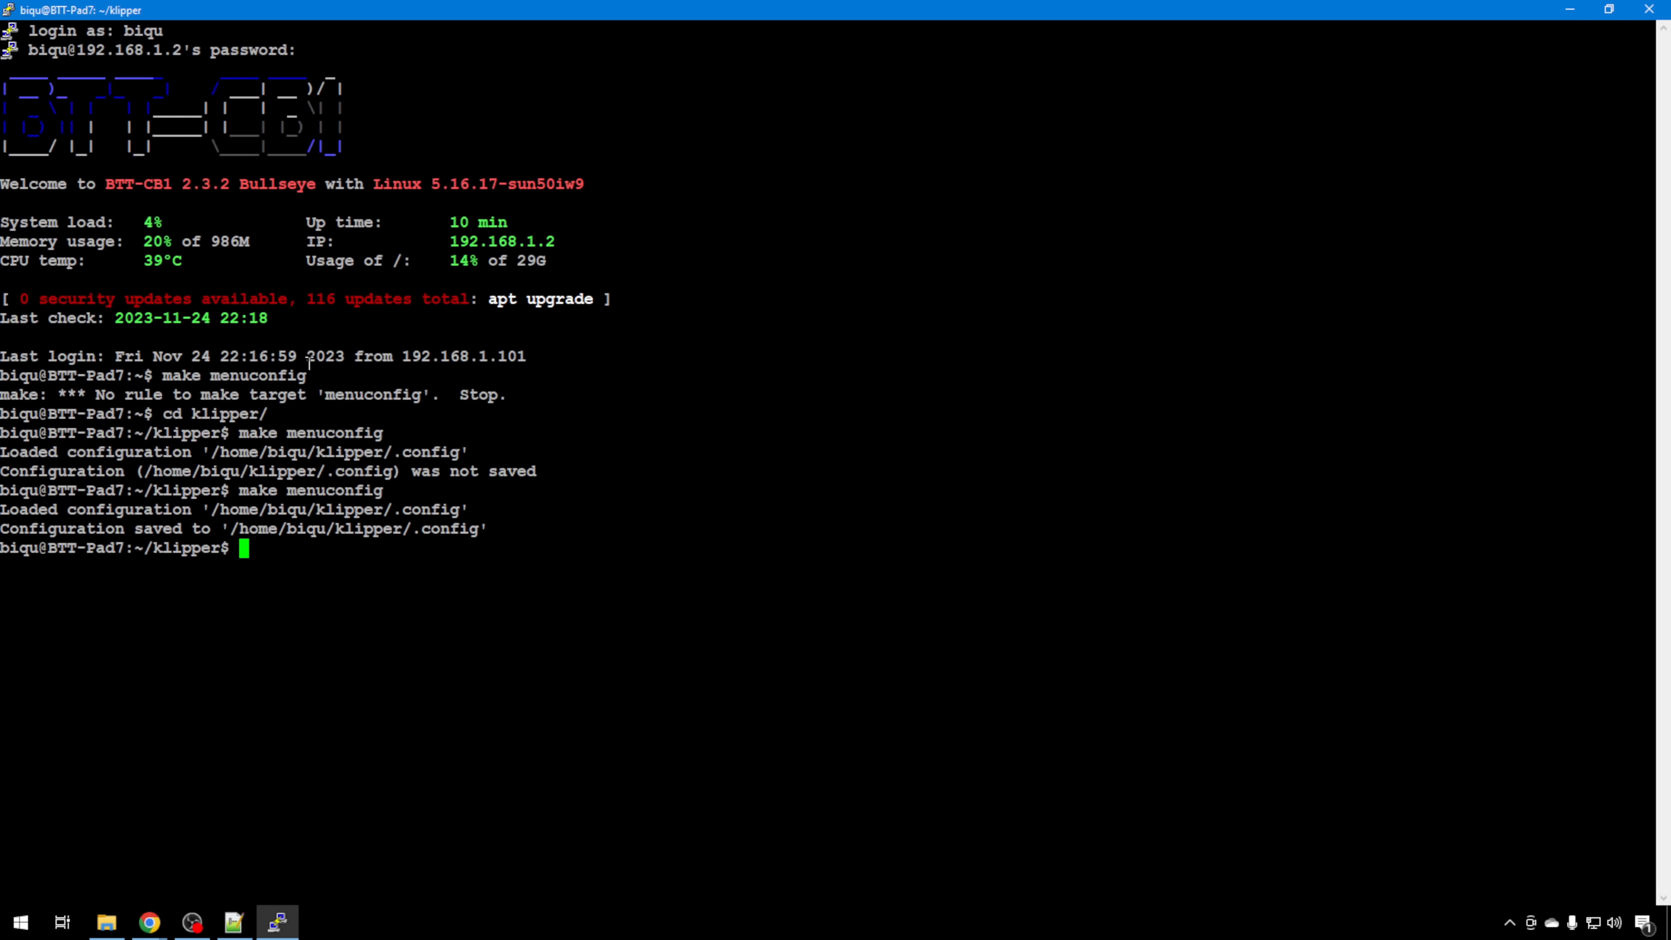
Run make to compile the firmware and list the out folder
{"action": "type", "text": "make"}
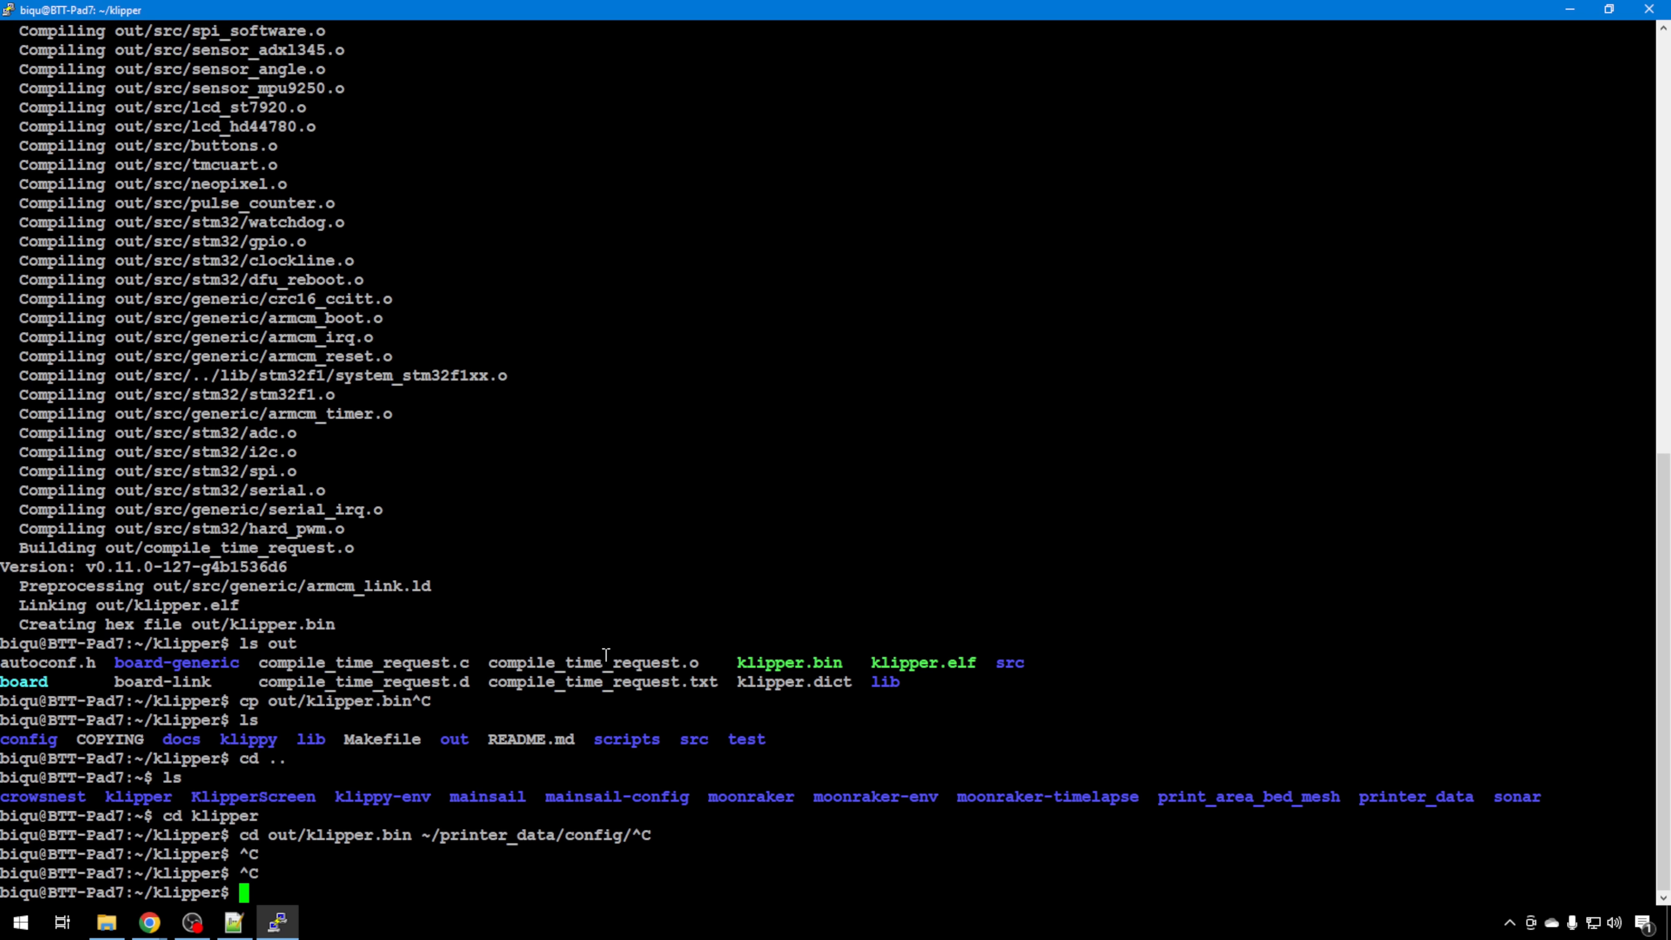
{"action": "type", "text": "ls out"}
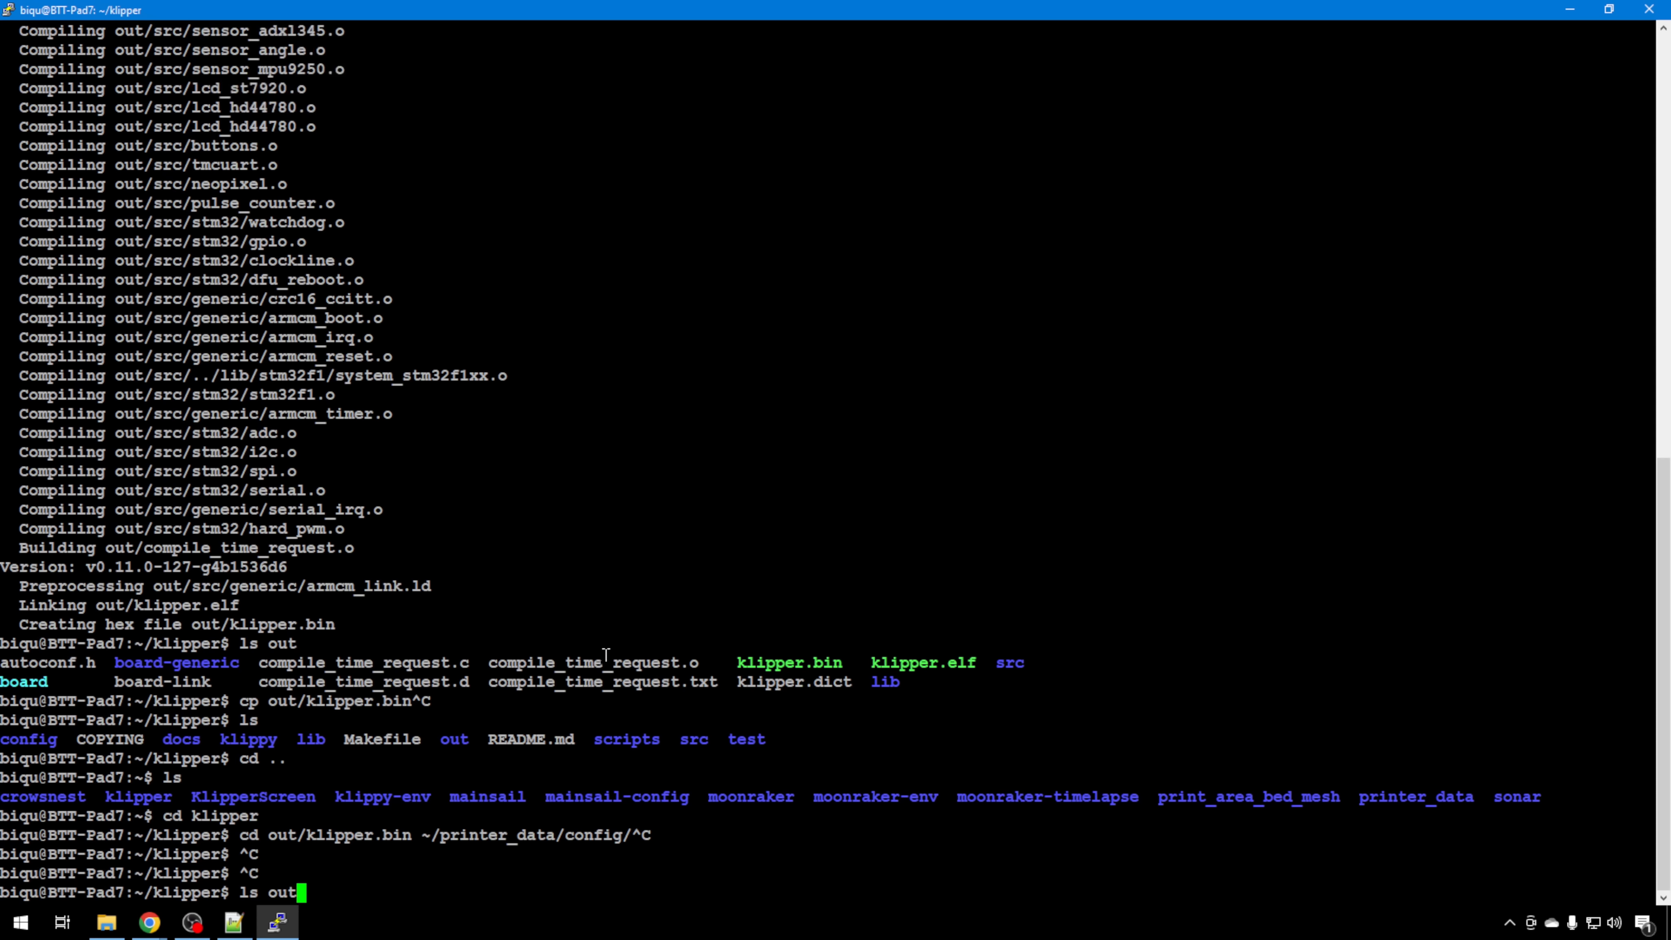
{"action": "key", "text": "Return"}
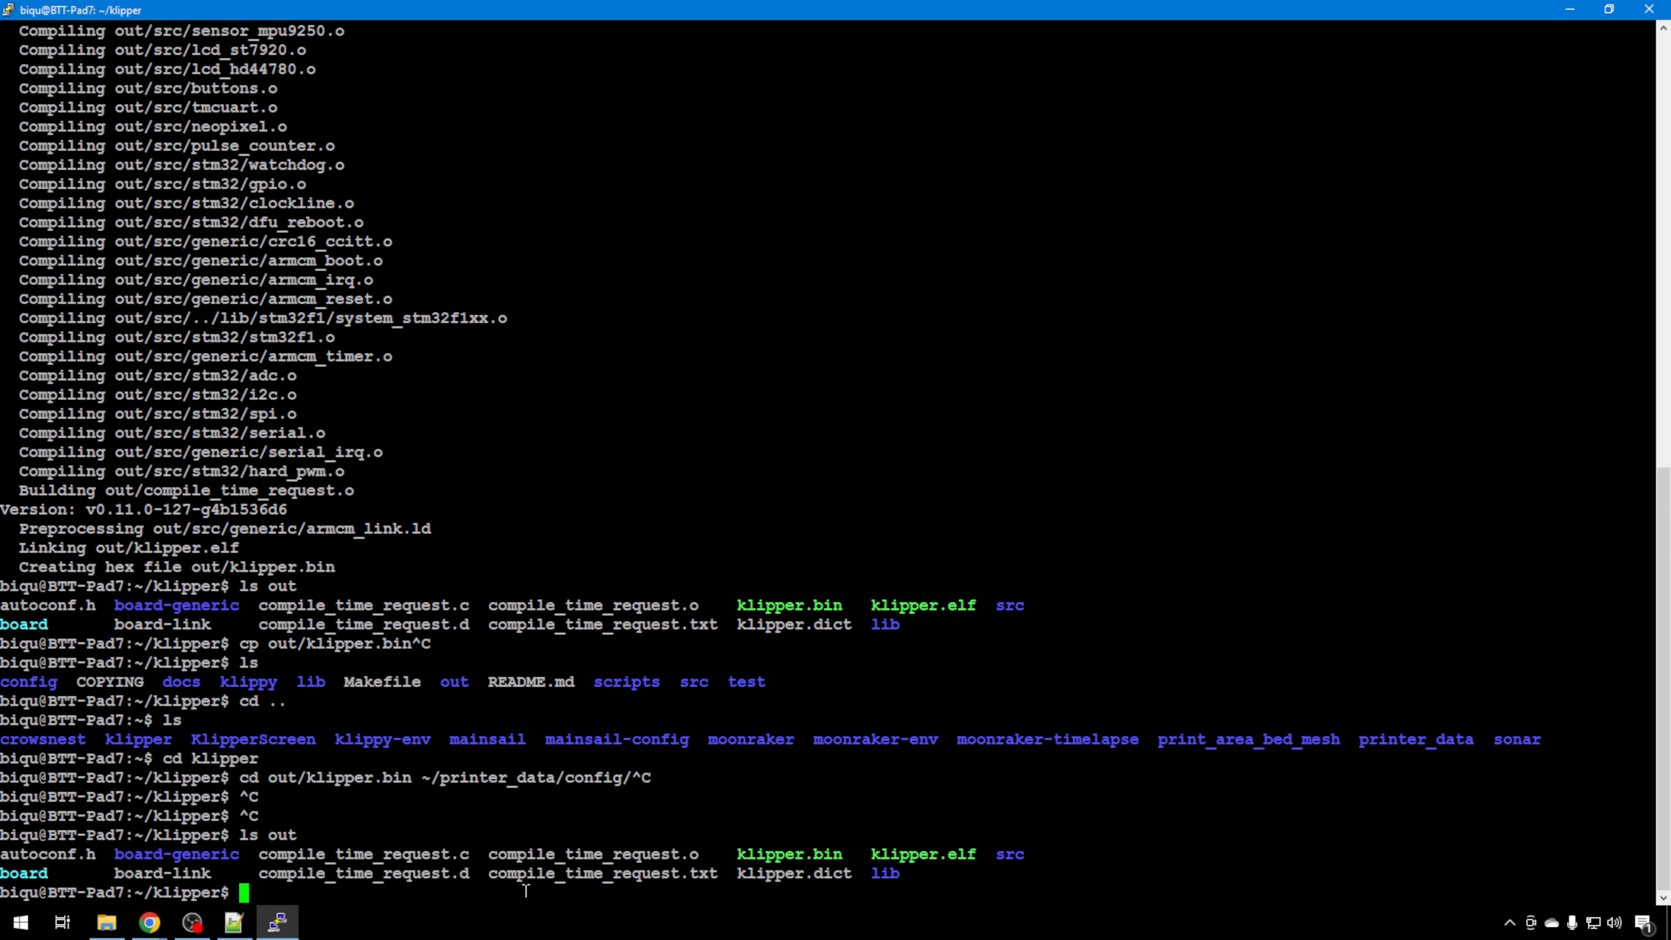
{"action": "mouse_move", "coordinate": [765, 759]}
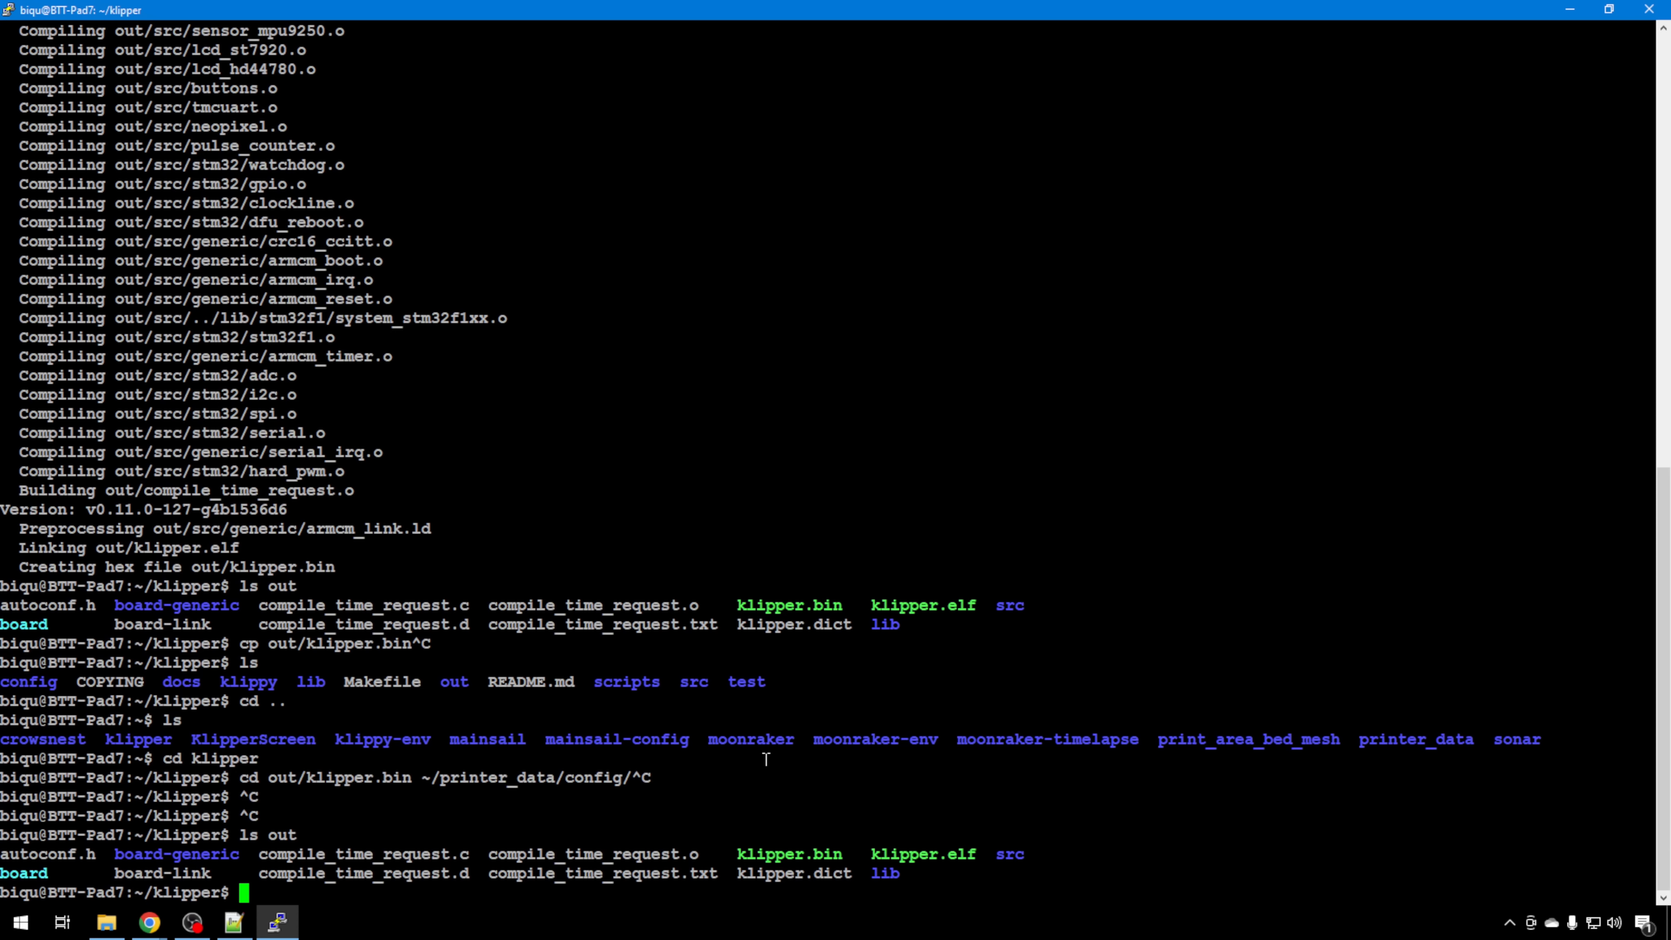
Copy out/klipper.bin into ~/printer_data/config/
{"action": "type", "text": "cp"}
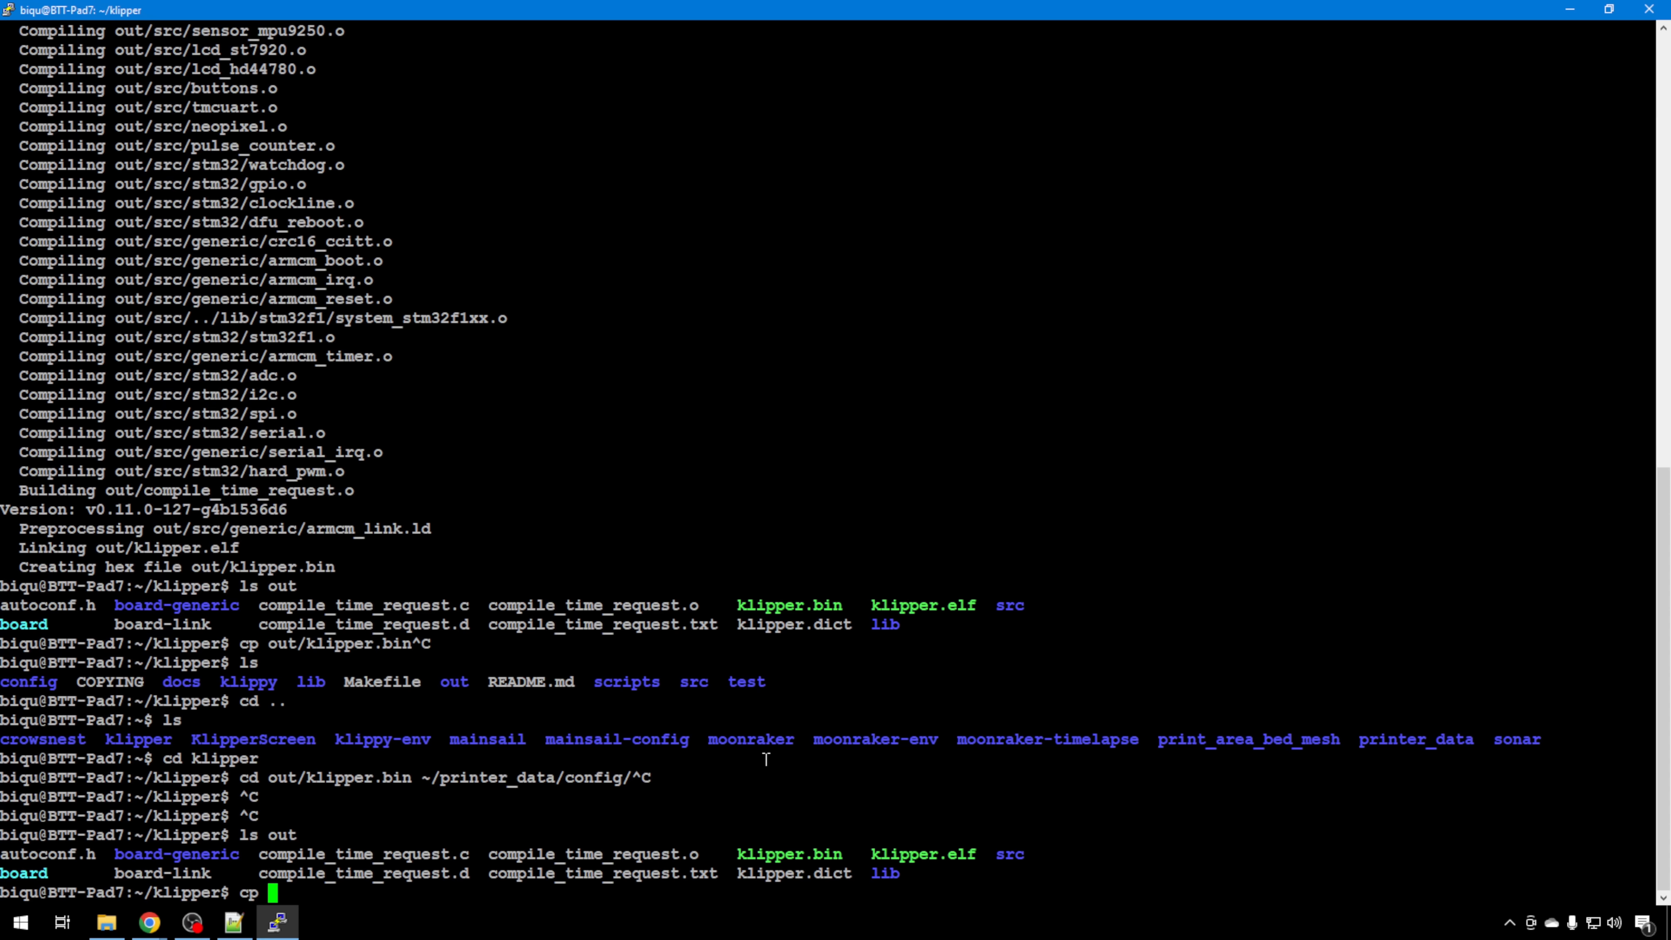
{"action": "type", "text": "out/"}
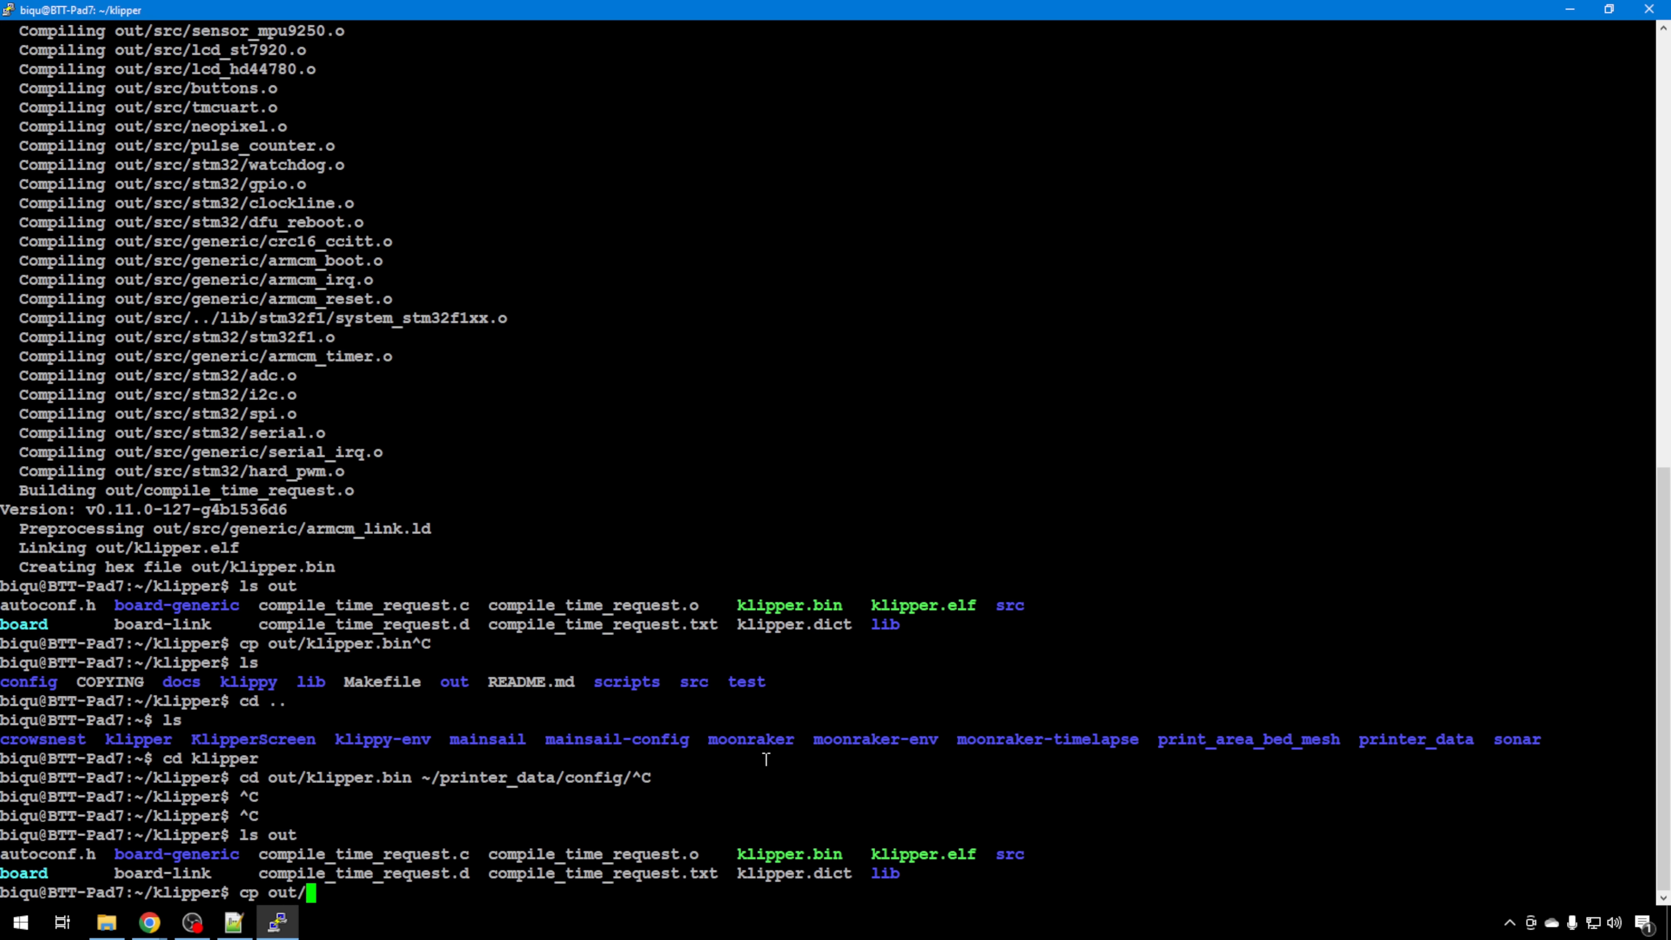
{"action": "type", "text": "klipper.bin"}
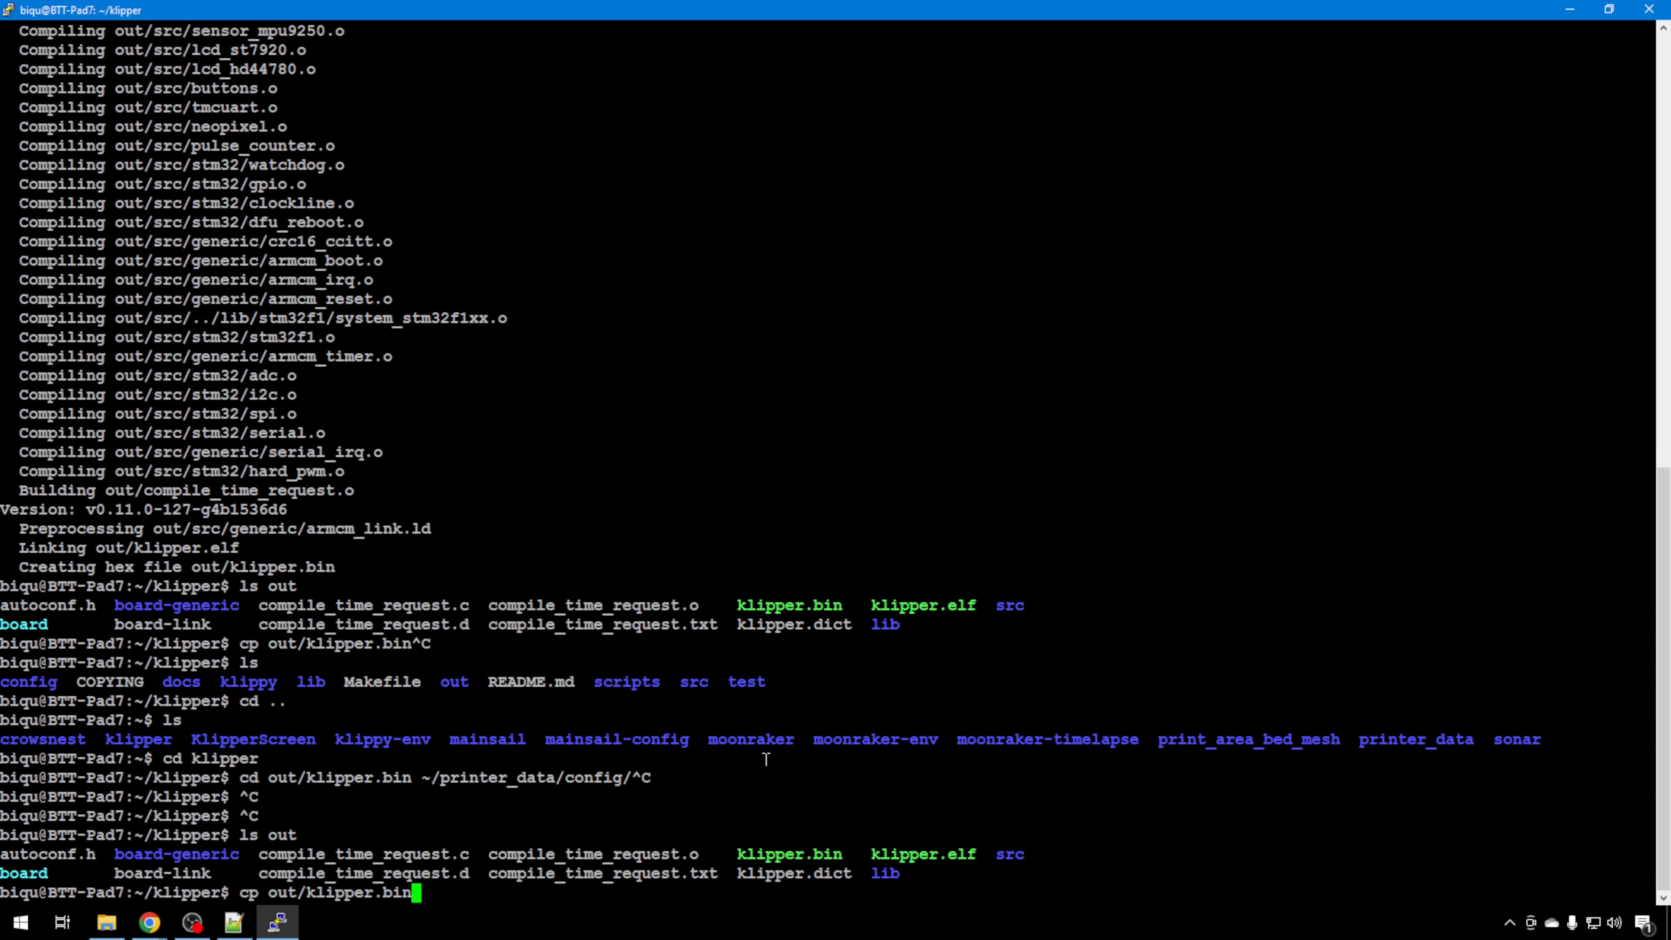
{"action": "type", "text": "~/printer_data/"}
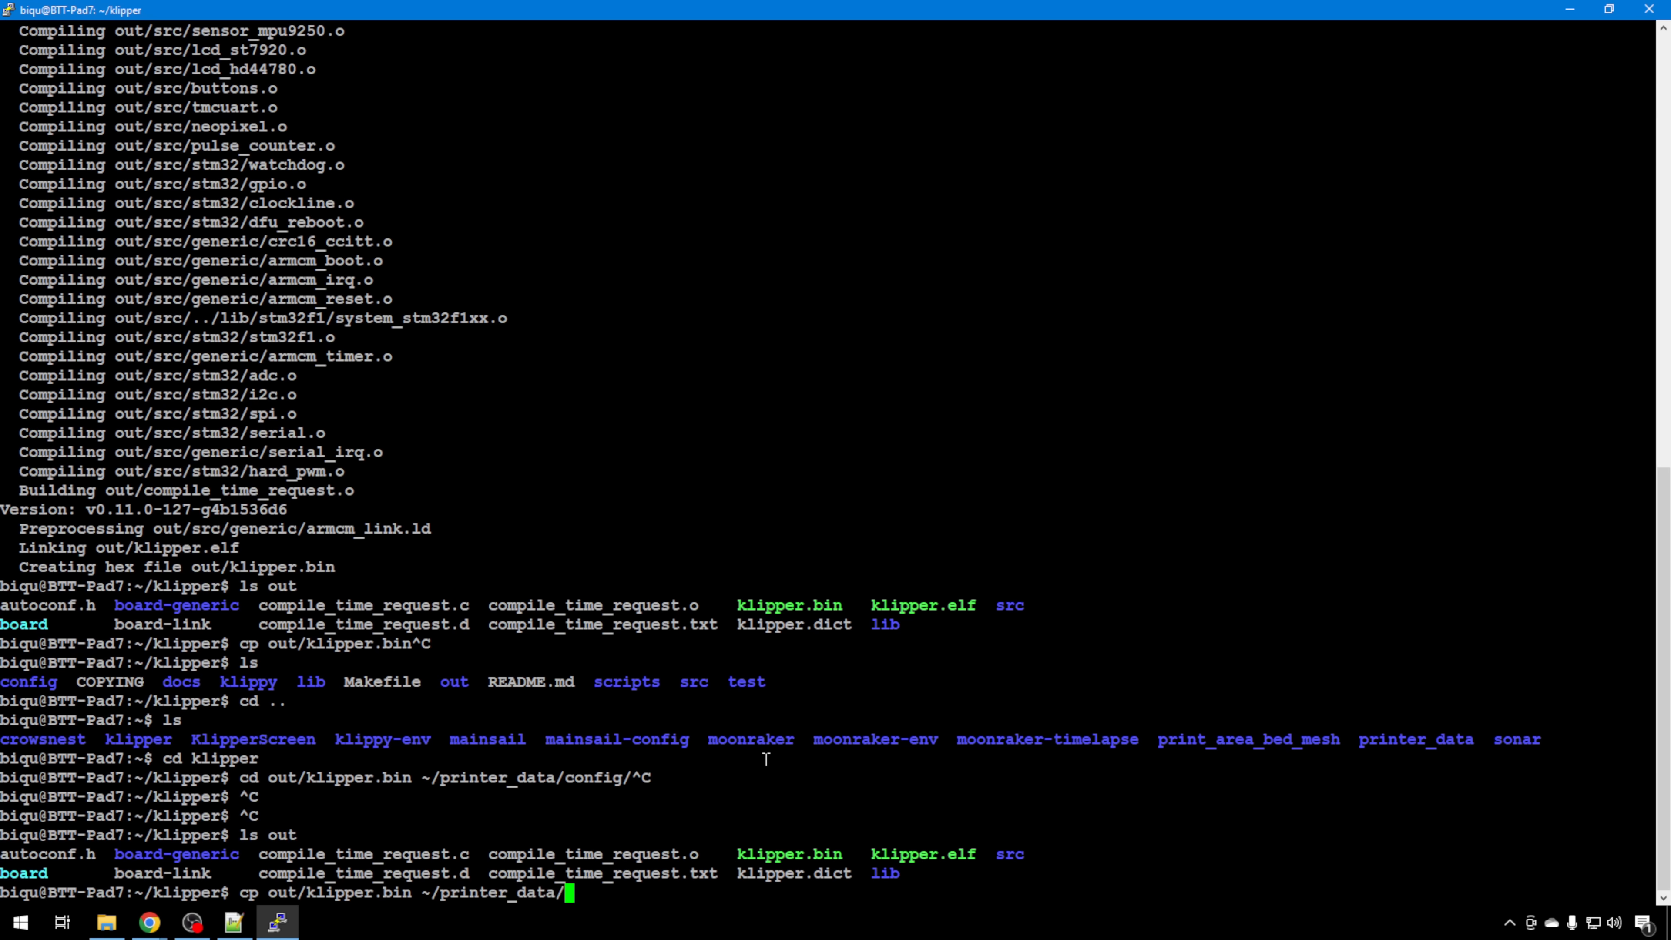
{"action": "type", "text": "con"}
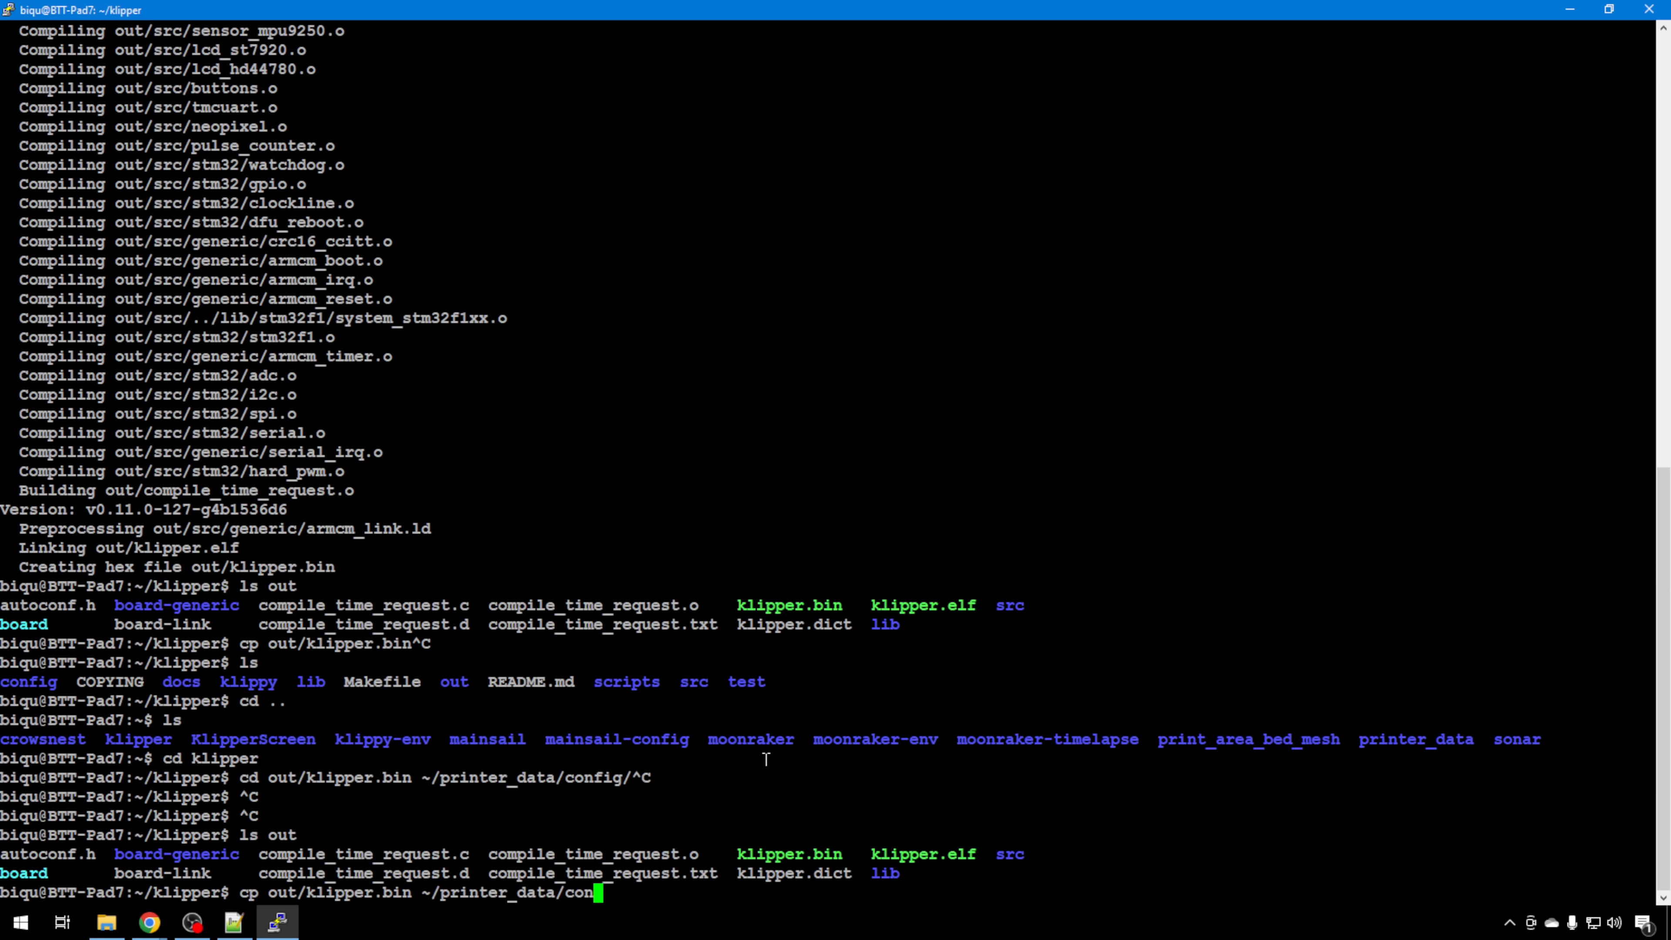
{"action": "key", "text": "Return"}
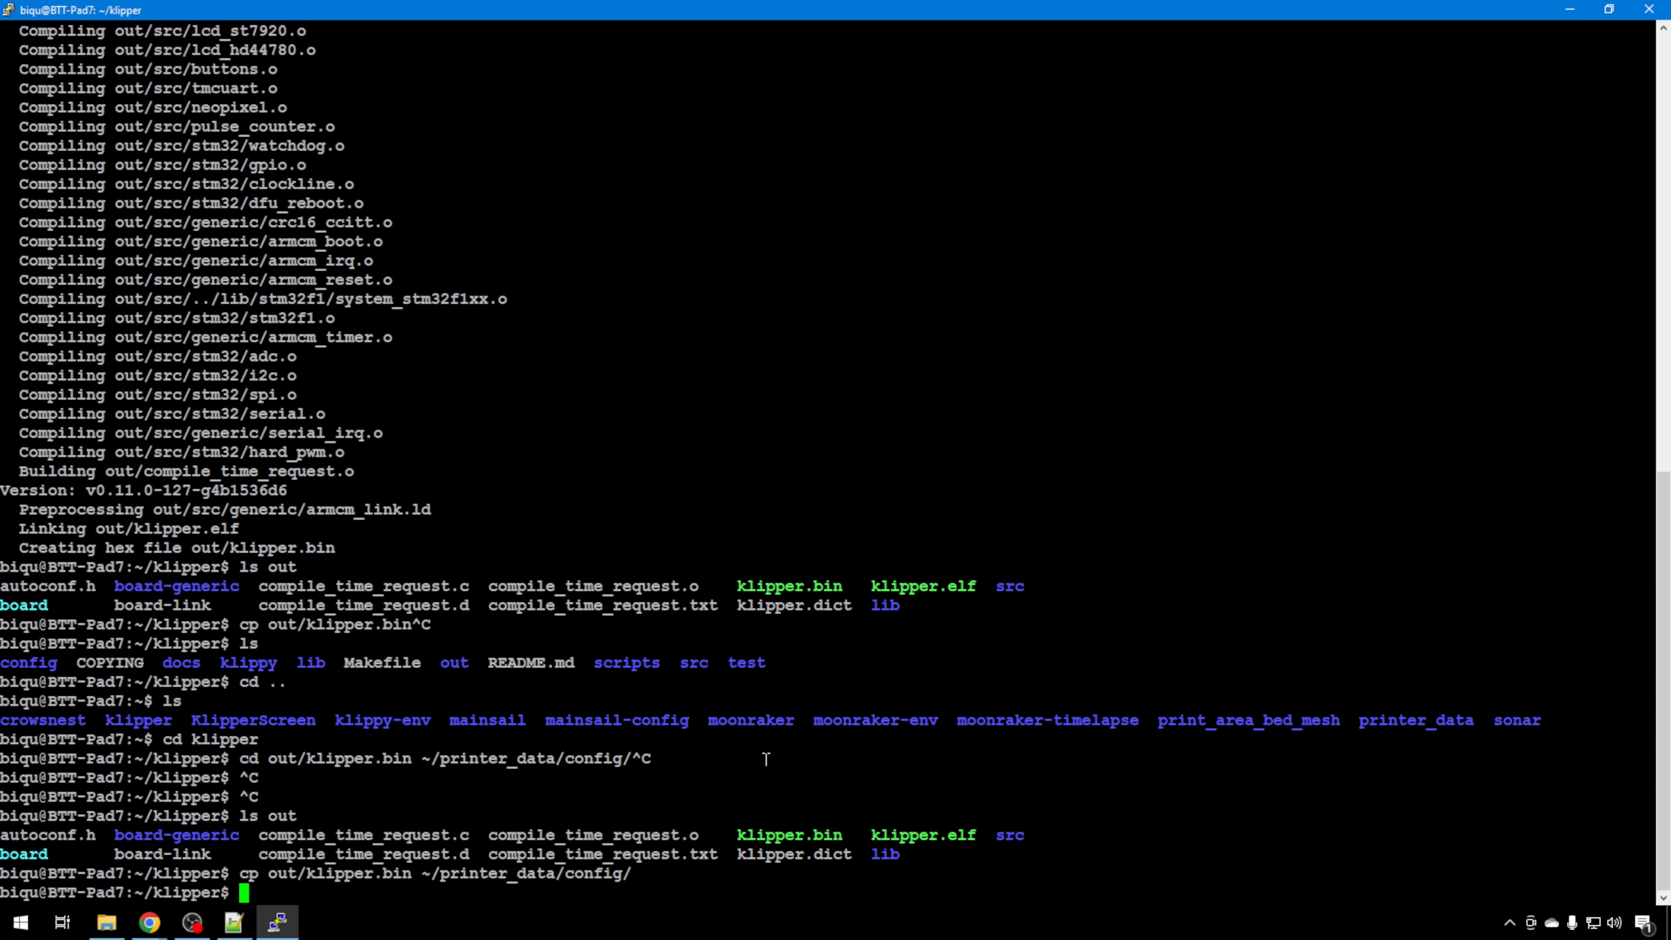
{"action": "mouse_move", "coordinate": [765, 759]}
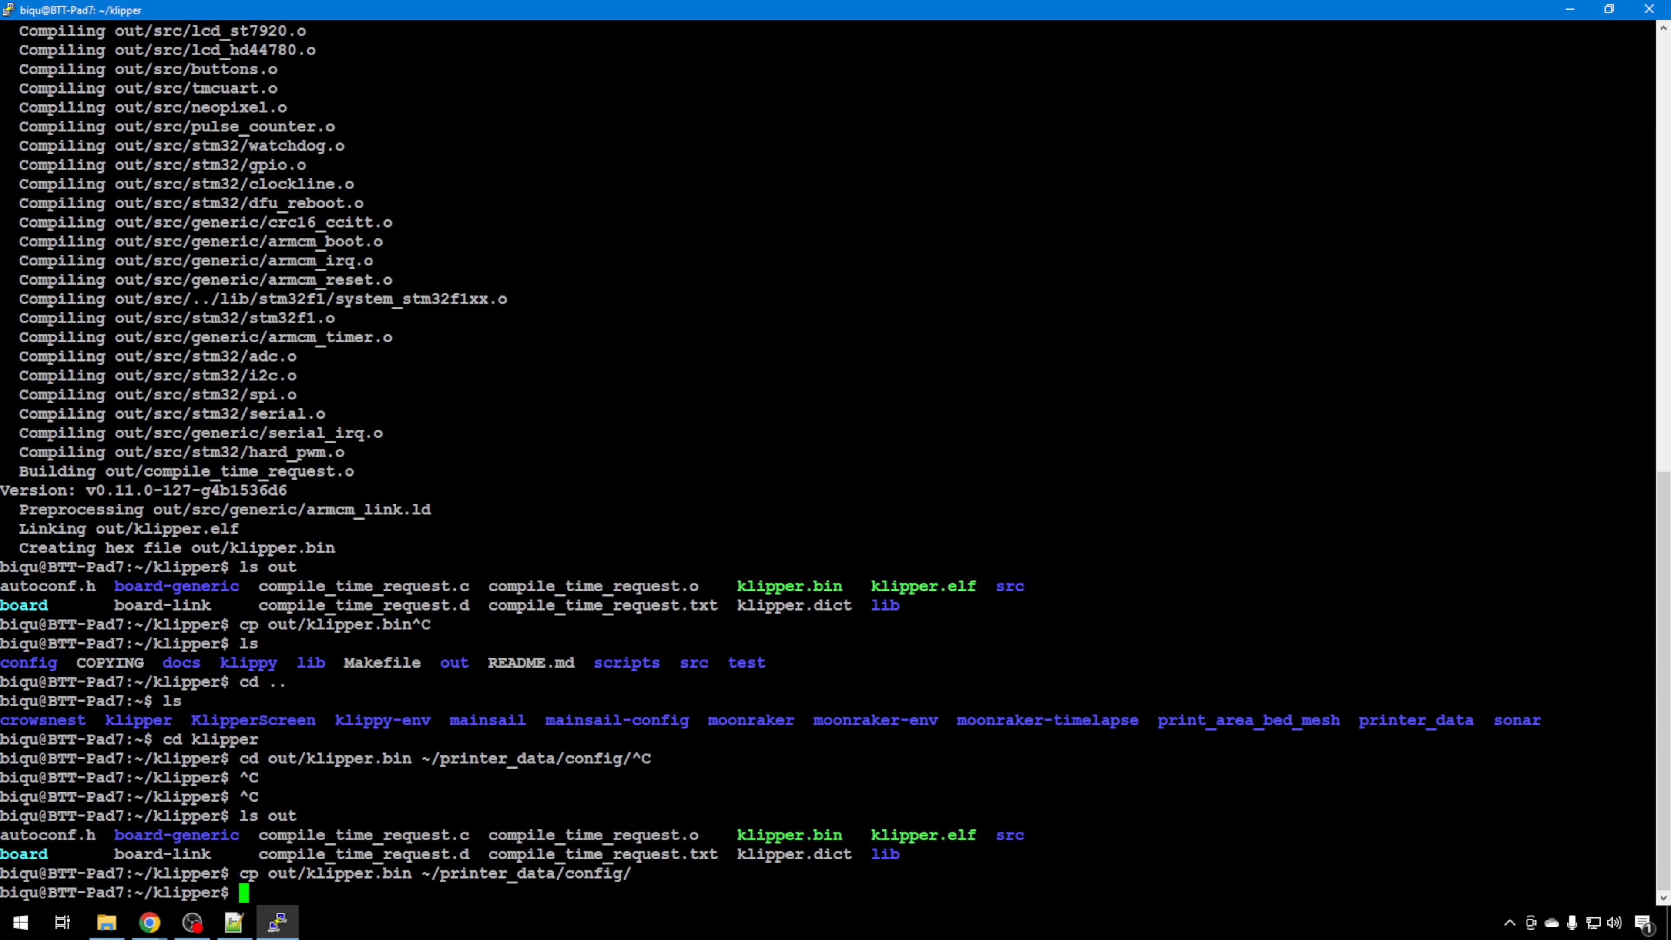
Return to Mainsail and close the printer.cfg editor to show klipper.bin in Config Files
{"action": "left_click", "coordinate": [148, 922]}
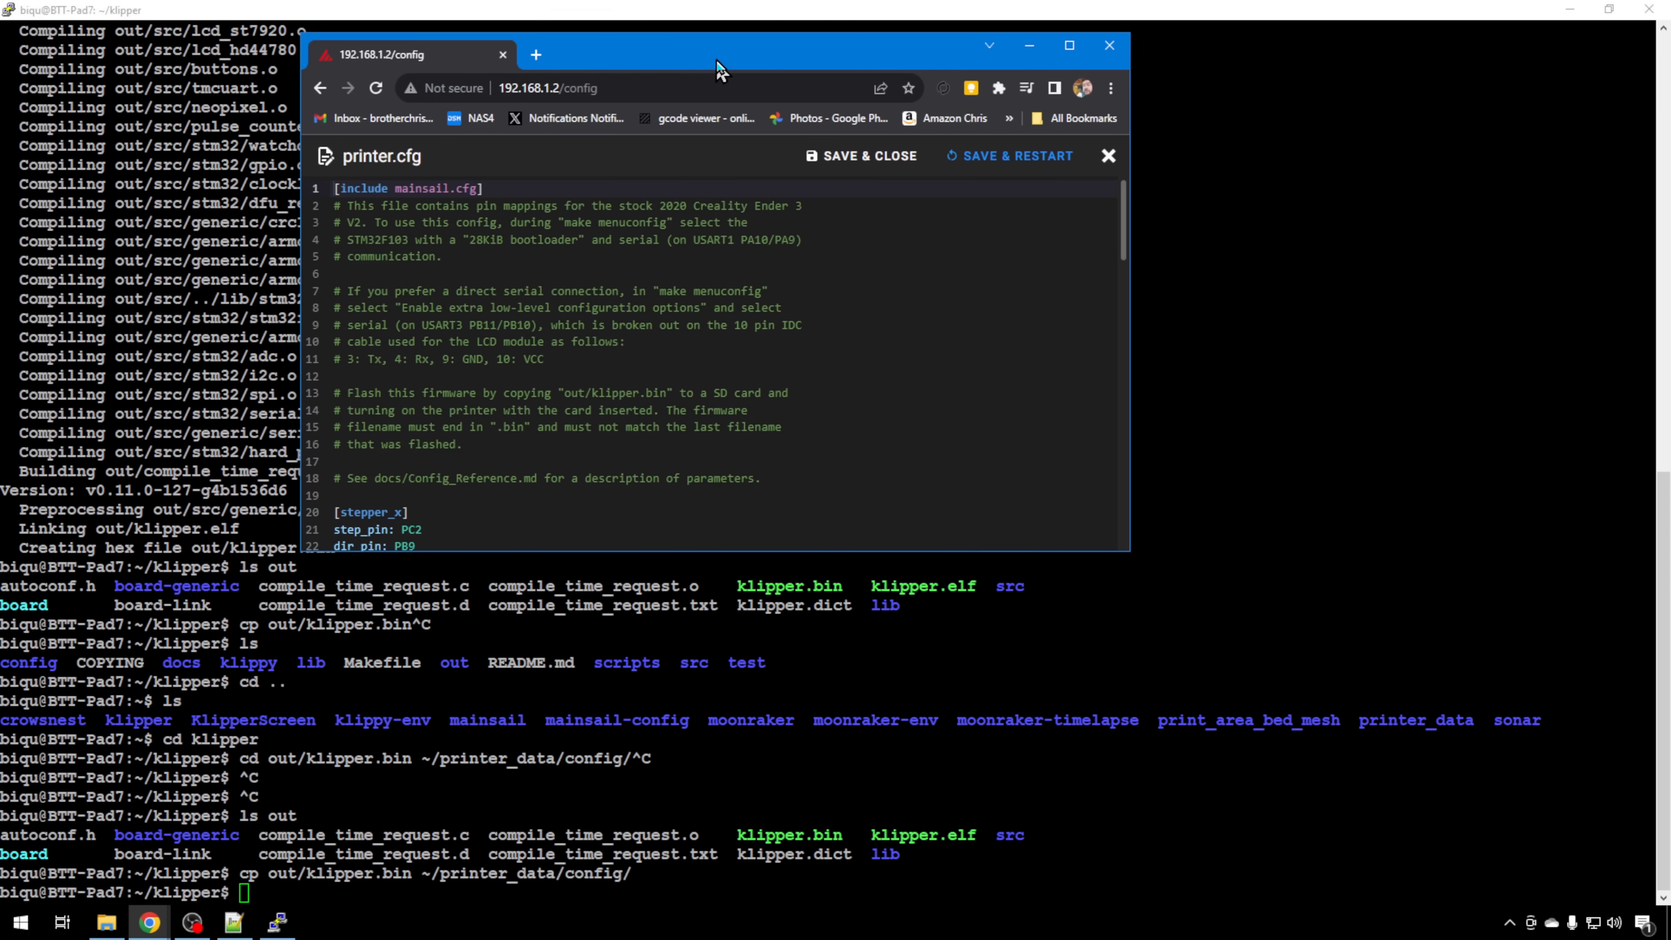
{"action": "left_click", "coordinate": [1108, 156]}
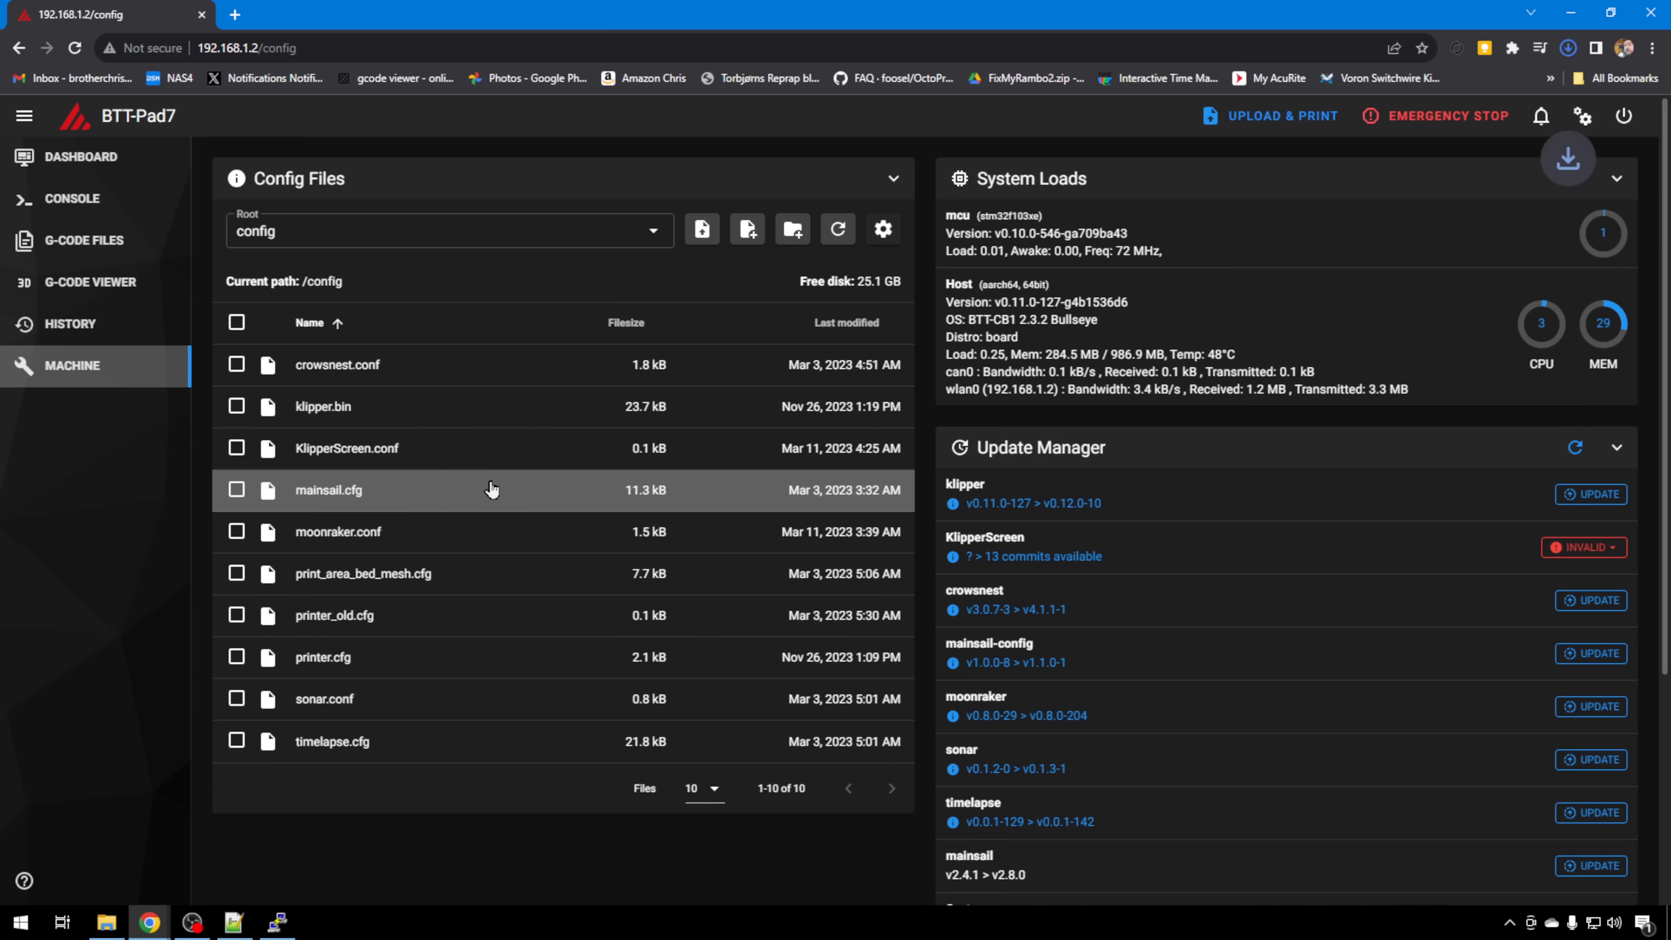